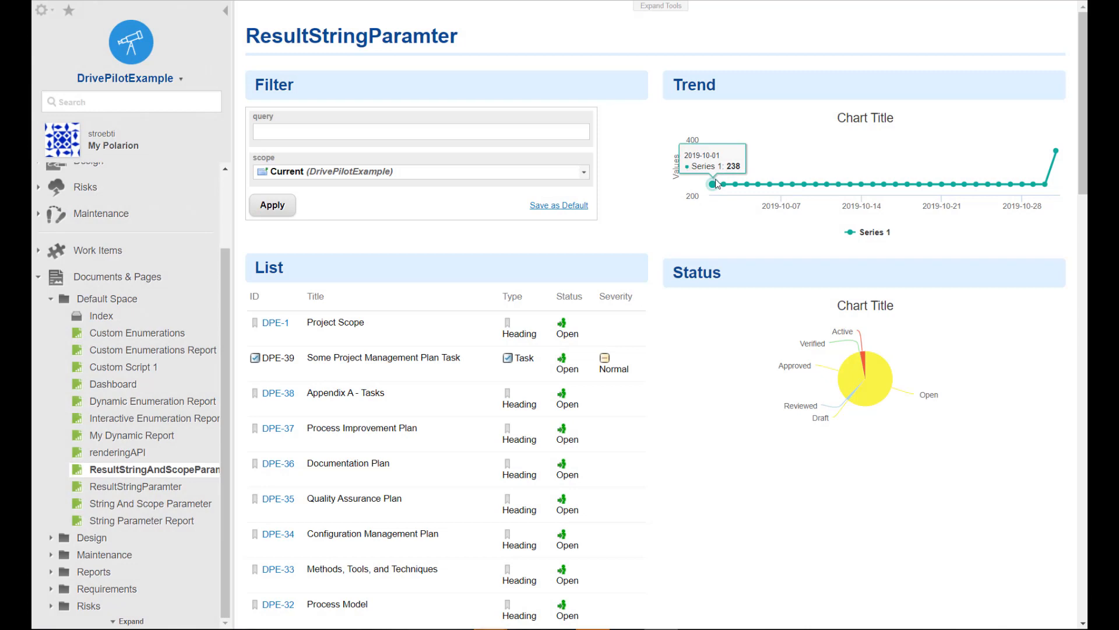
pyautogui.moveTo(629, 178)
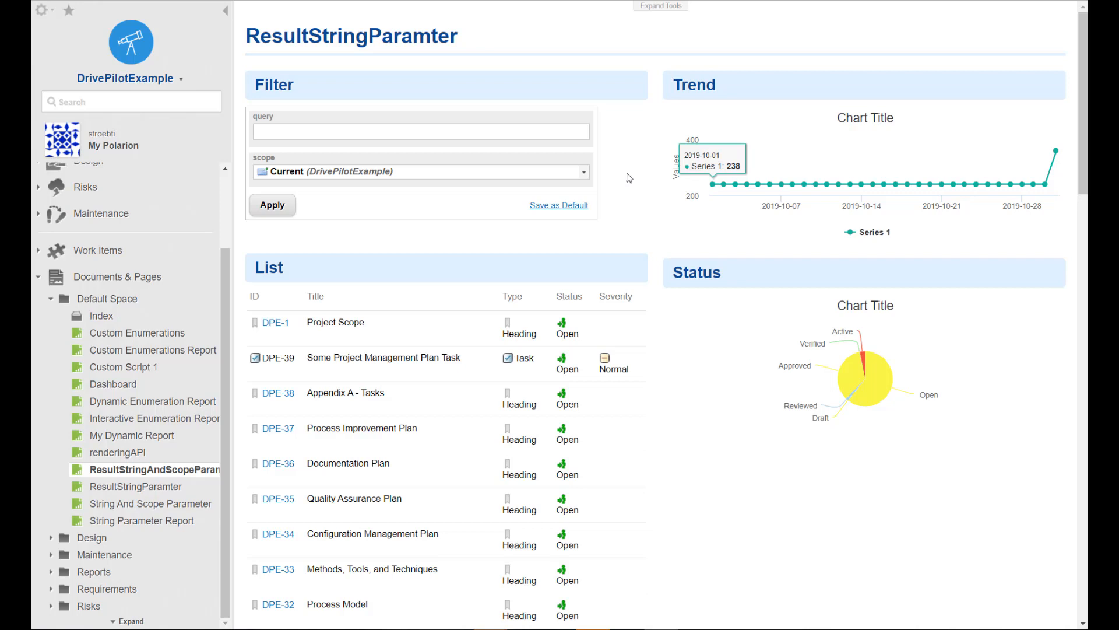
pyautogui.moveTo(407, 172)
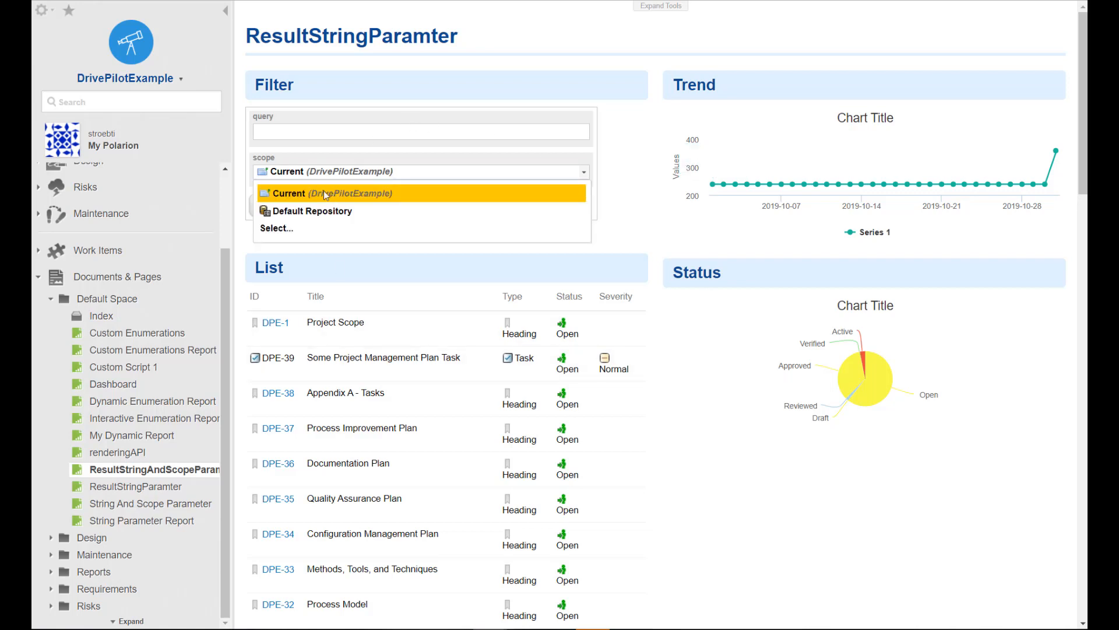
pyautogui.moveTo(349, 197)
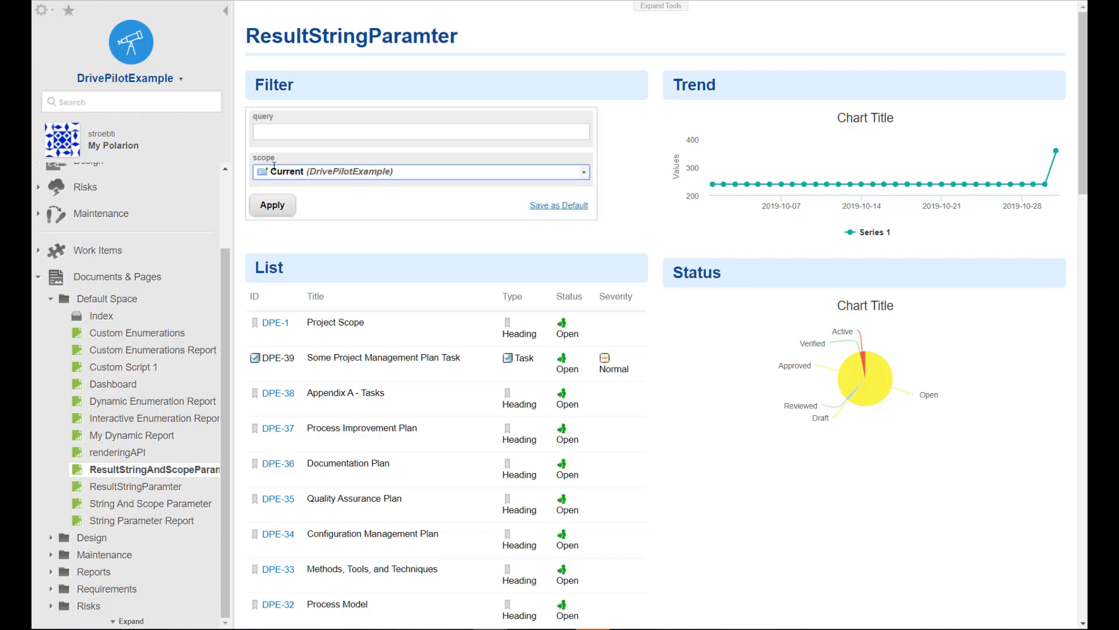
pyautogui.moveTo(355, 175)
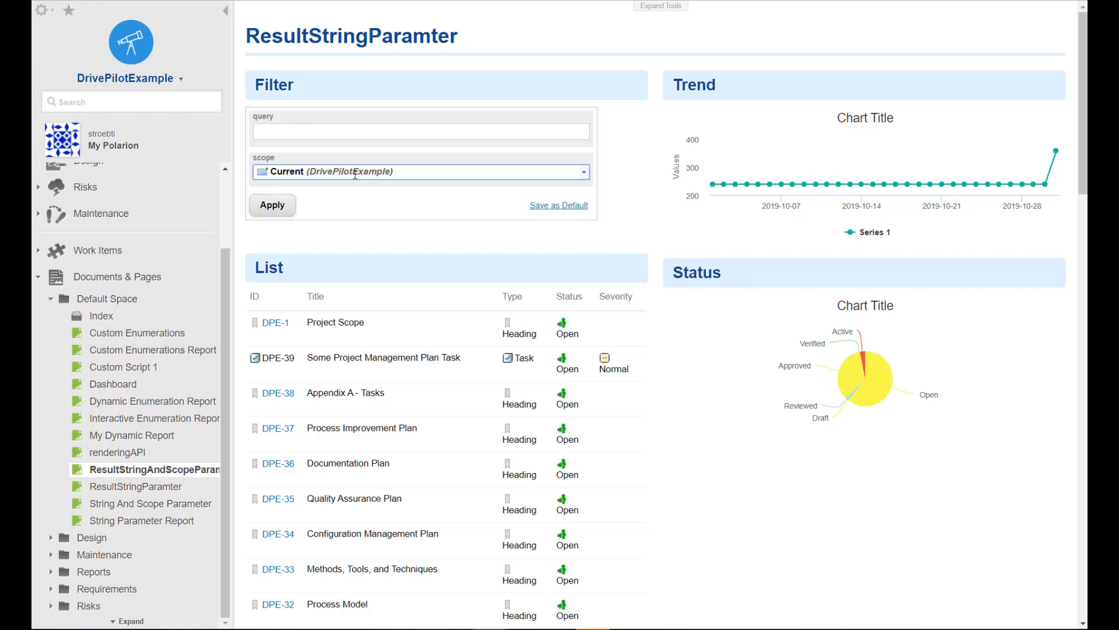
pyautogui.moveTo(468, 347)
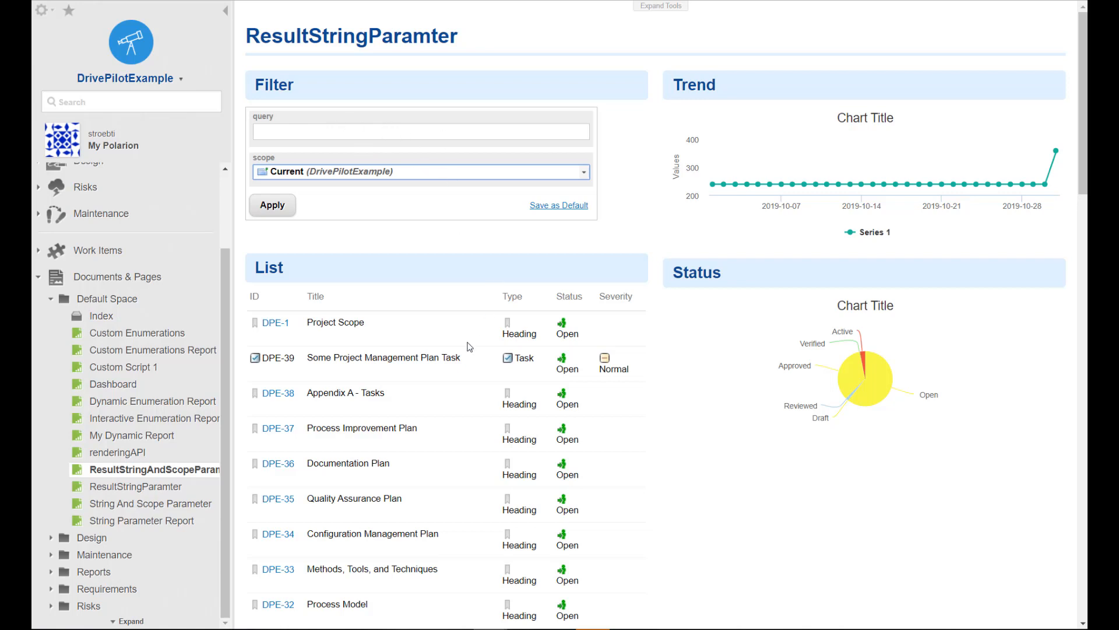
pyautogui.moveTo(817, 357)
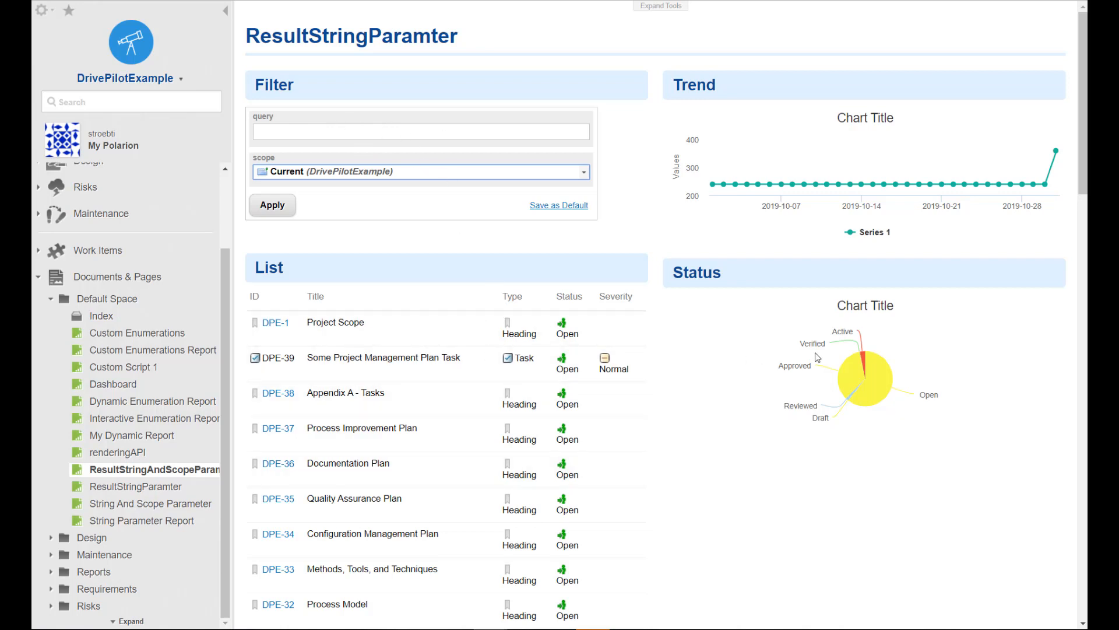
pyautogui.moveTo(302, 124)
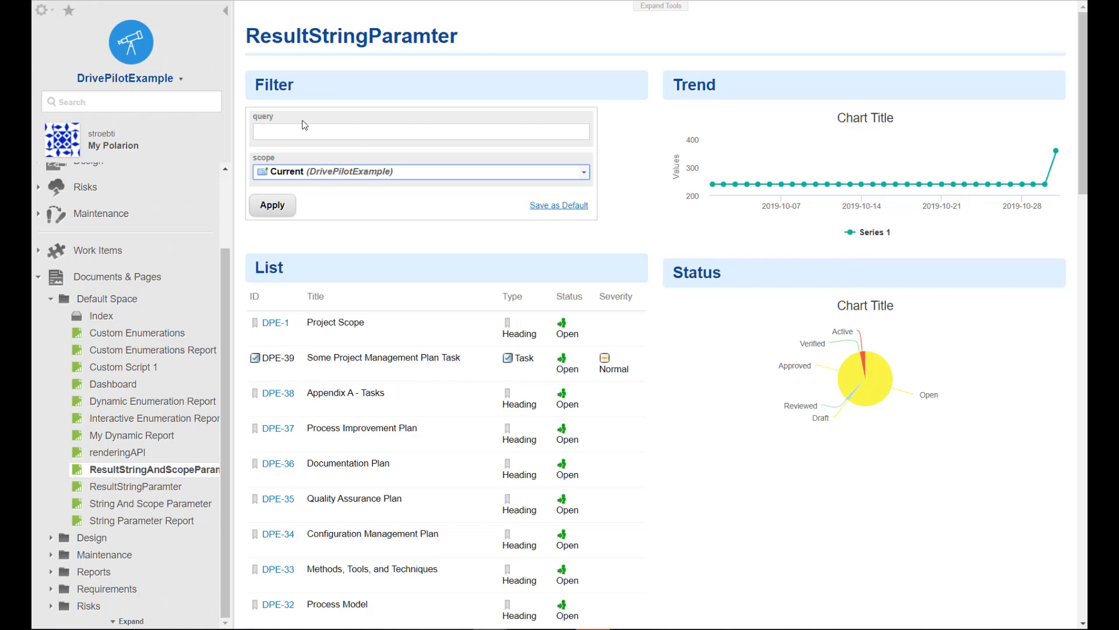
pyautogui.moveTo(318, 158)
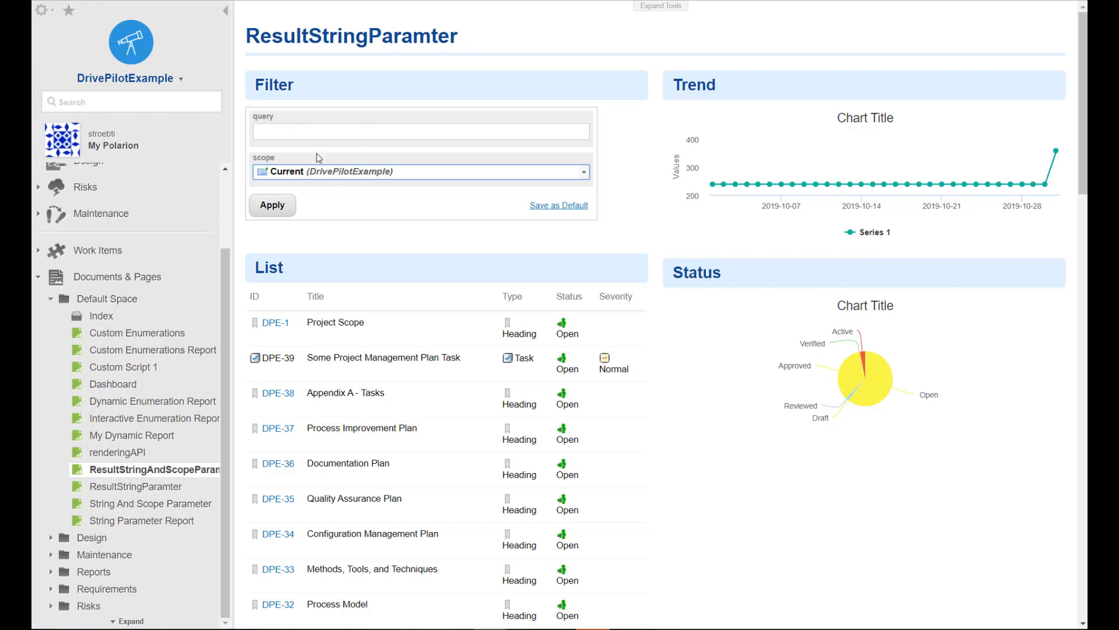
pyautogui.moveTo(321, 155)
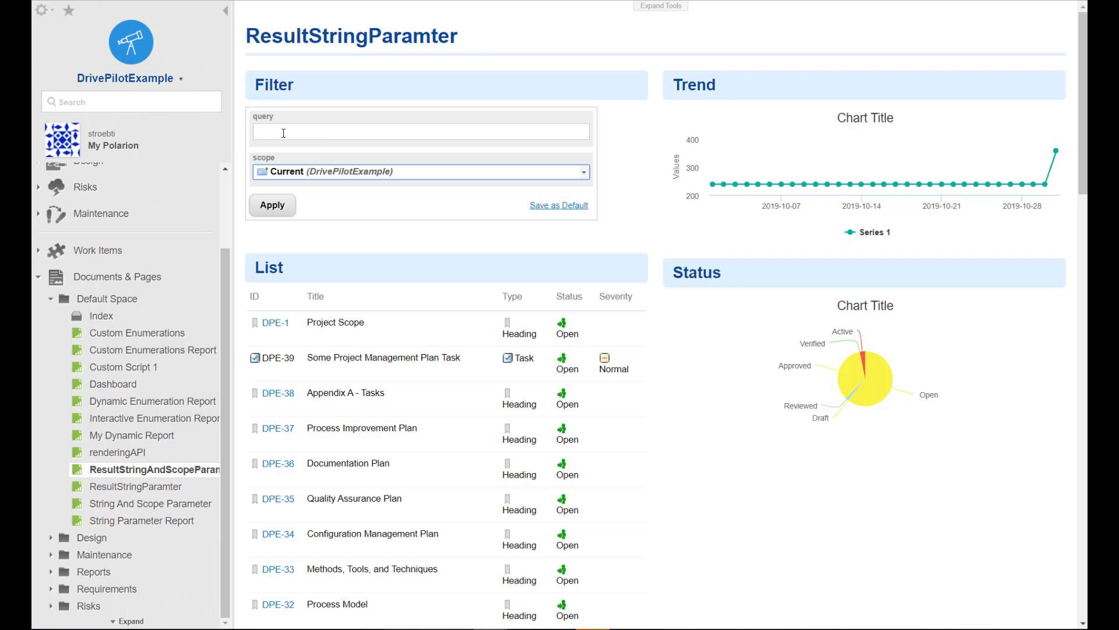
# Open the String And Scope Parameter report page from the Default Space tree for editing.
pyautogui.click(420, 131)
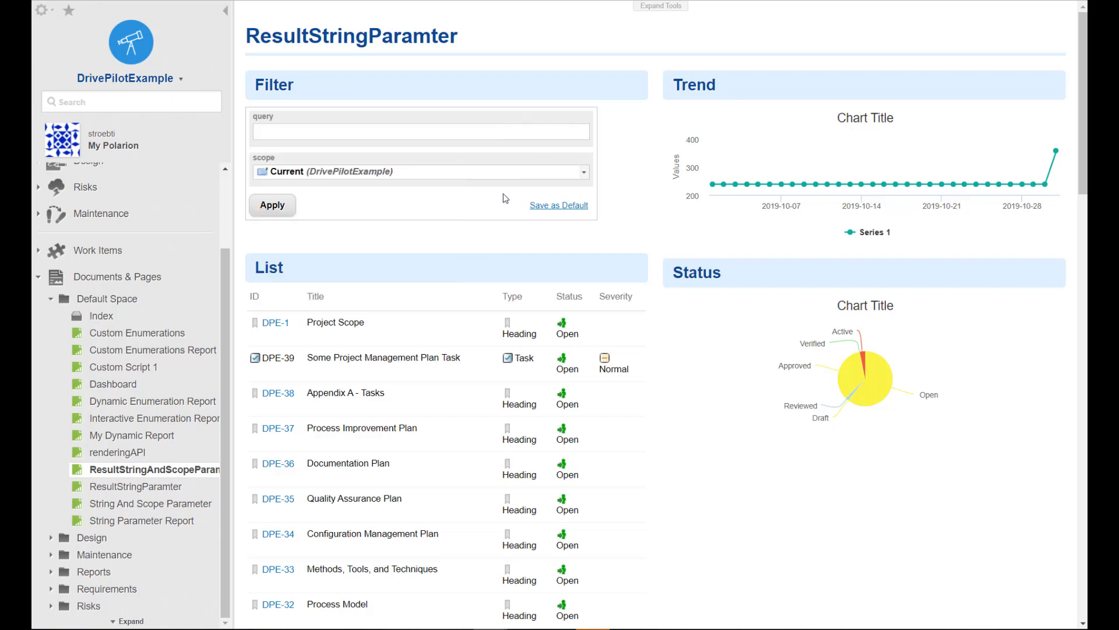
pyautogui.moveTo(844, 184)
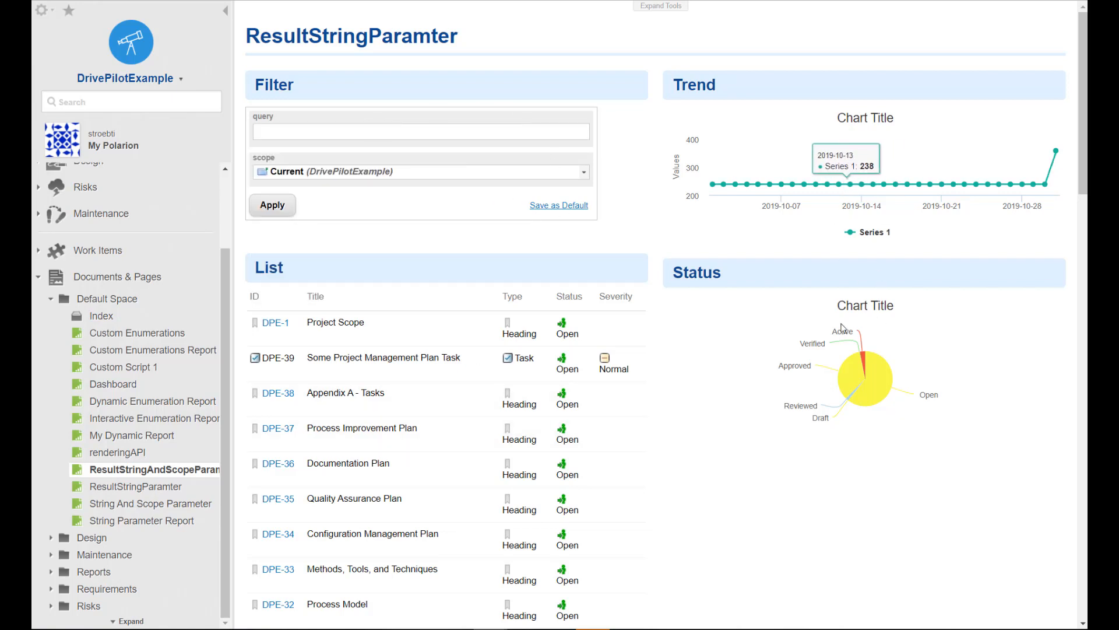
pyautogui.moveTo(838, 182)
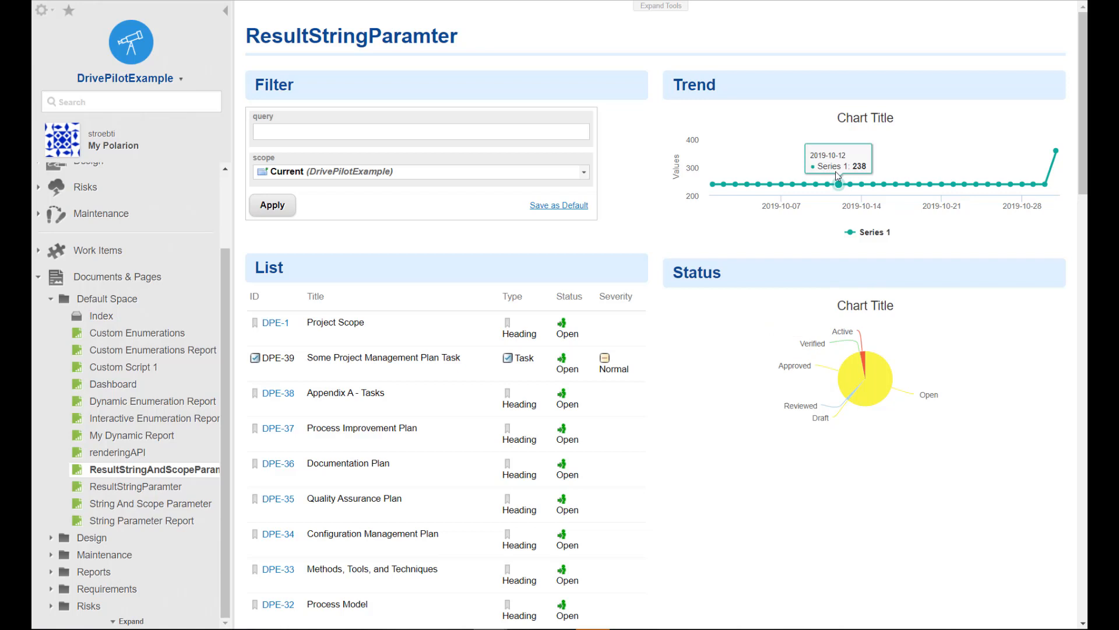
pyautogui.moveTo(152, 497)
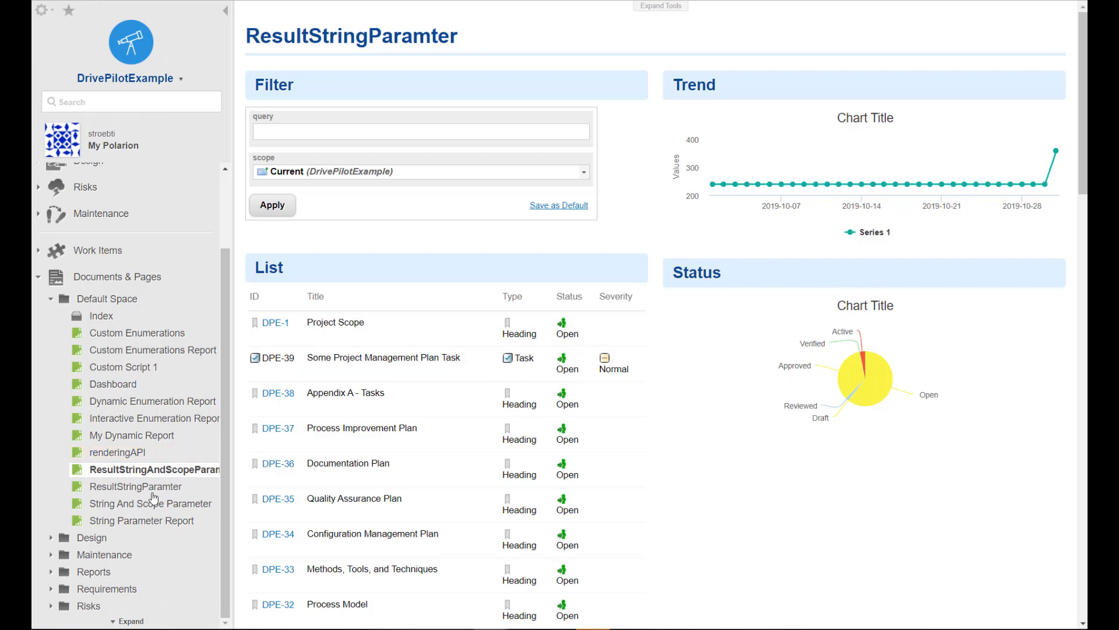
pyautogui.click(150, 503)
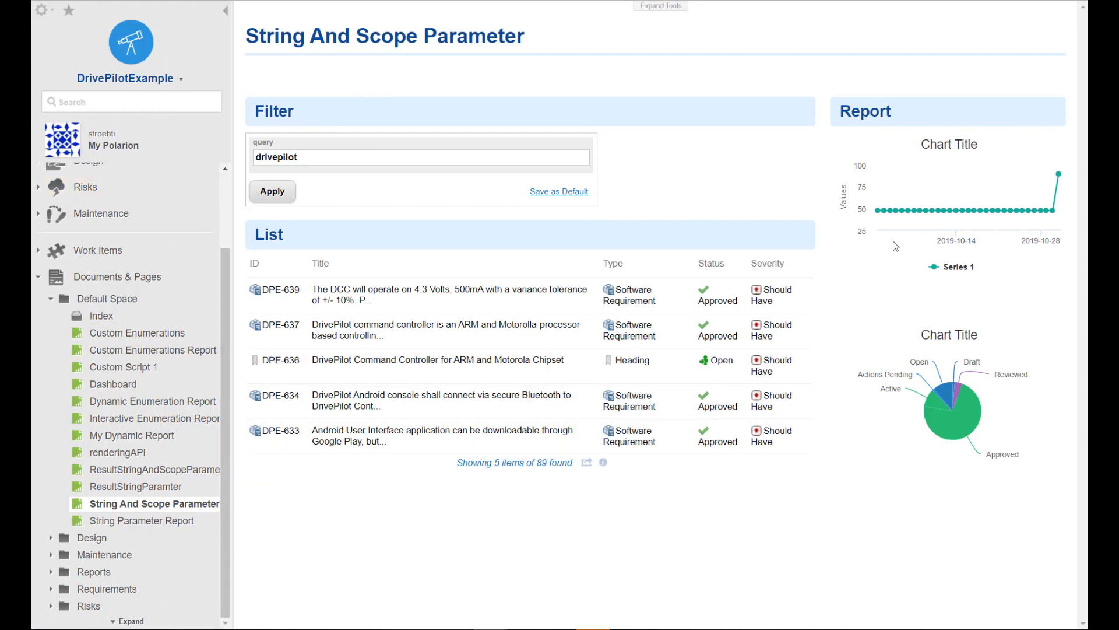
pyautogui.moveTo(490, 136)
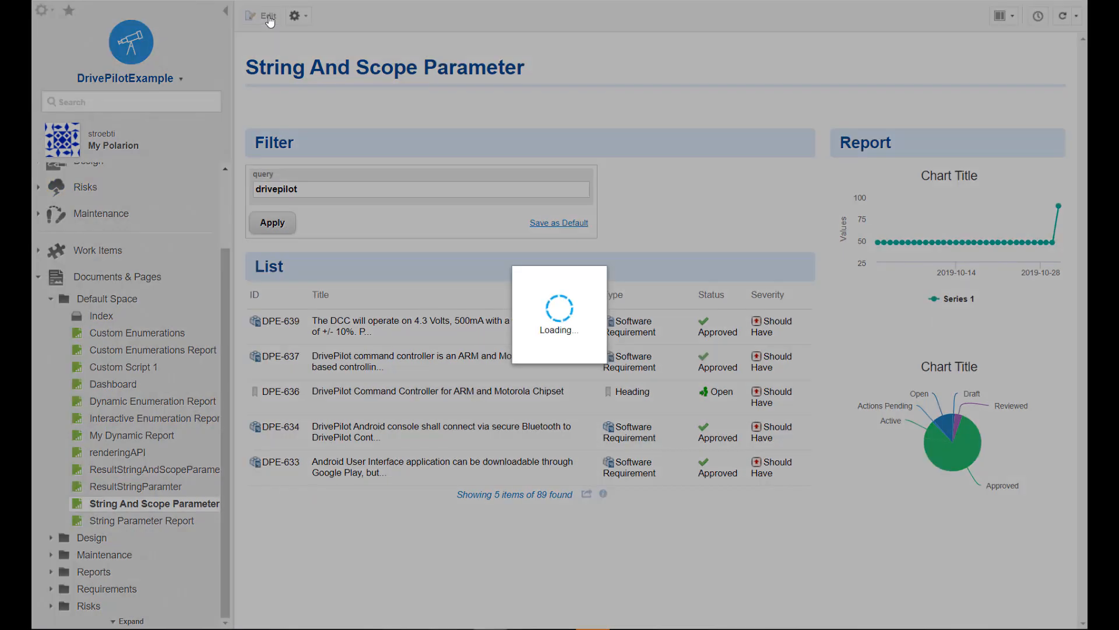
# Add a page parameter labelled 'scope', set to Current (DrivePilotExample).
pyautogui.click(265, 15)
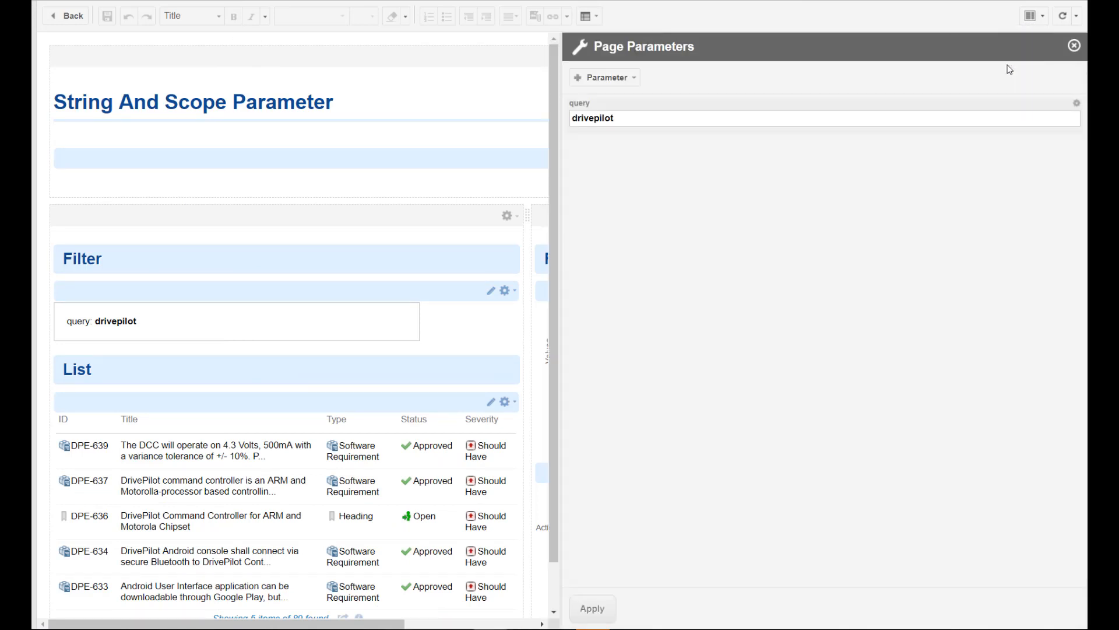
pyautogui.click(604, 77)
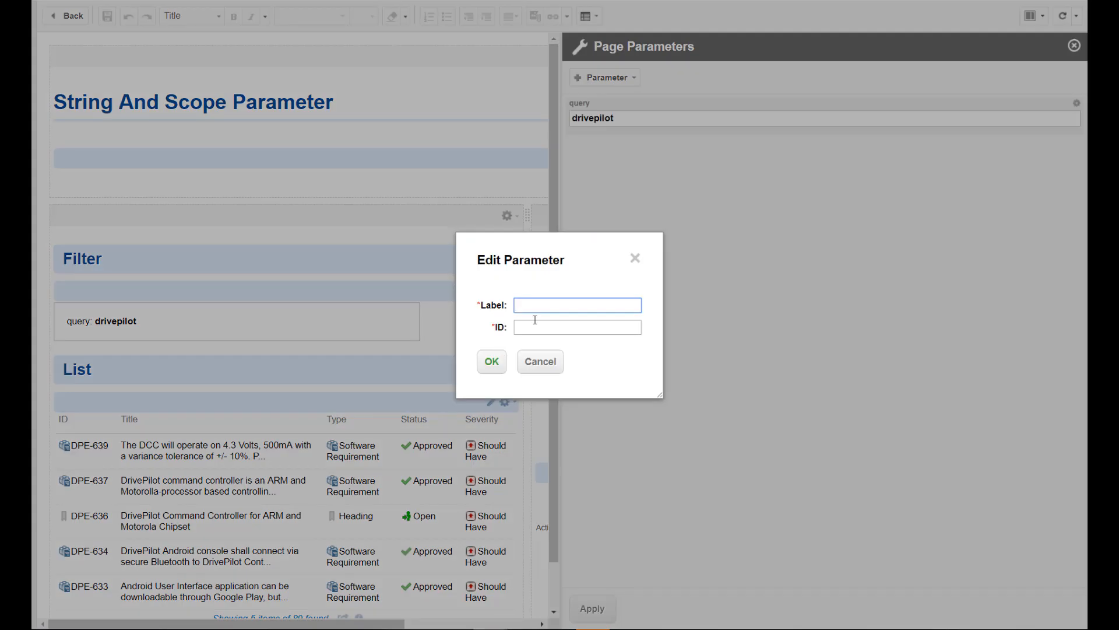
pyautogui.write('scope')
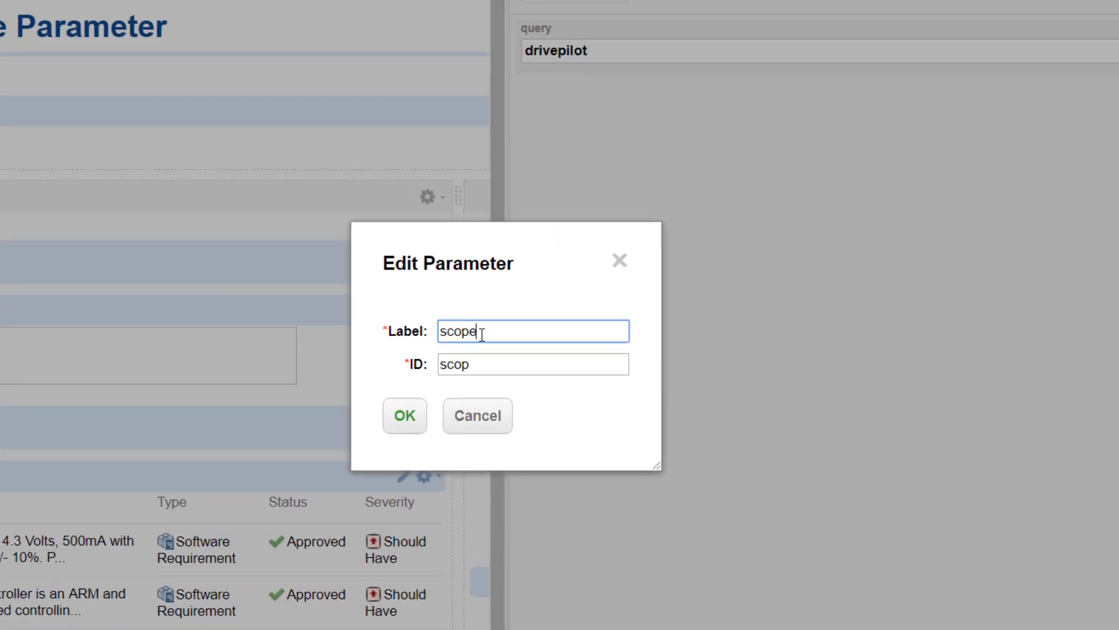
pyautogui.click(404, 415)
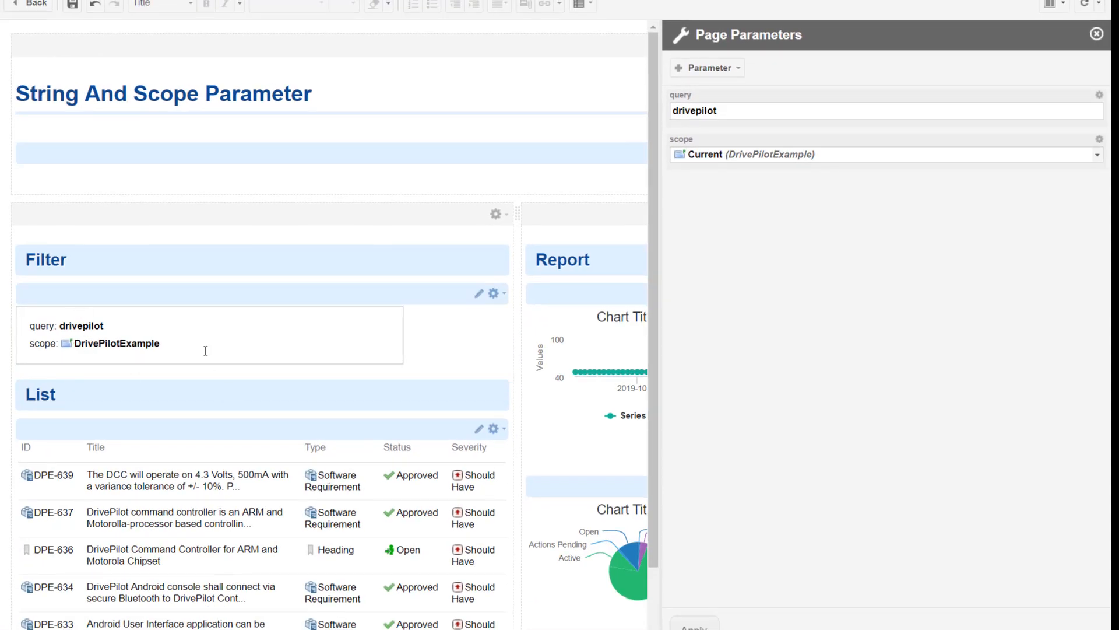
pyautogui.moveTo(212, 429)
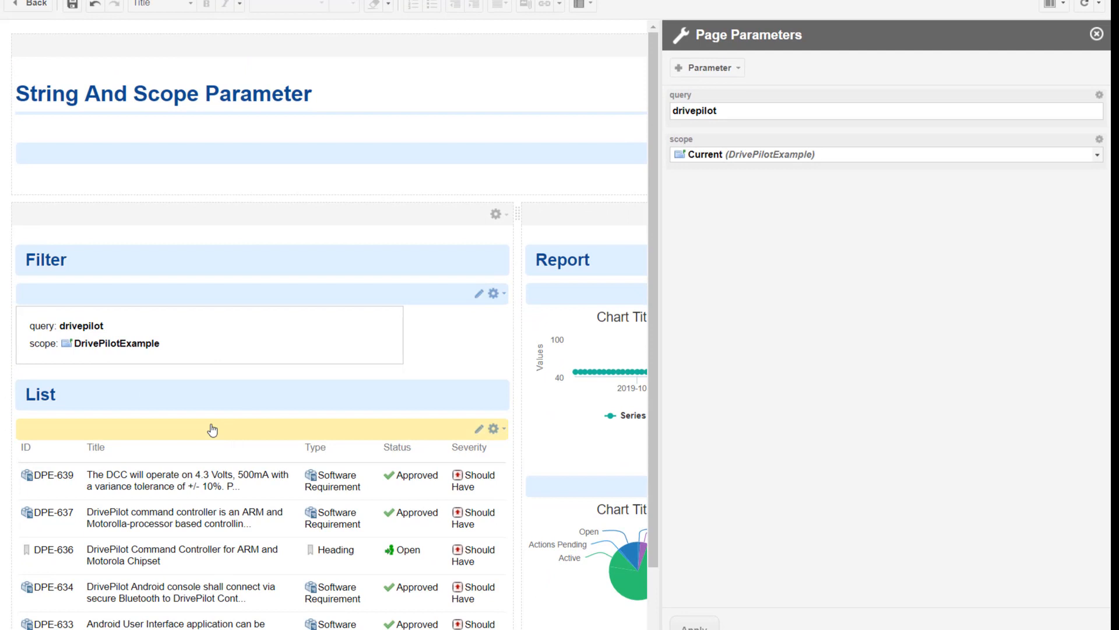
pyautogui.moveTo(235, 436)
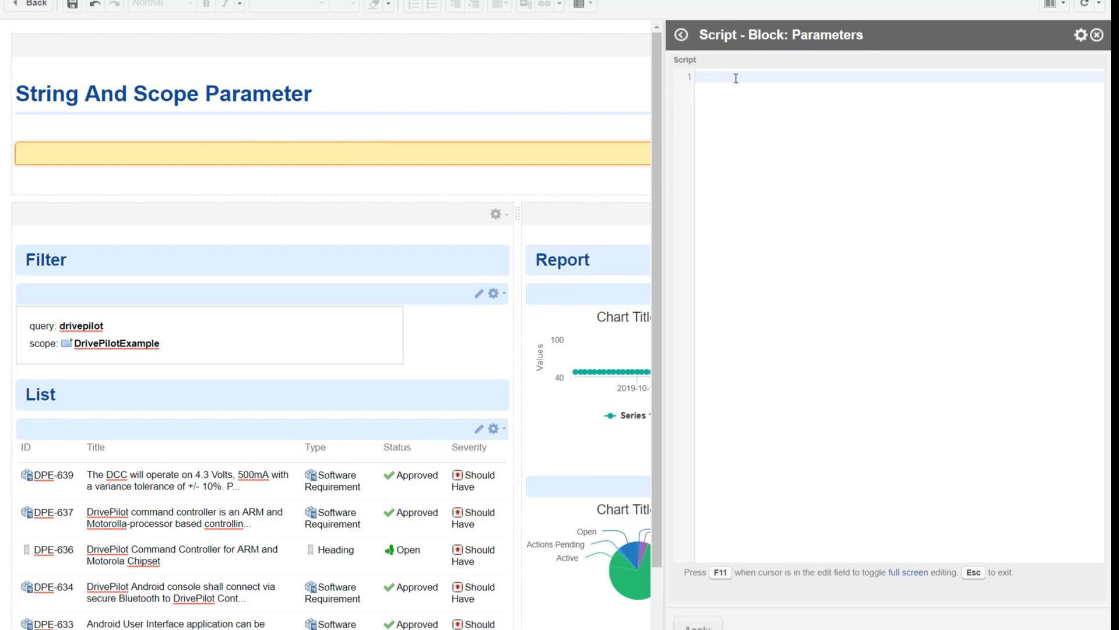
# Enter $pageParameters.query.value() in the page-top Script - Block widget.
pyautogui.write('$pageParameters.query.value()')
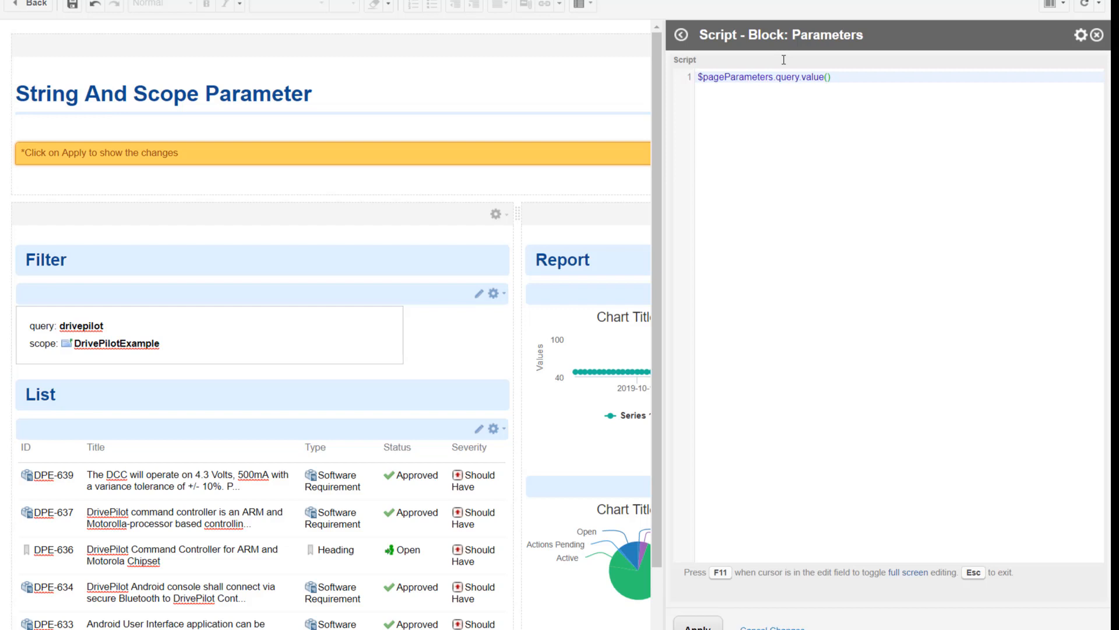
pyautogui.moveTo(519, 101)
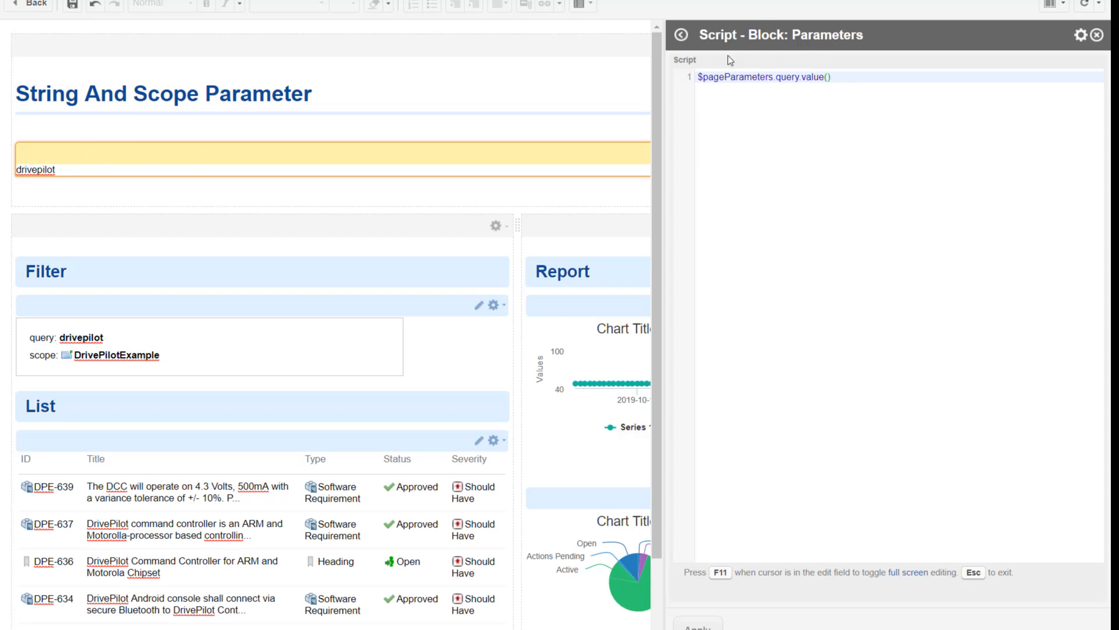
pyautogui.moveTo(771, 64)
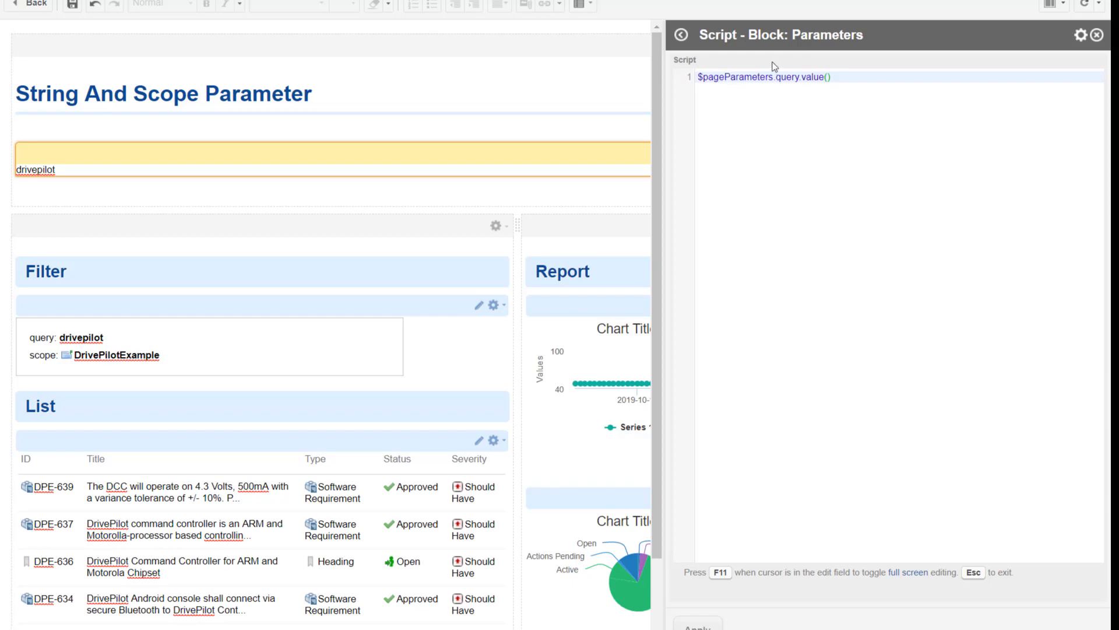
pyautogui.moveTo(604, 368)
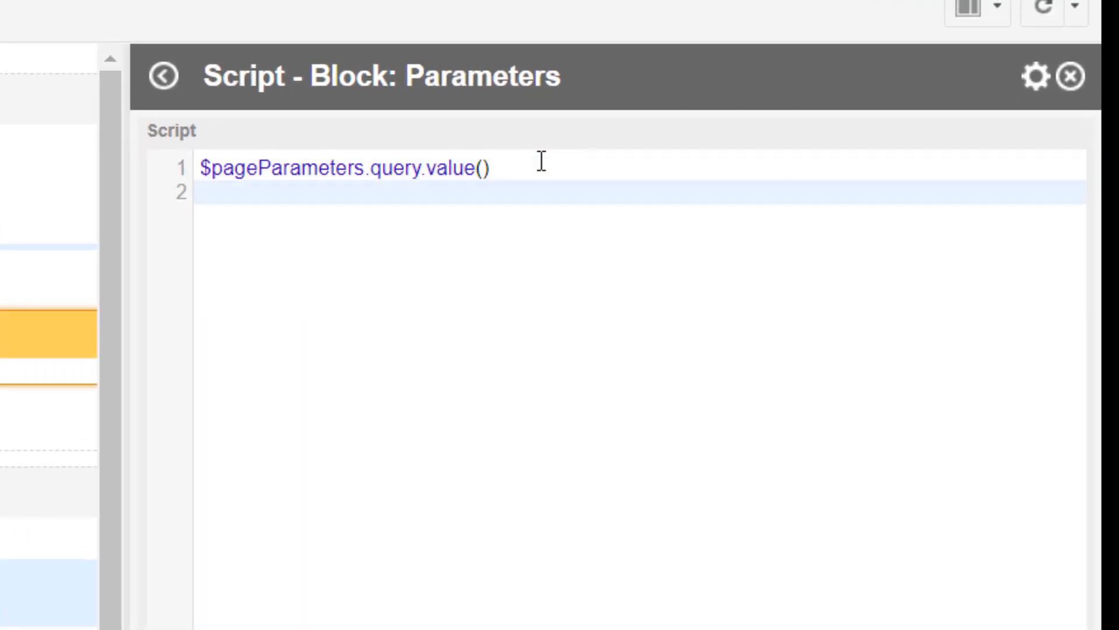
# Write 'AND project.id:$pageParameters.scope.scope()' on line 2 of the Parameters script.
pyautogui.write('A')
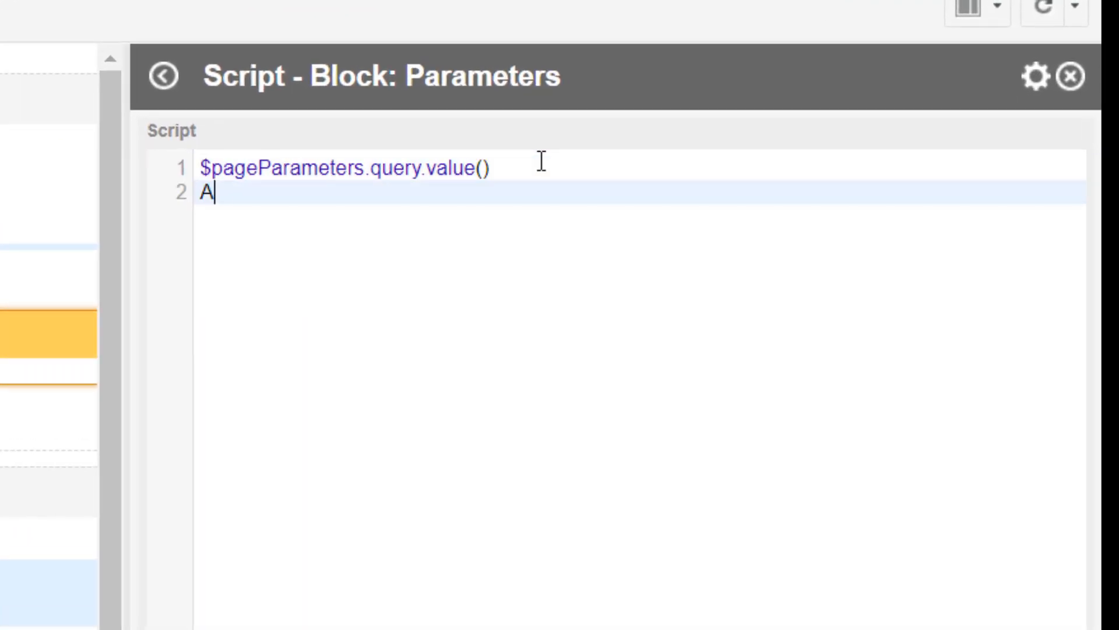
pyautogui.write('ND')
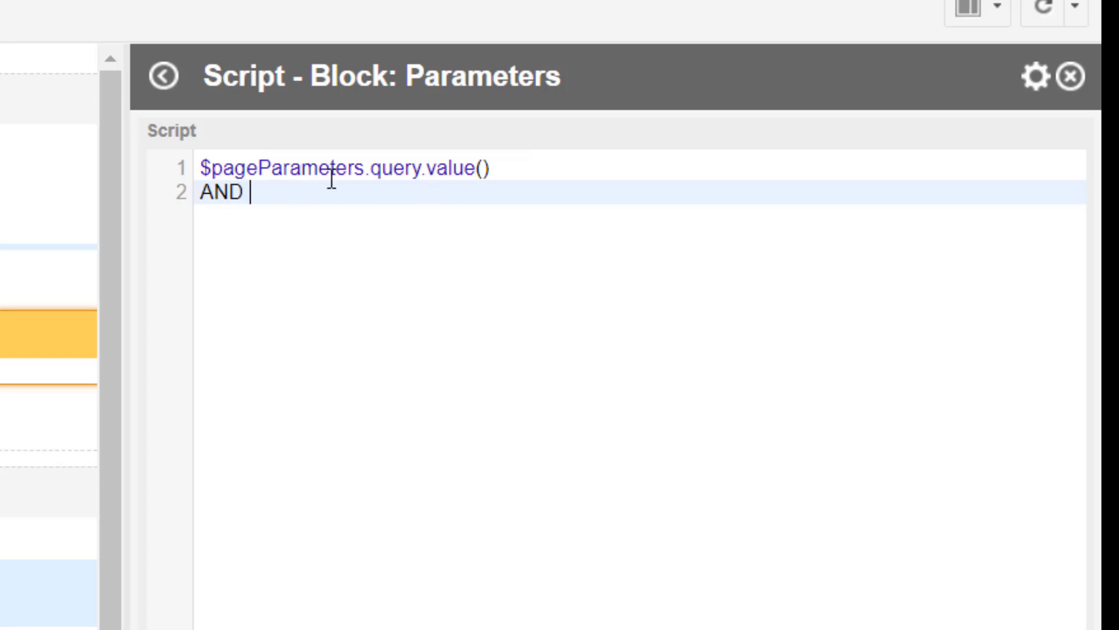
pyautogui.write('pro')
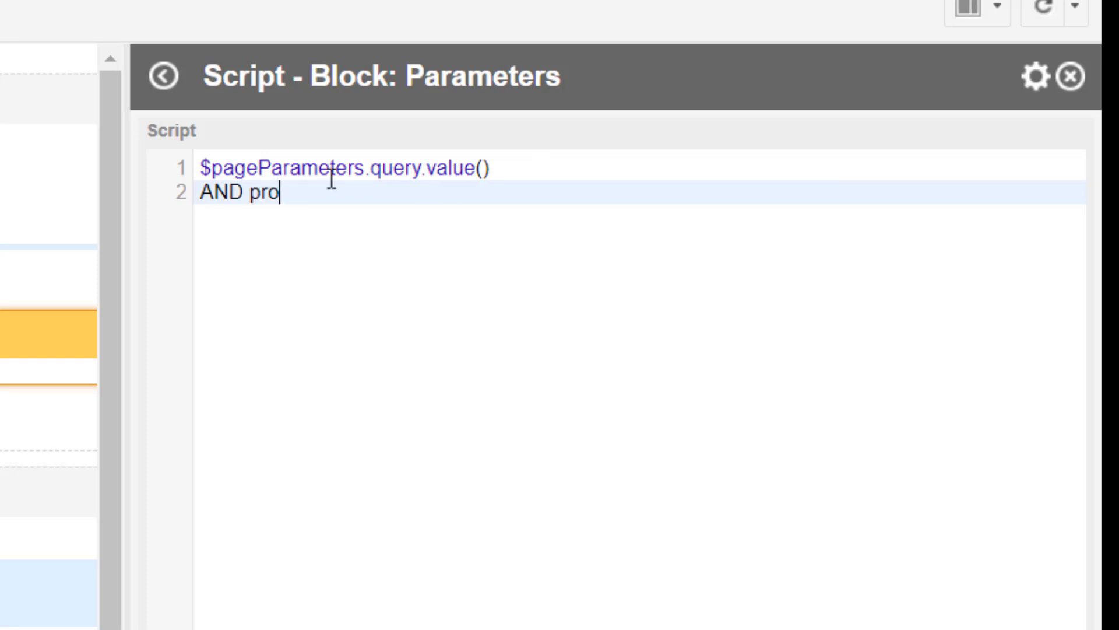
pyautogui.write('ject.')
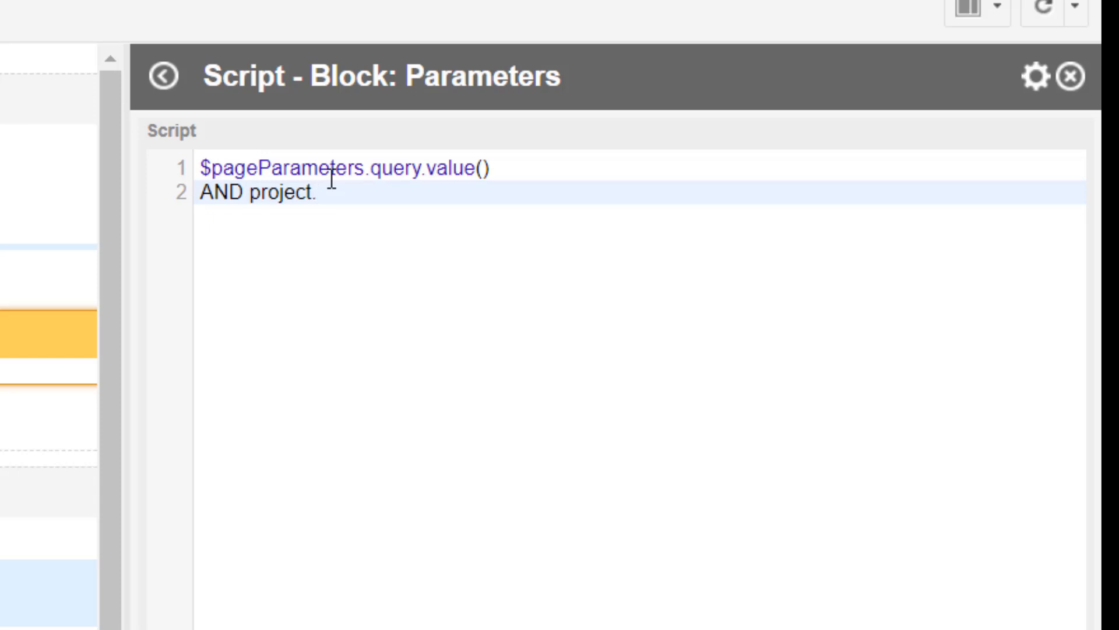
pyautogui.write('id:')
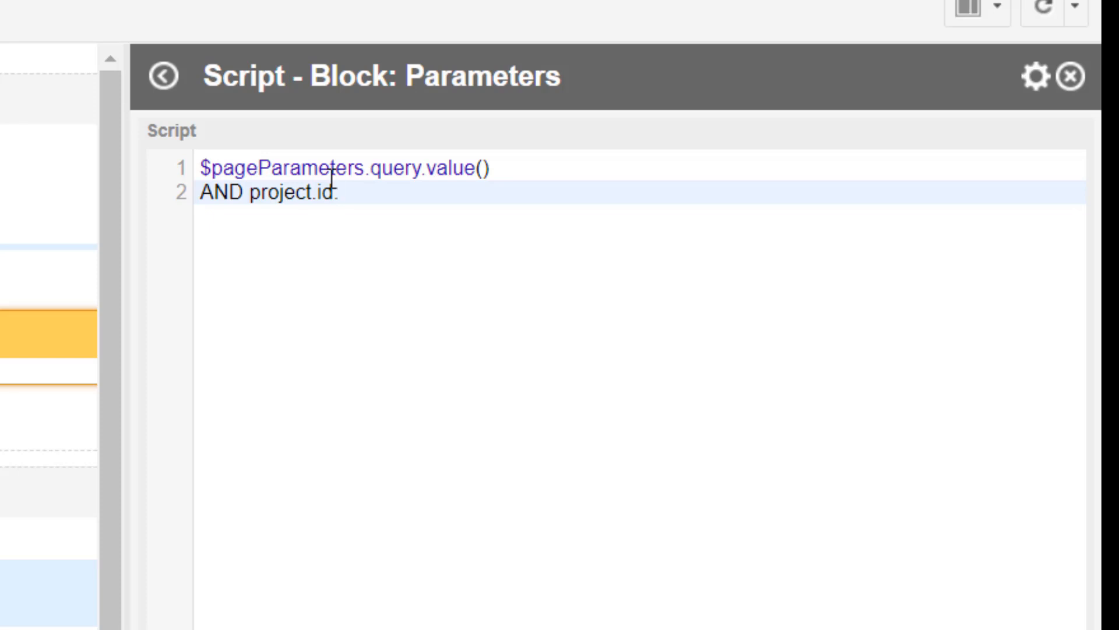
pyautogui.write('$page')
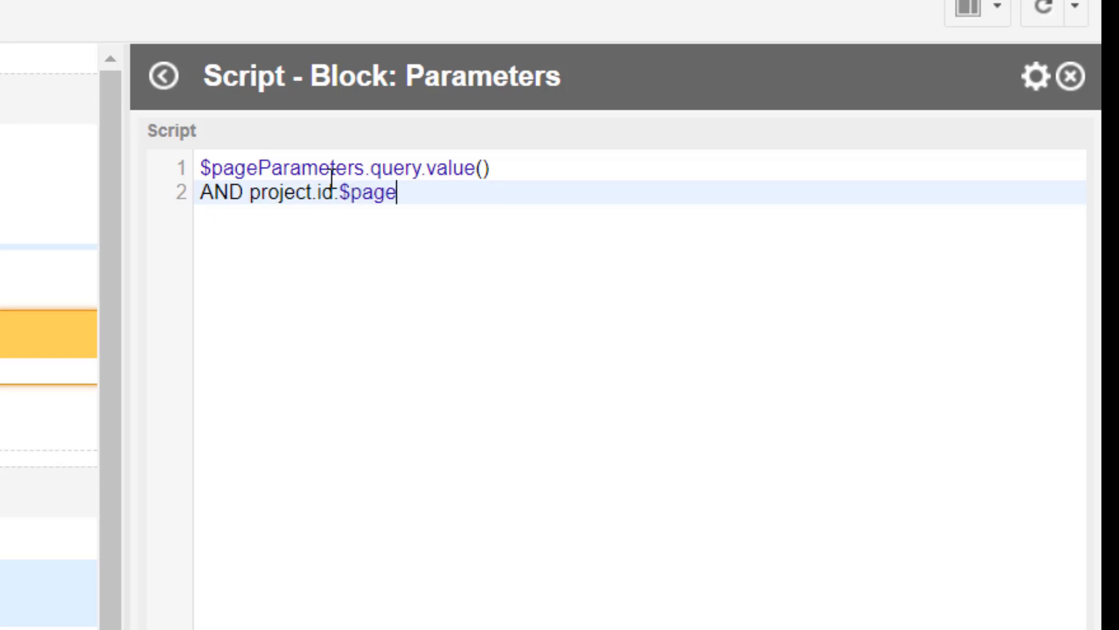
pyautogui.write('Parameters')
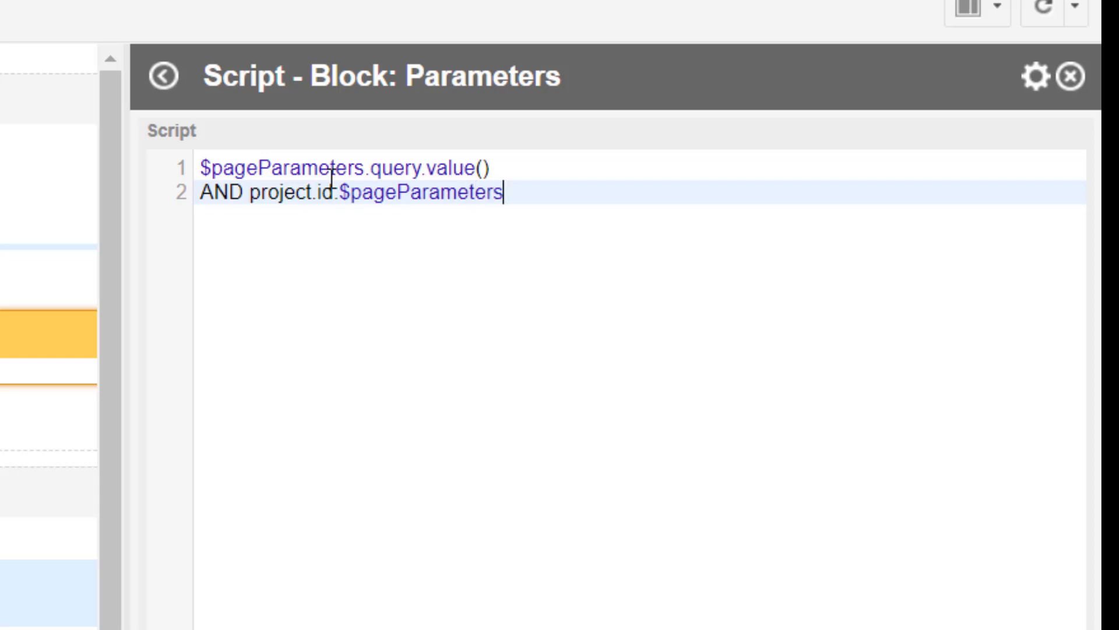
pyautogui.write('.')
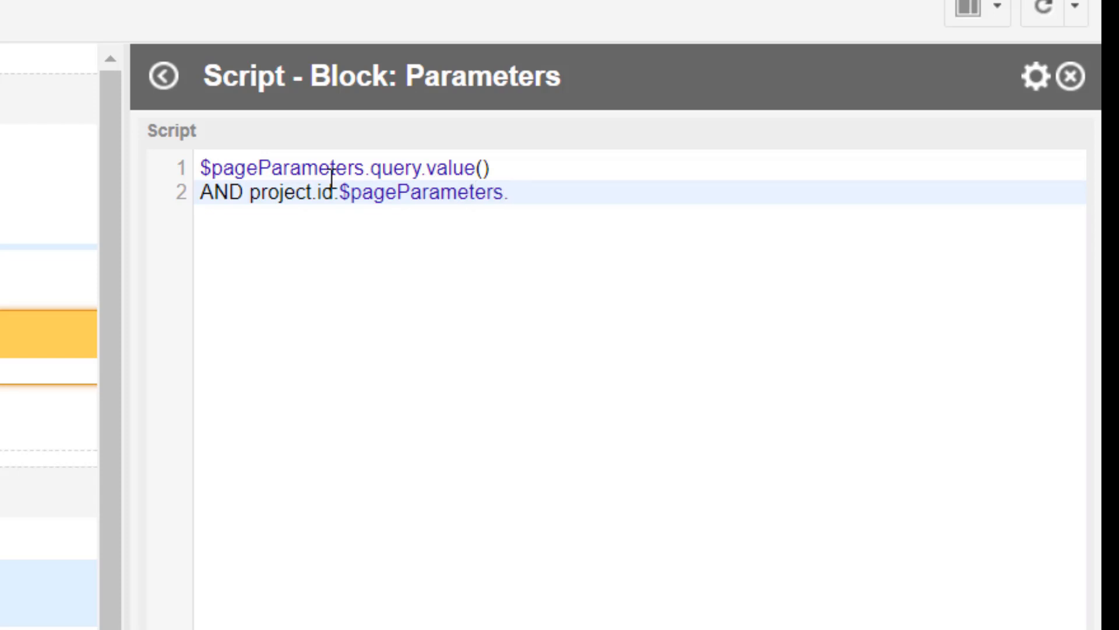
pyautogui.write('scope')
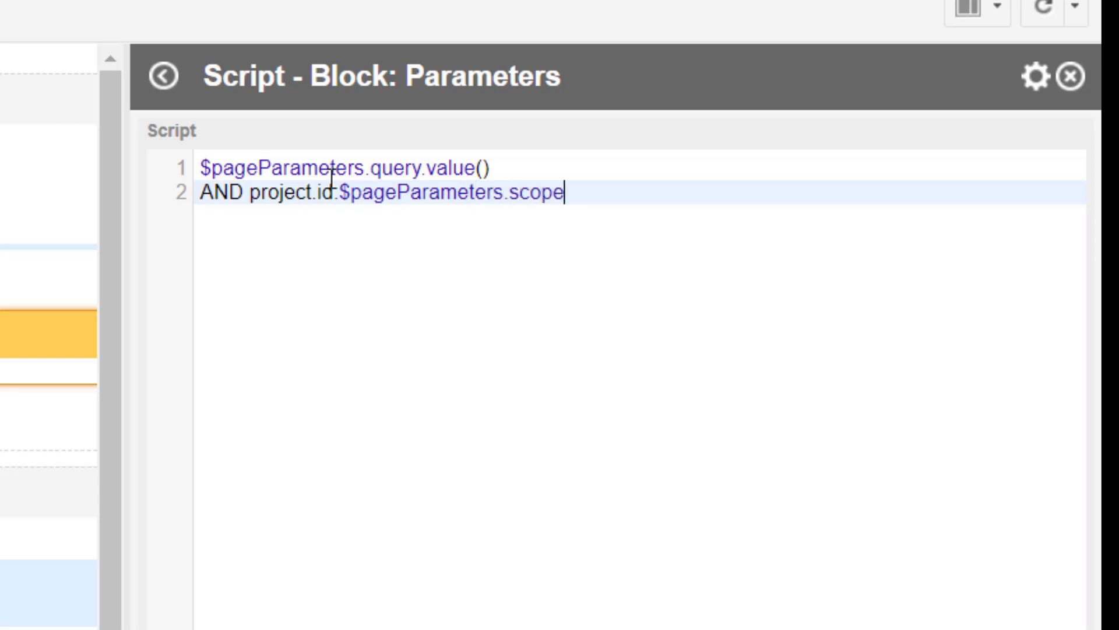
pyautogui.write('.')
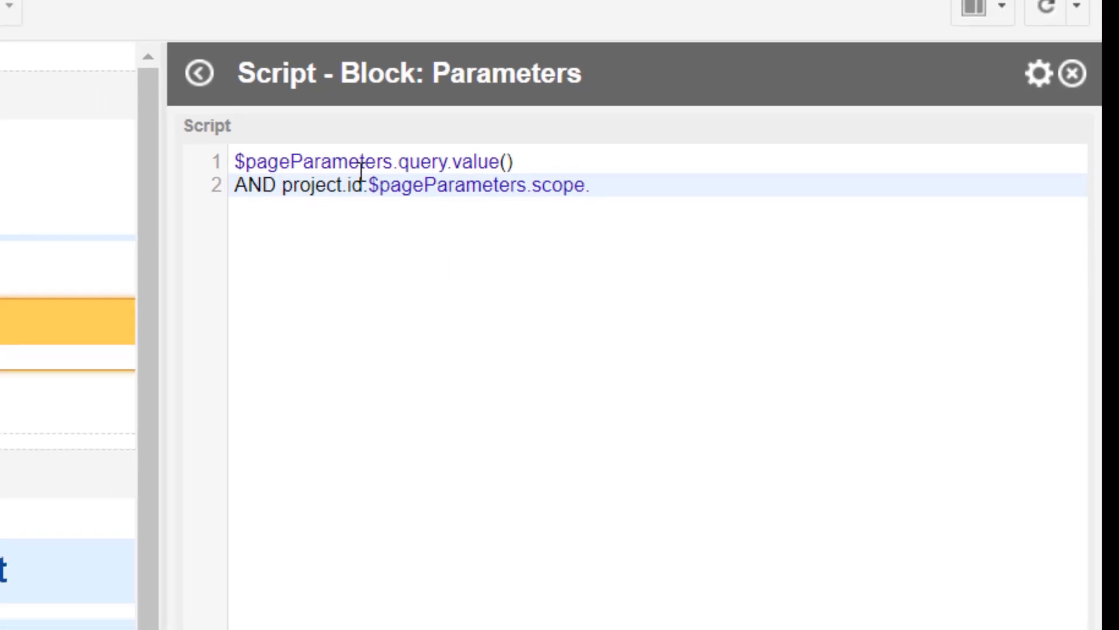
pyautogui.write('scope')
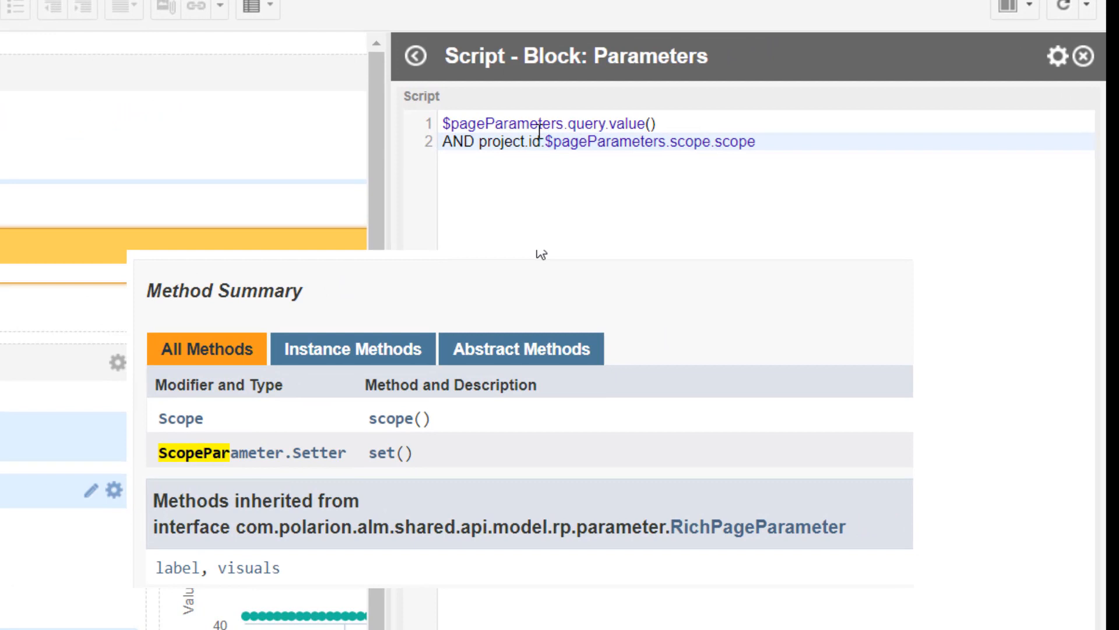
pyautogui.write('()')
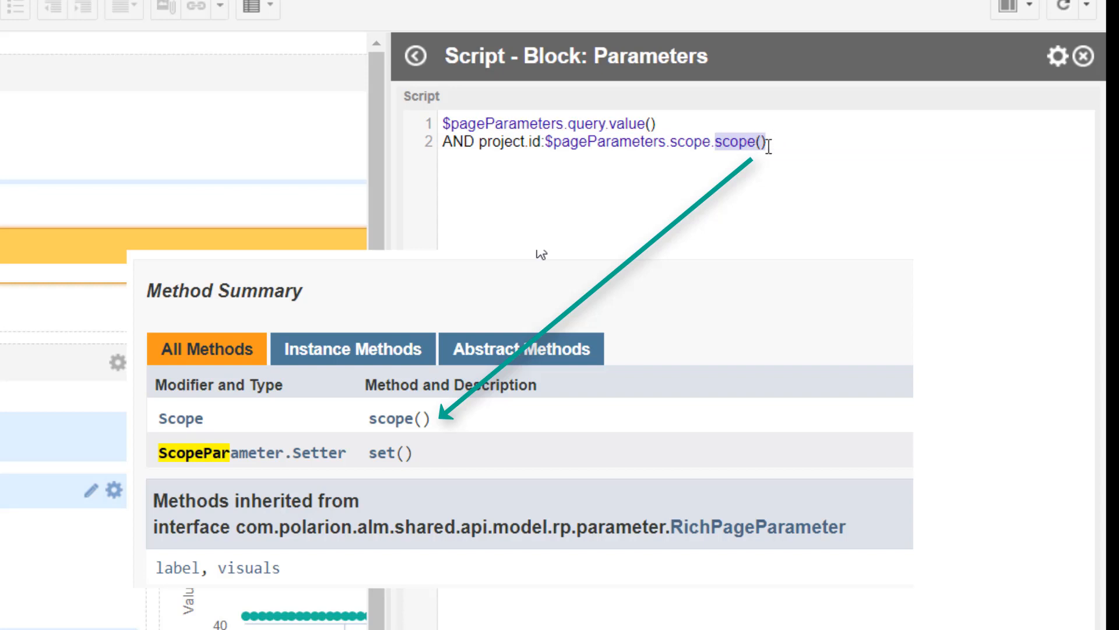
pyautogui.moveTo(818, 147)
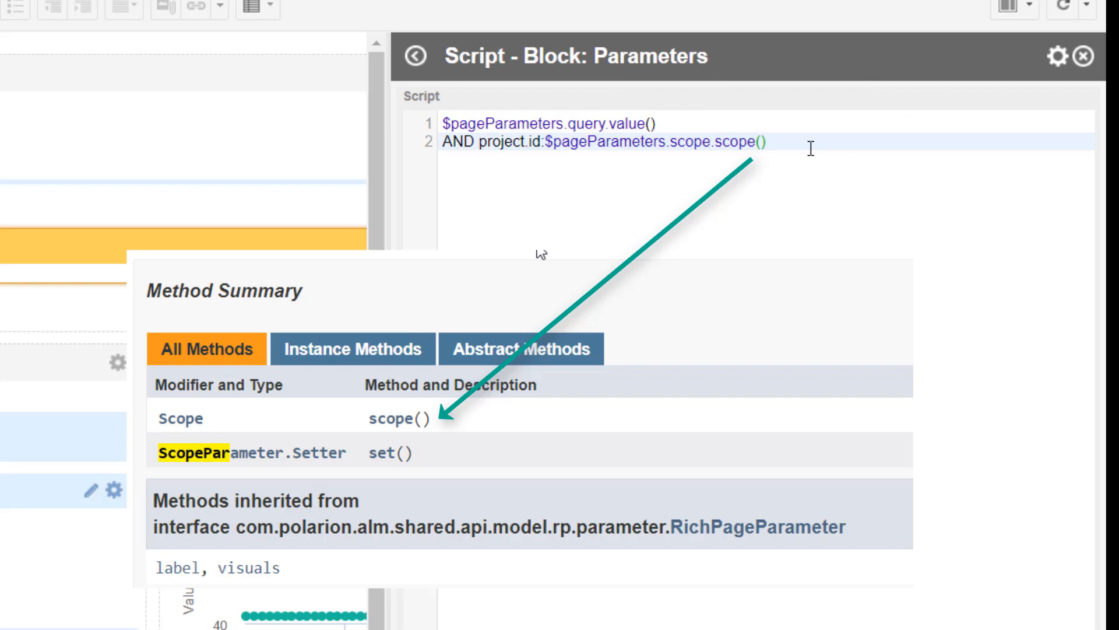
pyautogui.click(765, 140)
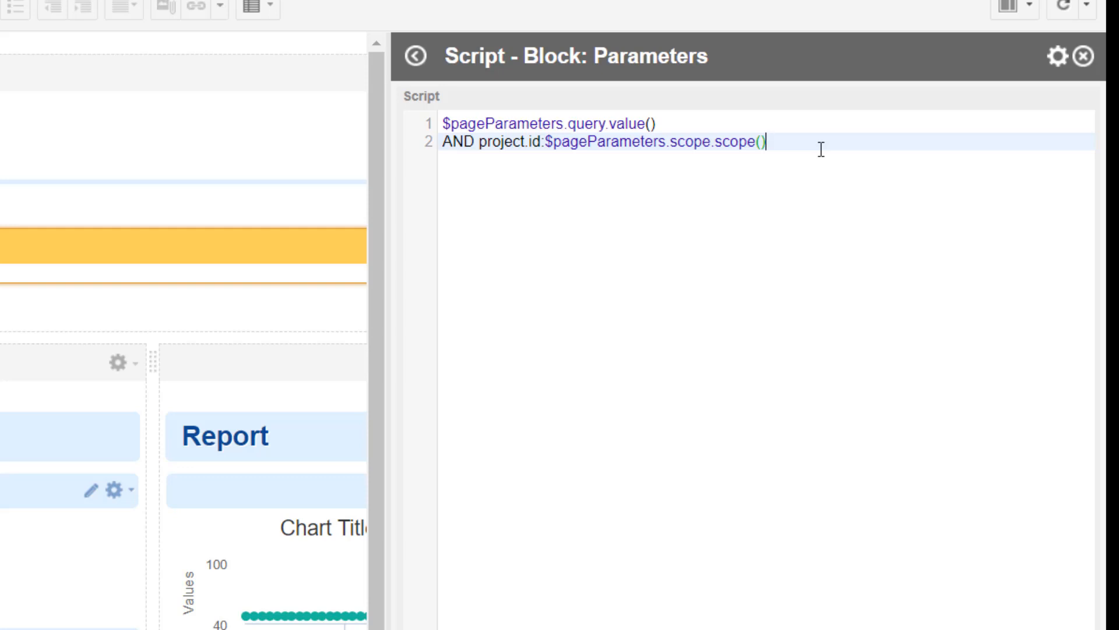
# Extend the scope expression to end with .projectId() and return to the report page.
pyautogui.write('.')
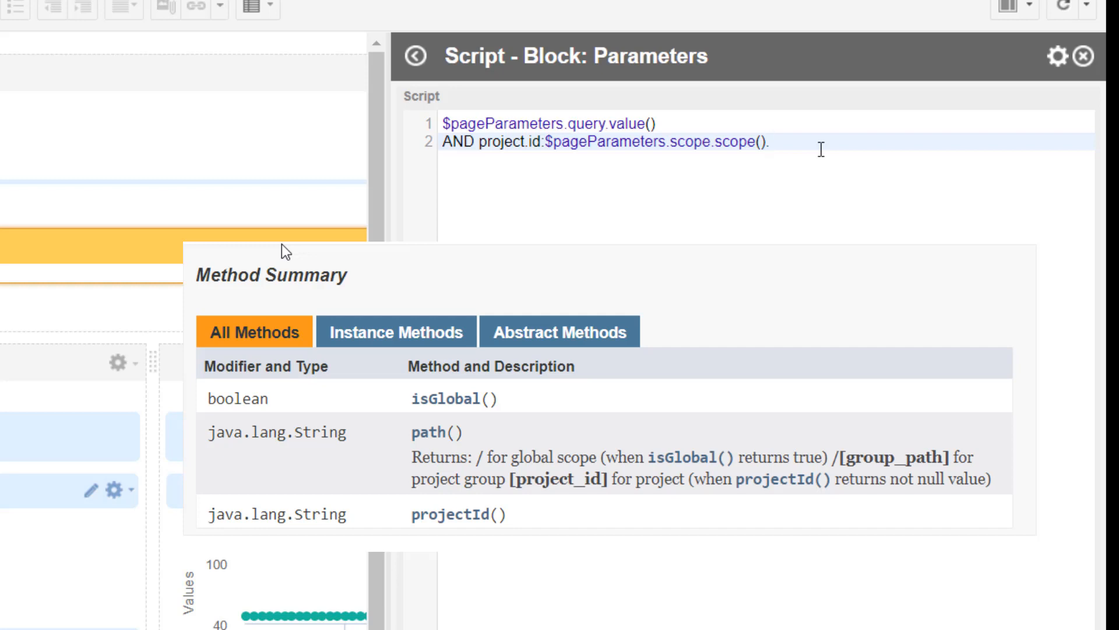
pyautogui.click(775, 141)
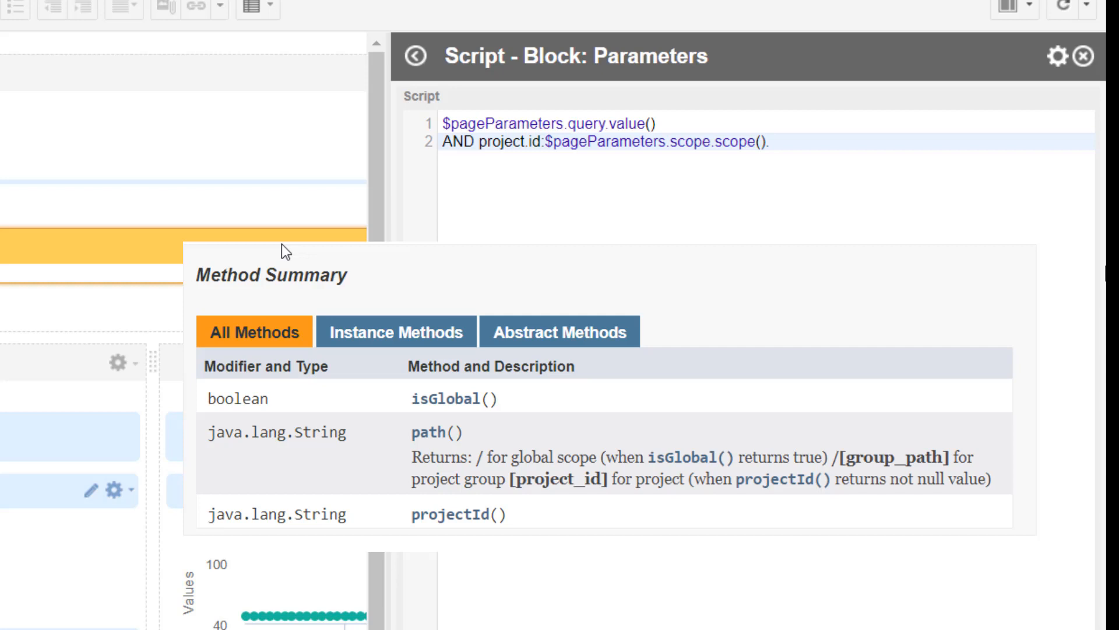
pyautogui.click(770, 140)
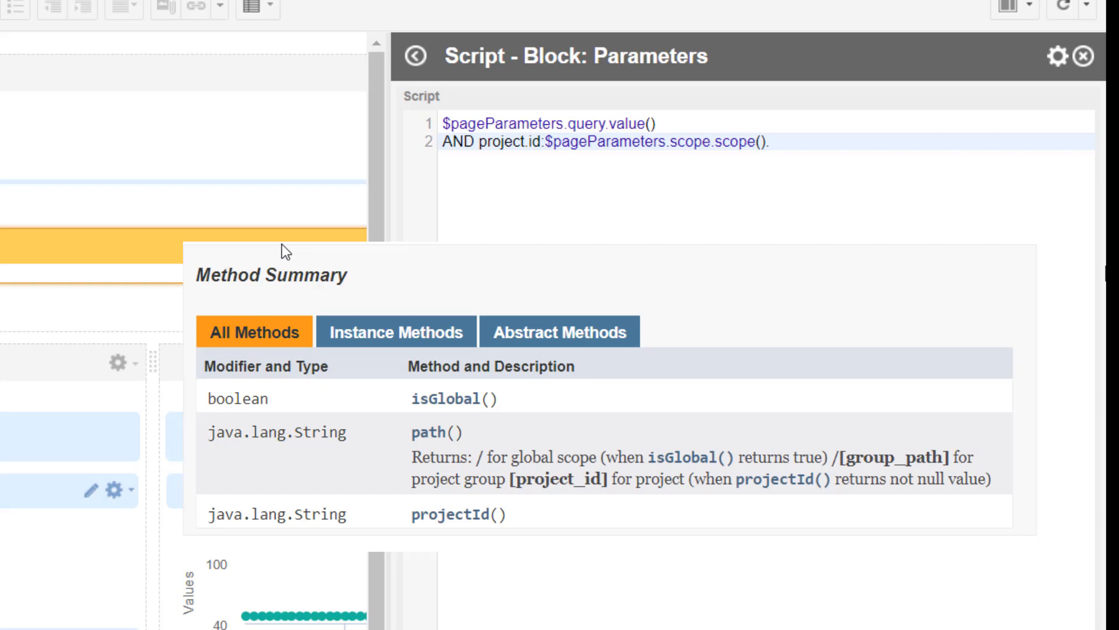
pyautogui.click(770, 141)
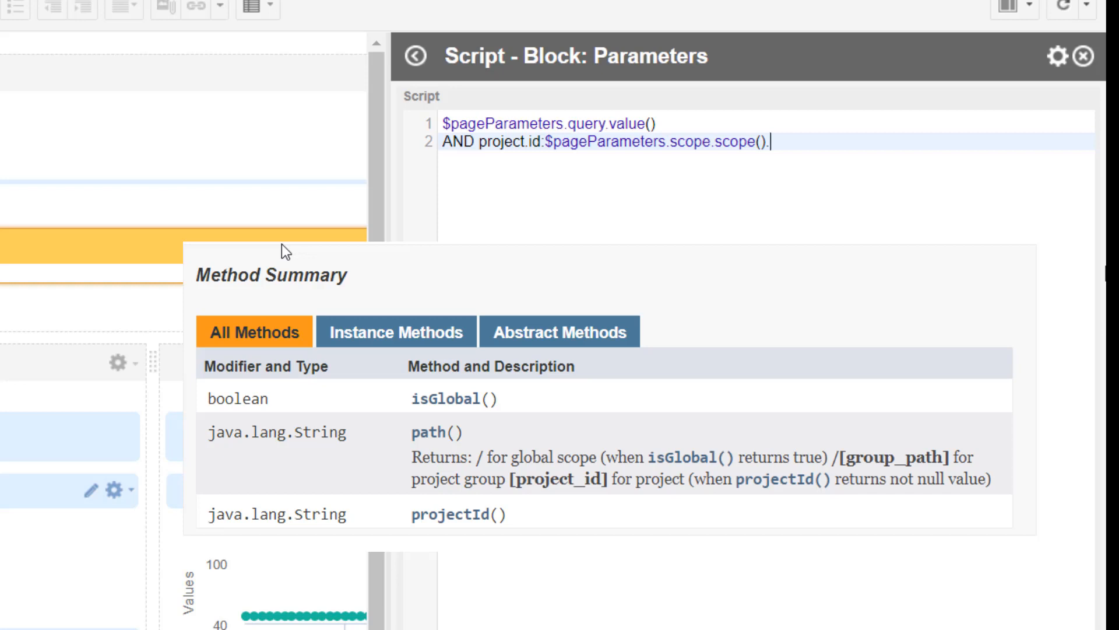
pyautogui.write('projectId(')
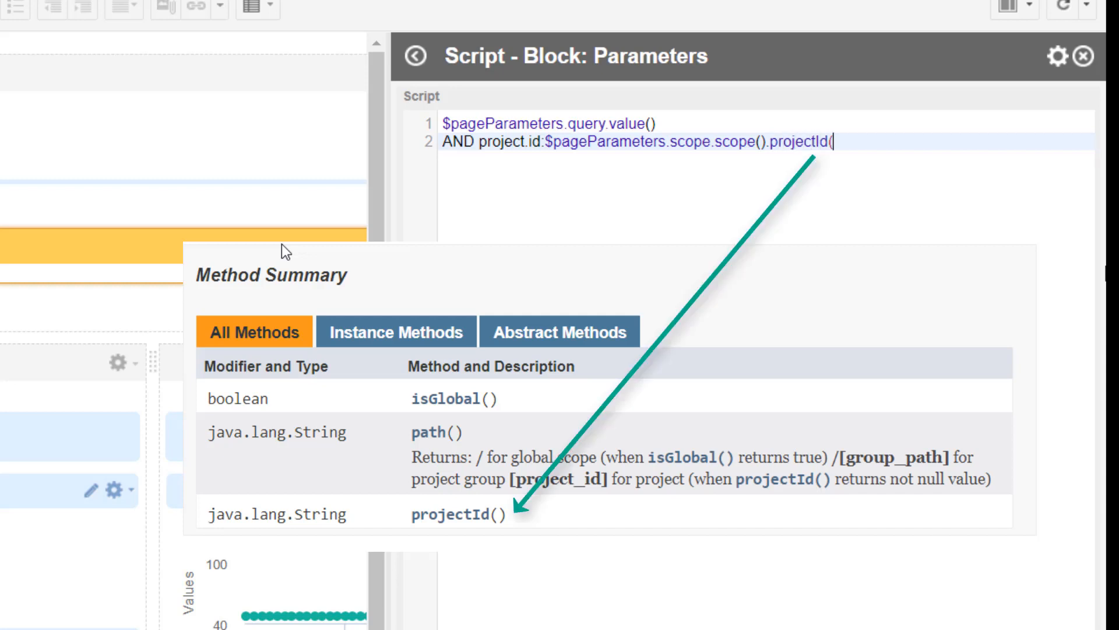
pyautogui.write(')')
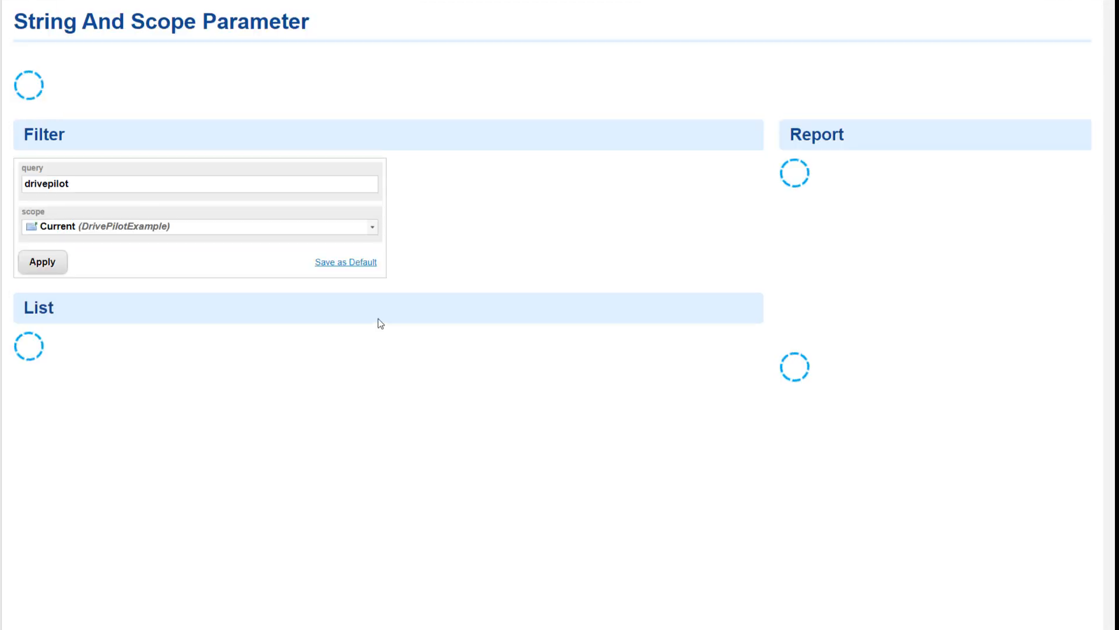
# Clear the 'drivepilot' query value and apply, leaving only AND project.id:DrivePilotExample.
pyautogui.click(42, 261)
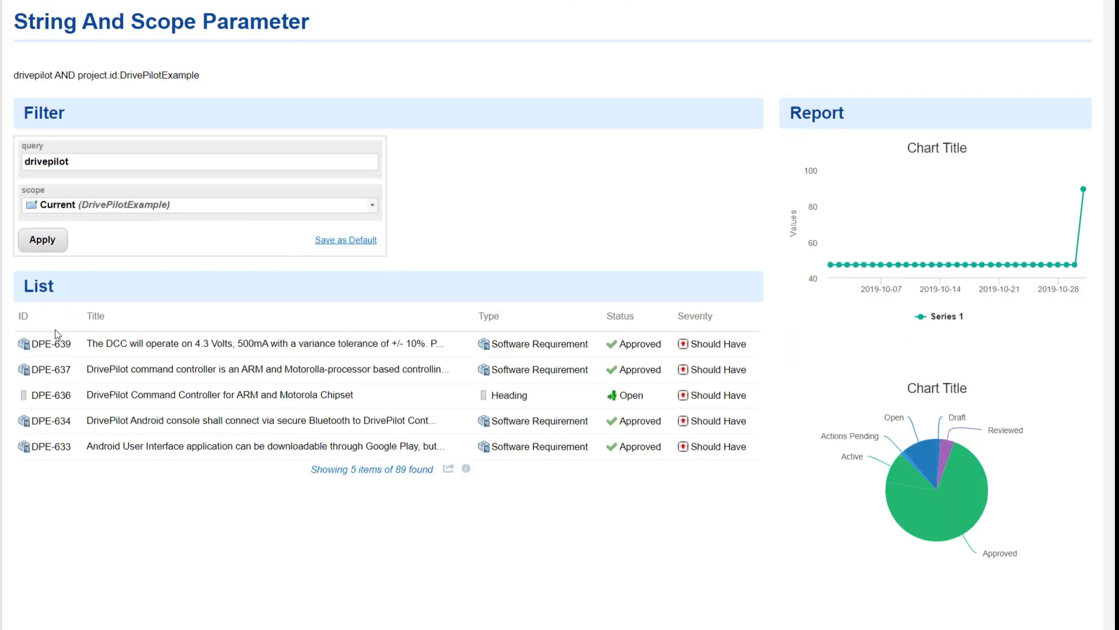
pyautogui.moveTo(238, 286)
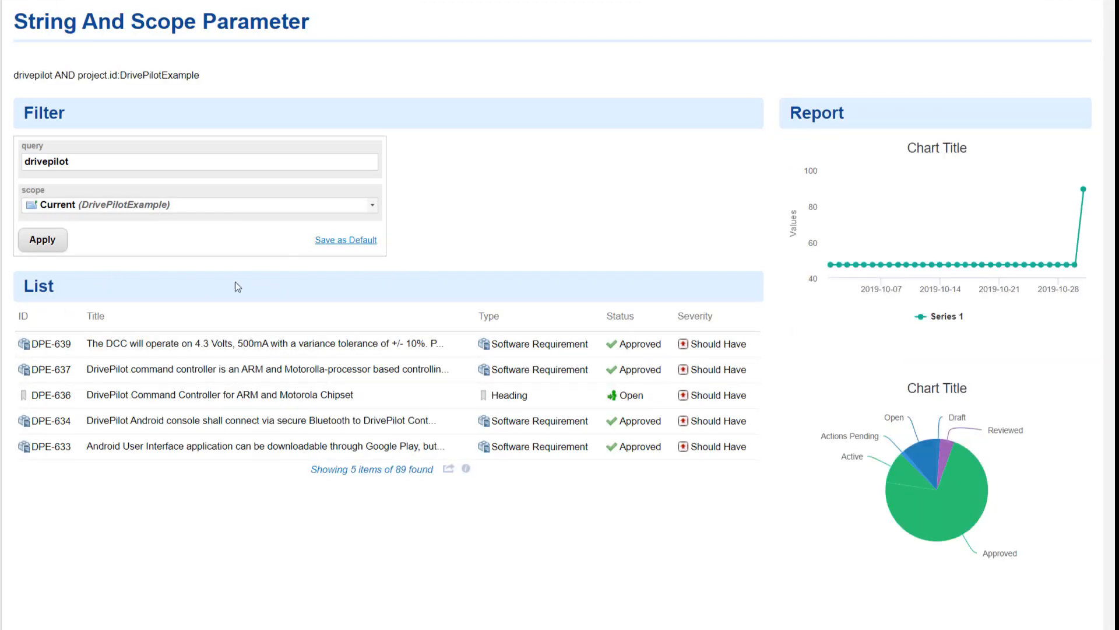
pyautogui.click(200, 161)
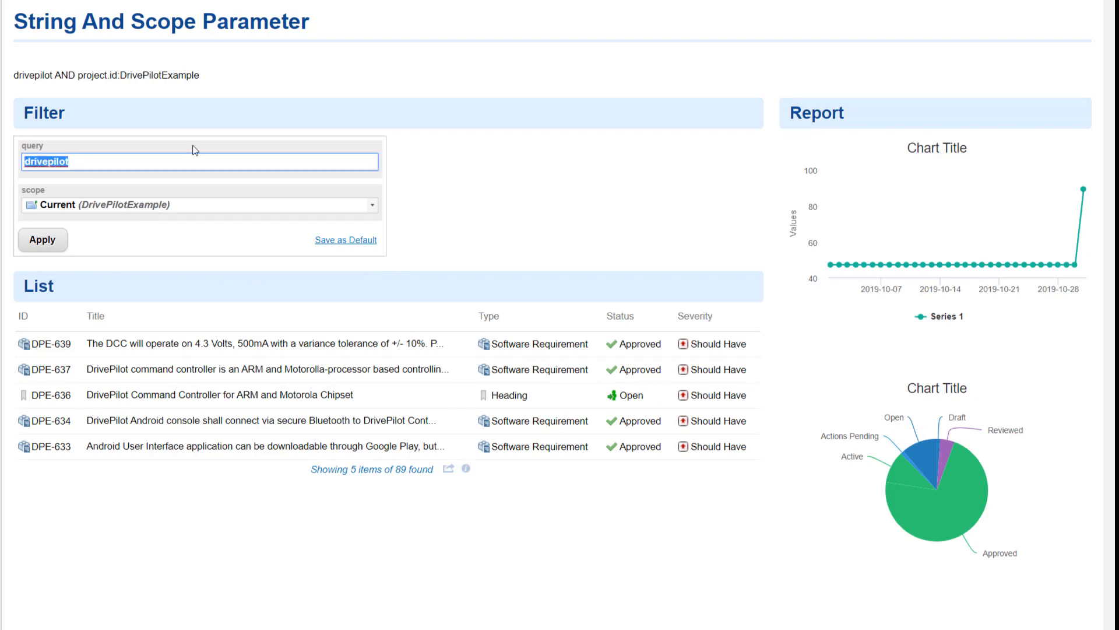
pyautogui.moveTo(326, 114)
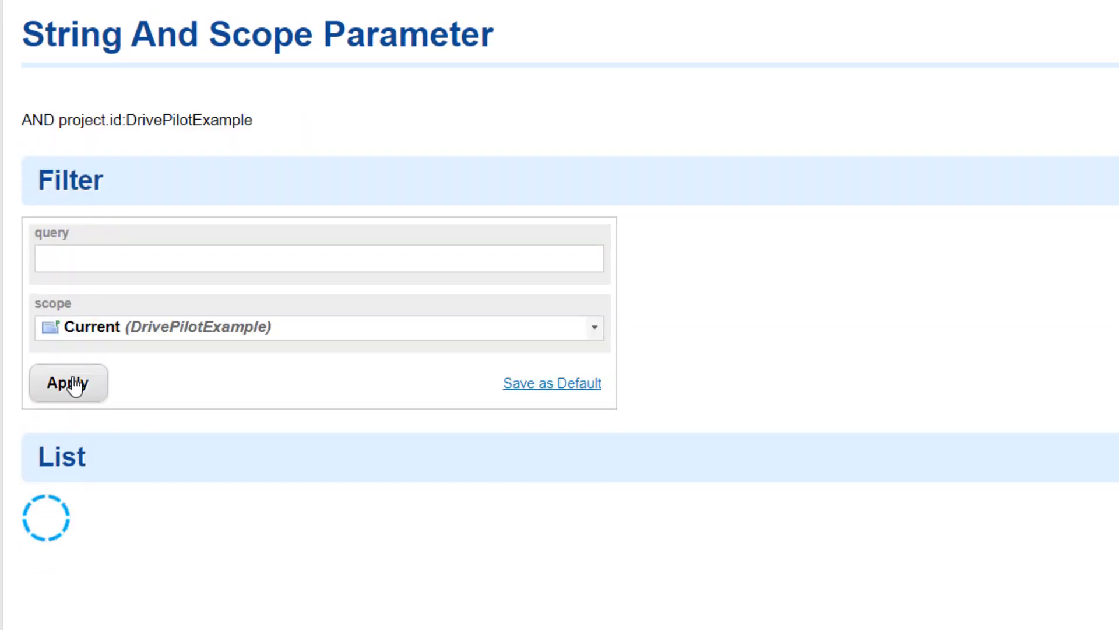
pyautogui.click(68, 383)
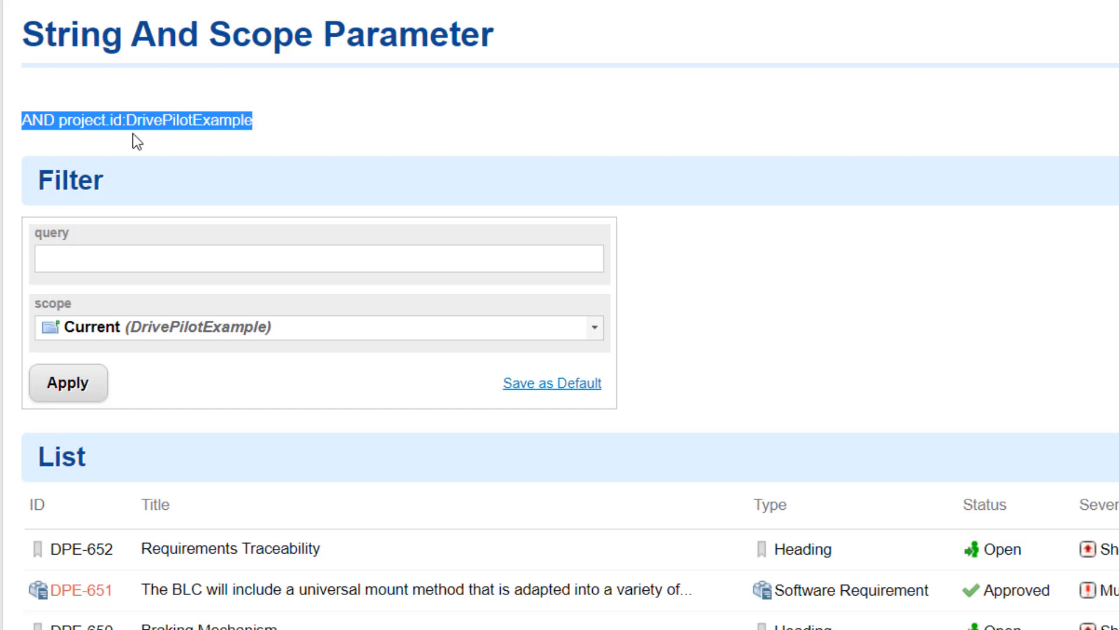
pyautogui.moveTo(163, 153)
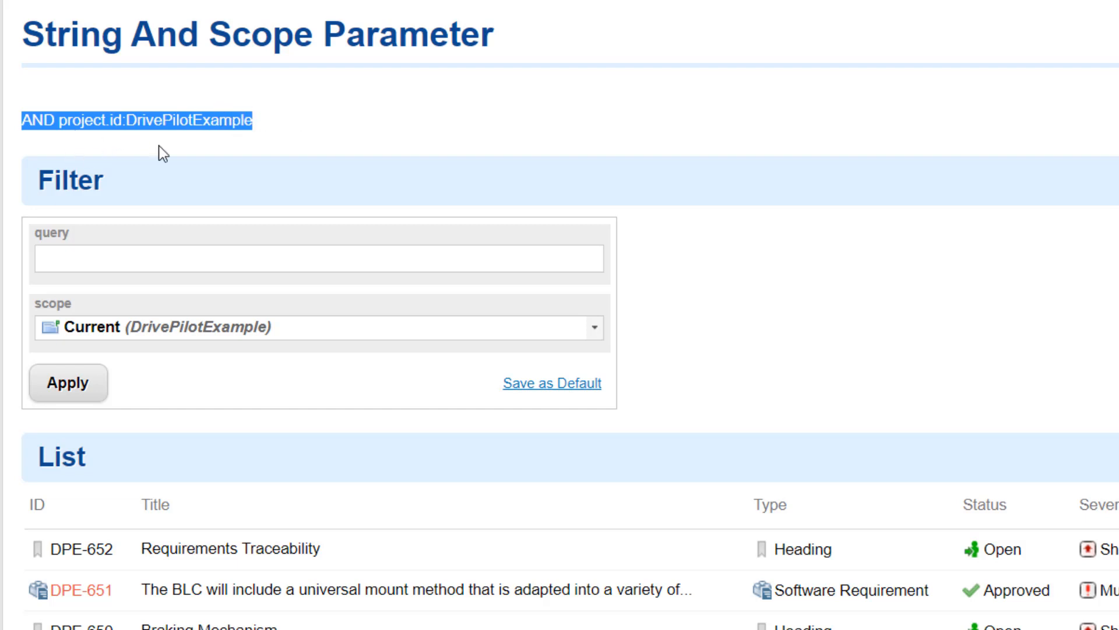
pyautogui.moveTo(41, 117)
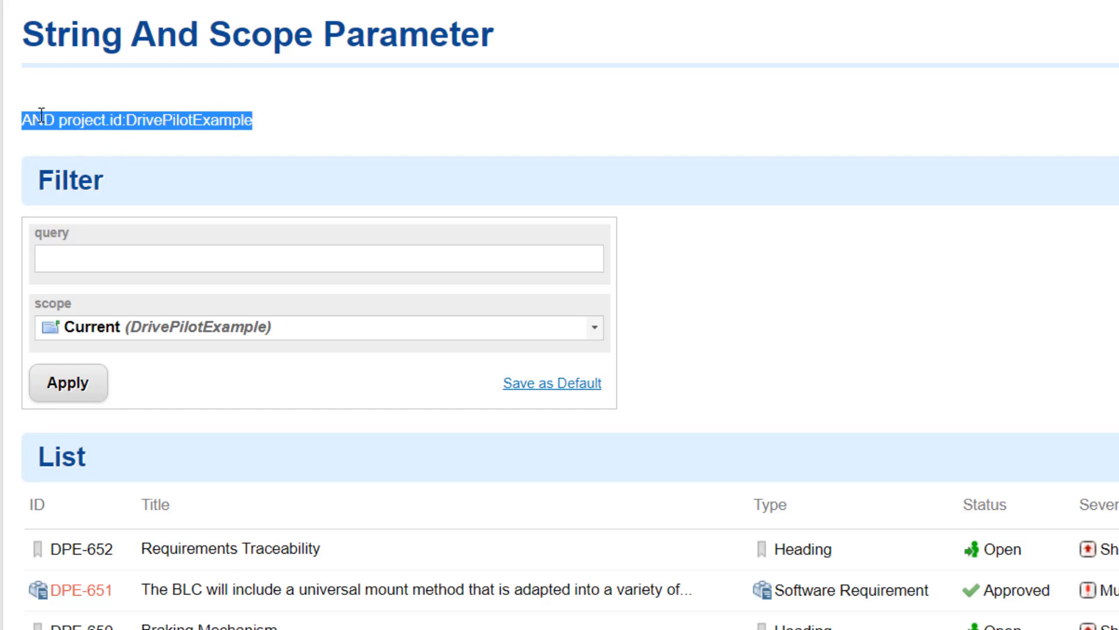
pyautogui.moveTo(210, 204)
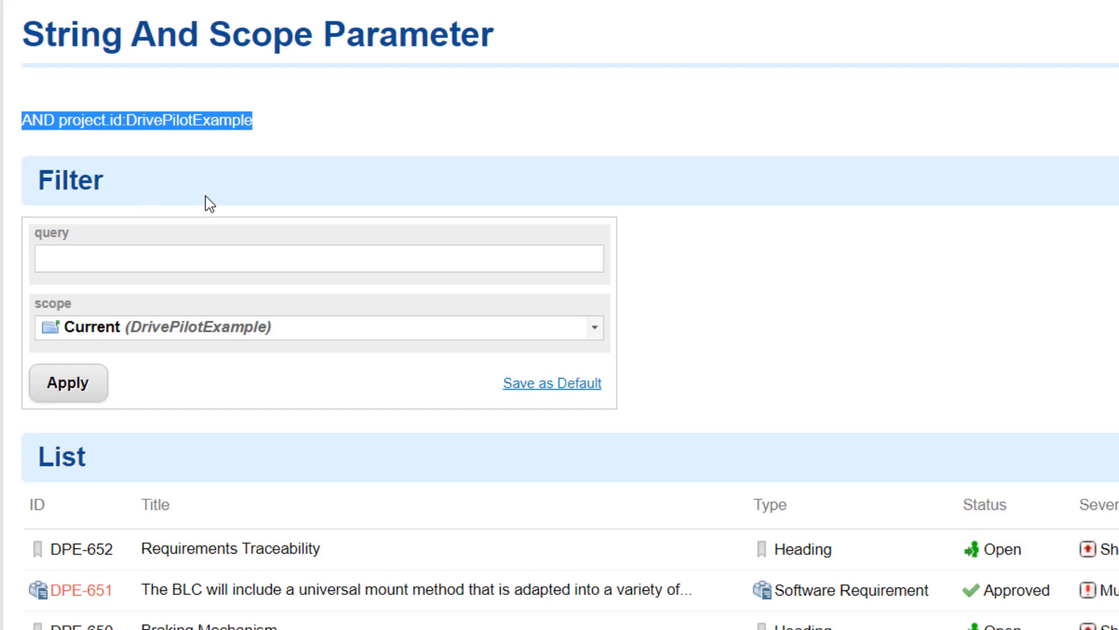
# Apply query 't' with Default Repository scope, which returns 0 items.
pyautogui.click(319, 258)
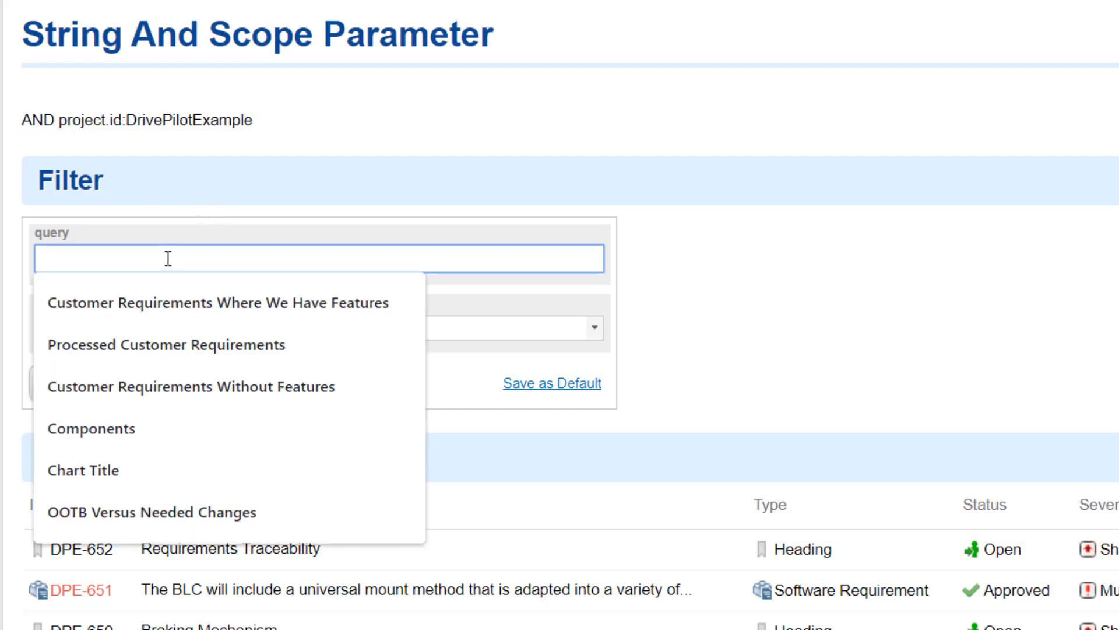
pyautogui.write('t')
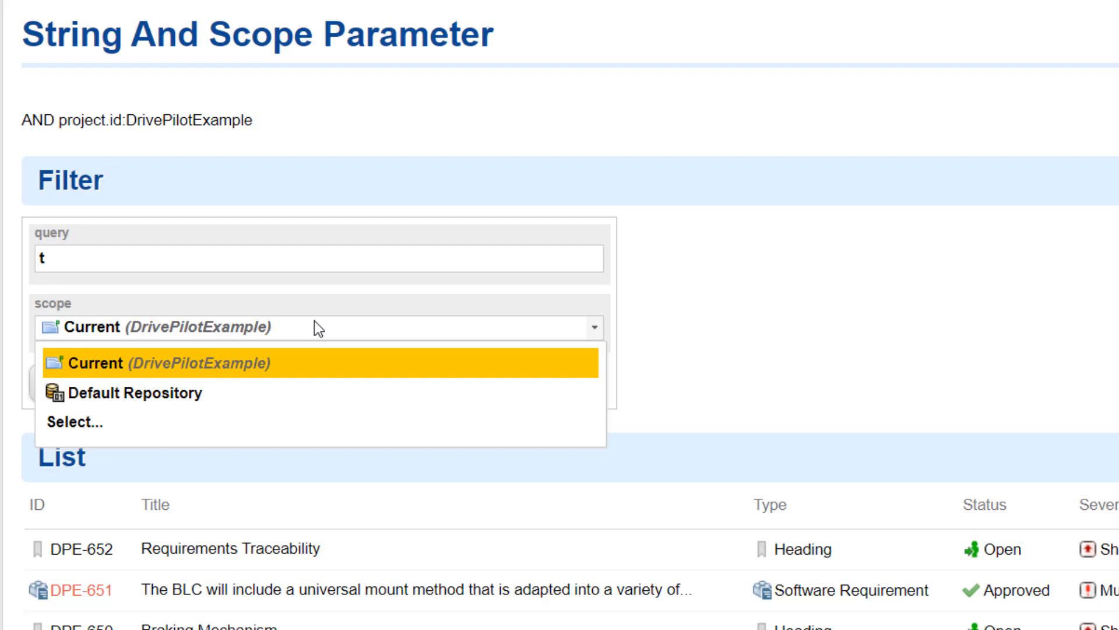
pyautogui.click(134, 394)
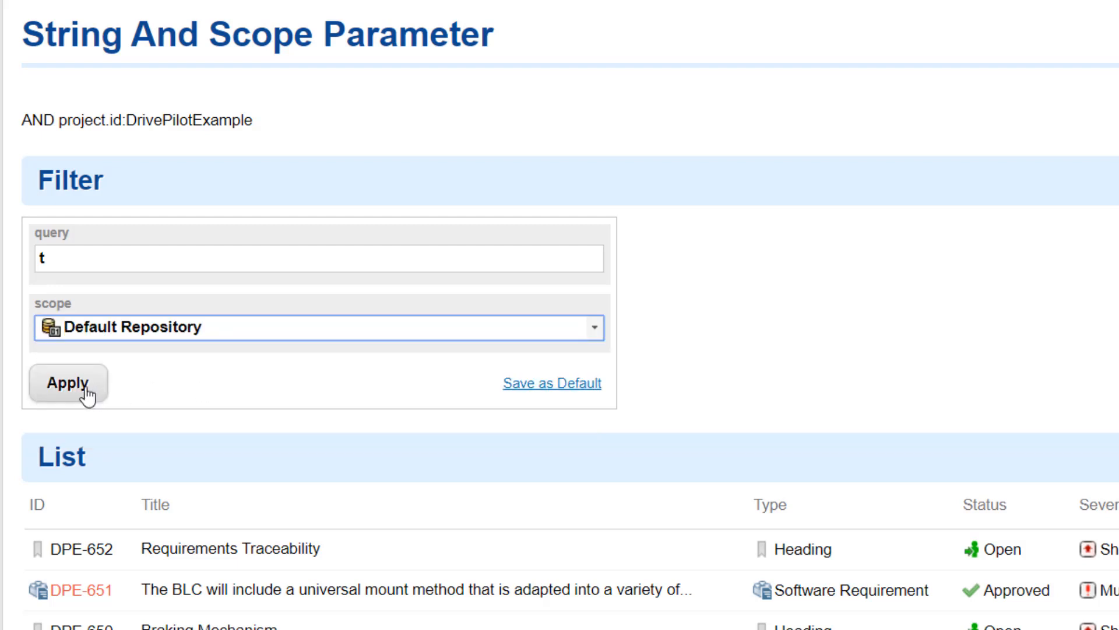
pyautogui.click(67, 382)
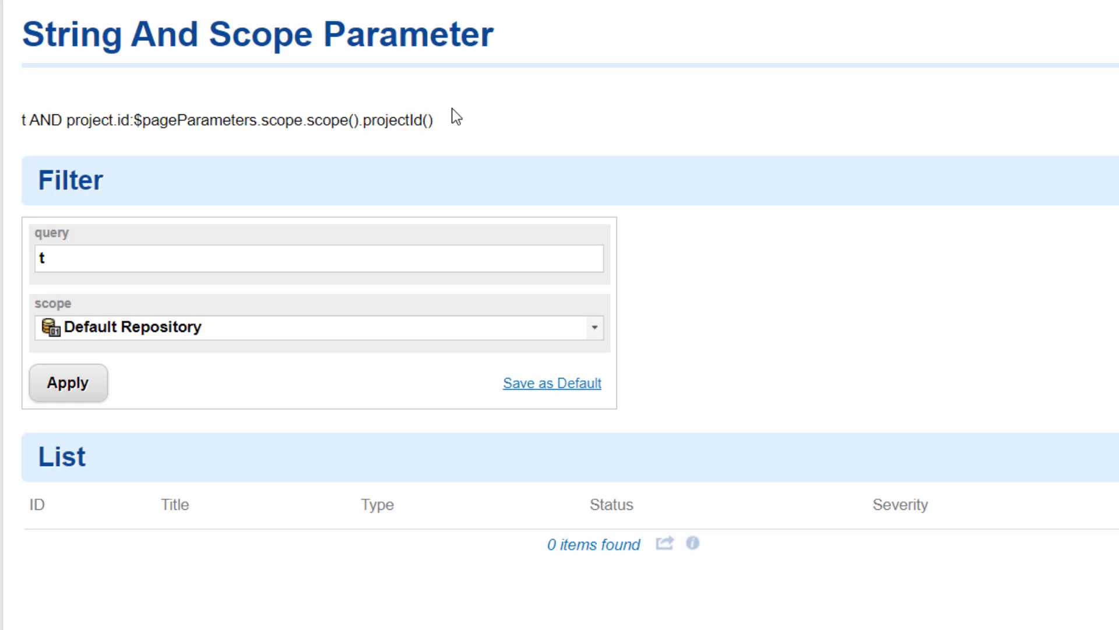
pyautogui.moveTo(809, 44)
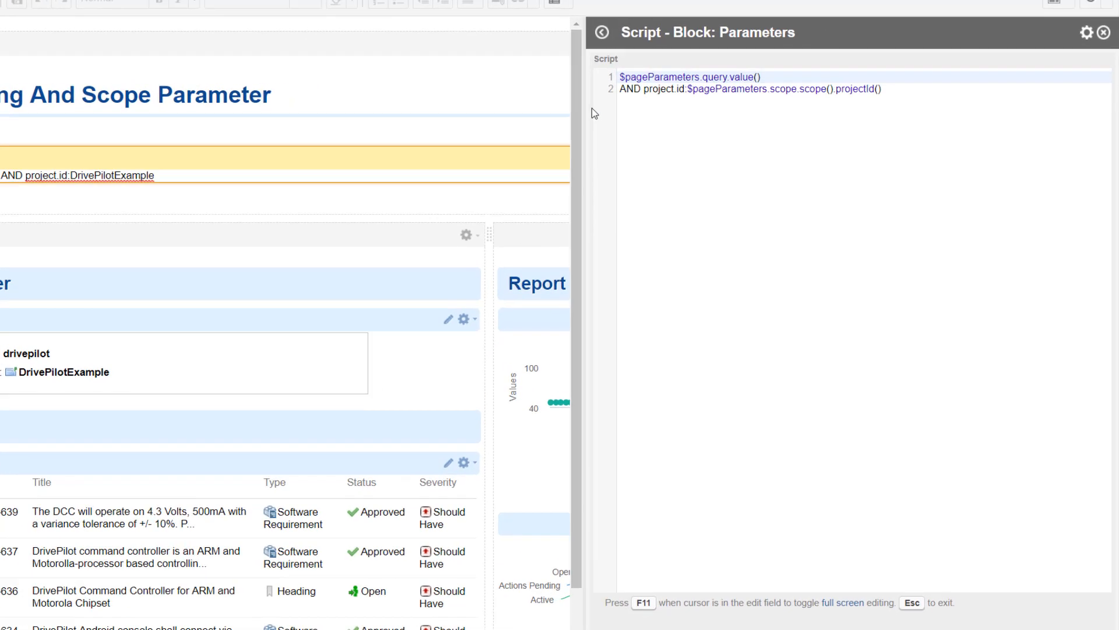
# Add the line #if (!$pageParameters.scope.scope().path.startsWith("/")) before the project clause.
pyautogui.press('enter')
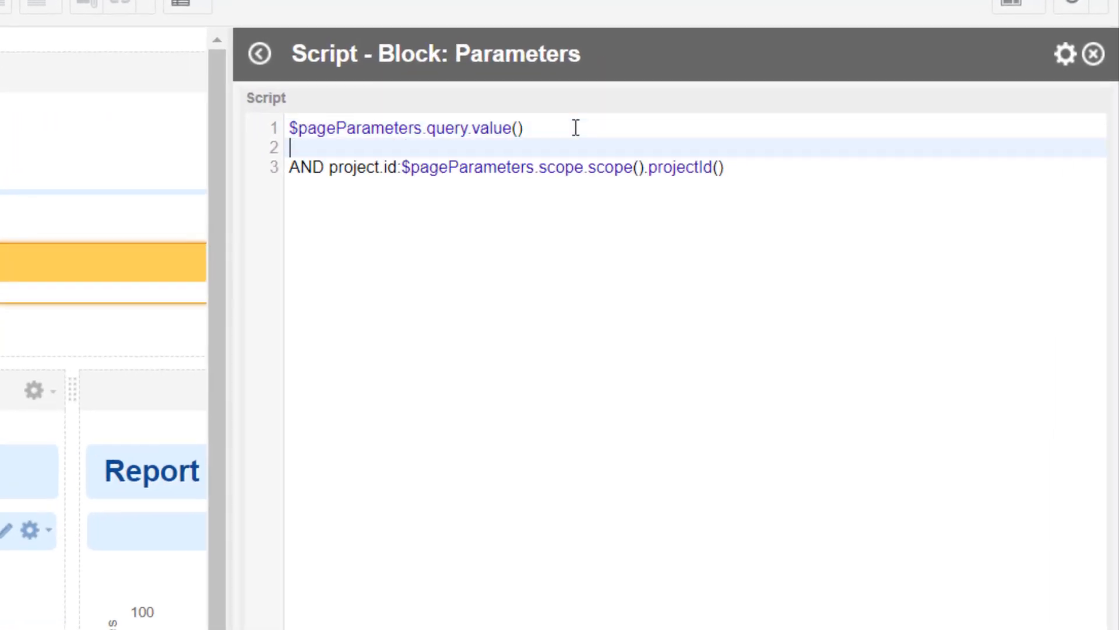
pyautogui.write('#if (')
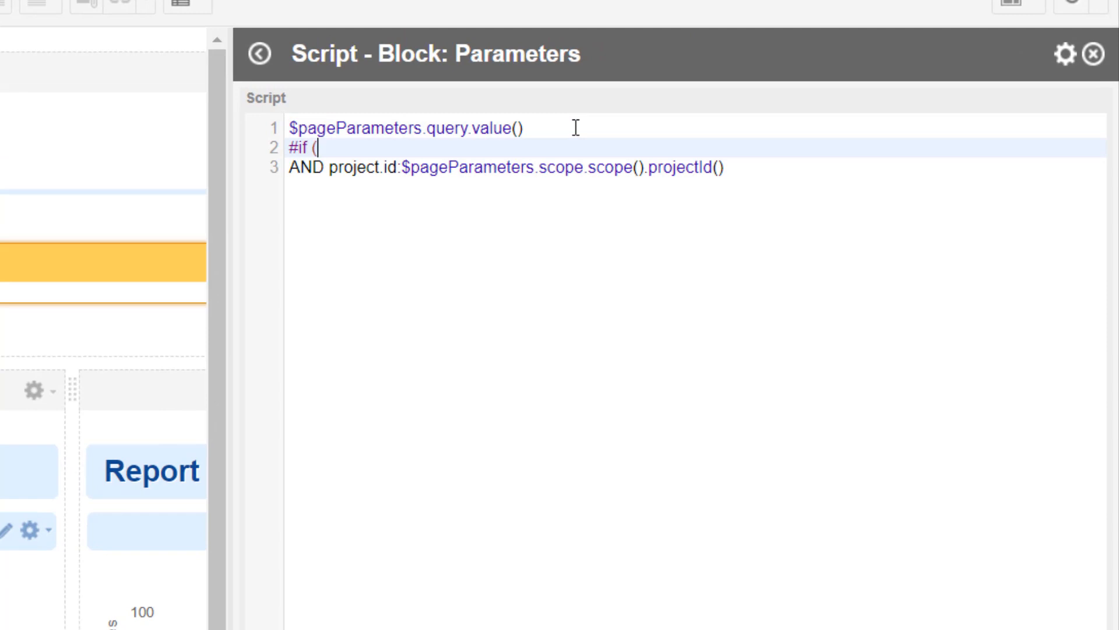
pyautogui.write('!')
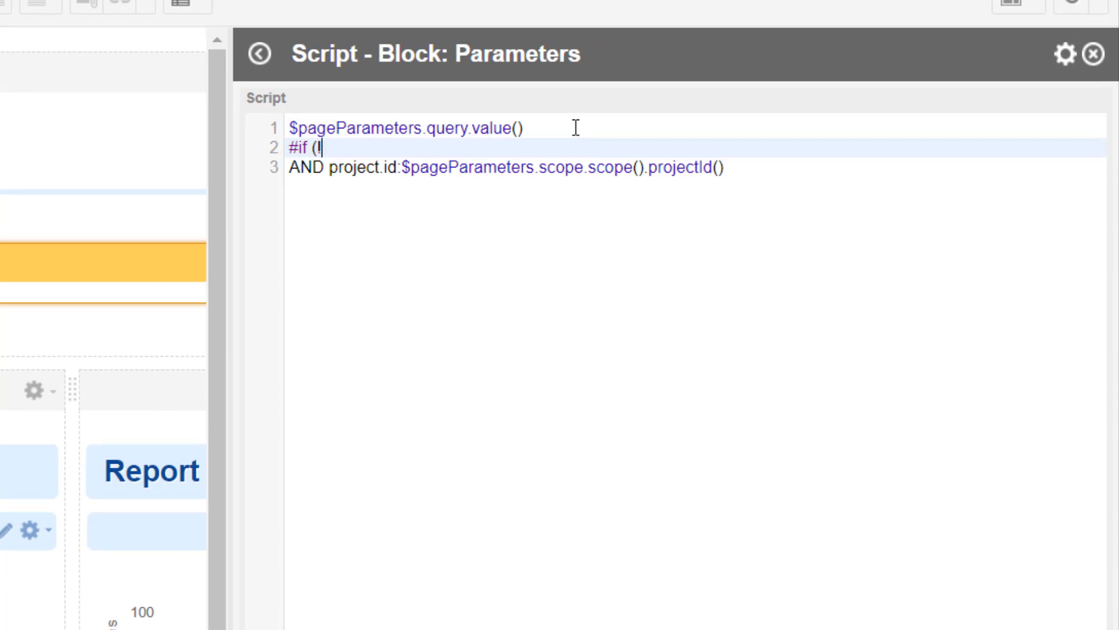
pyautogui.write('$')
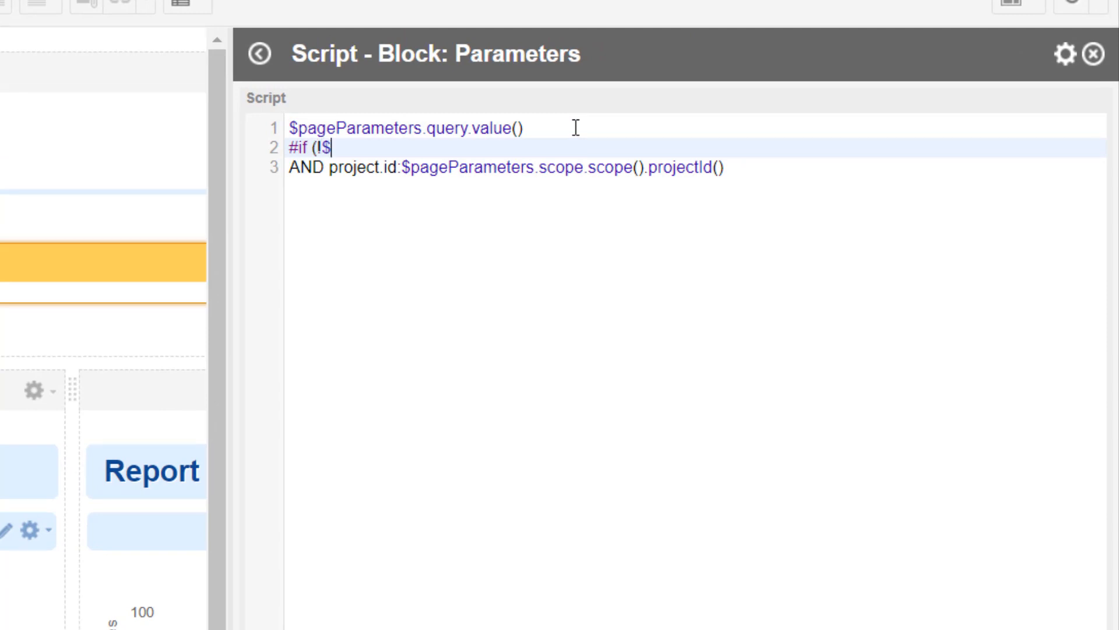
pyautogui.write('pgae')
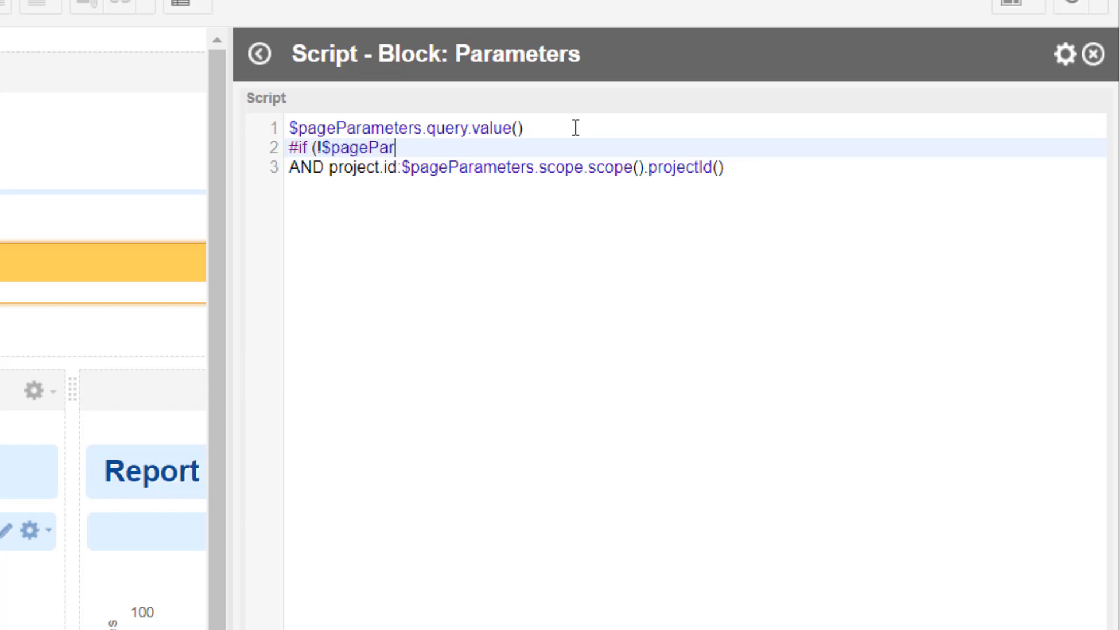
pyautogui.write('ameters')
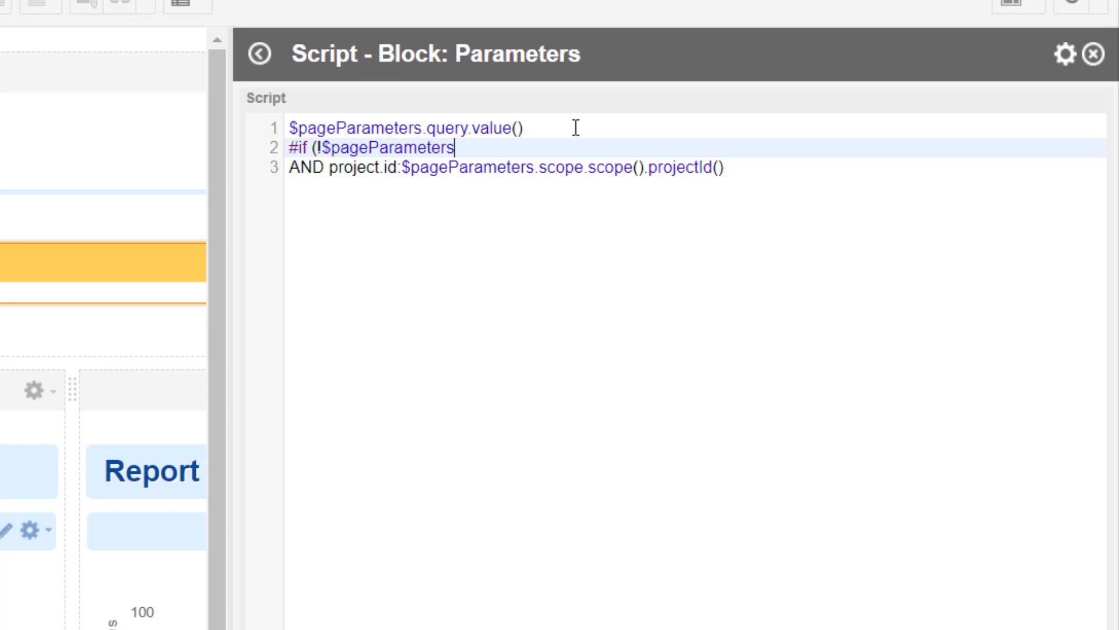
pyautogui.write('.scope.s')
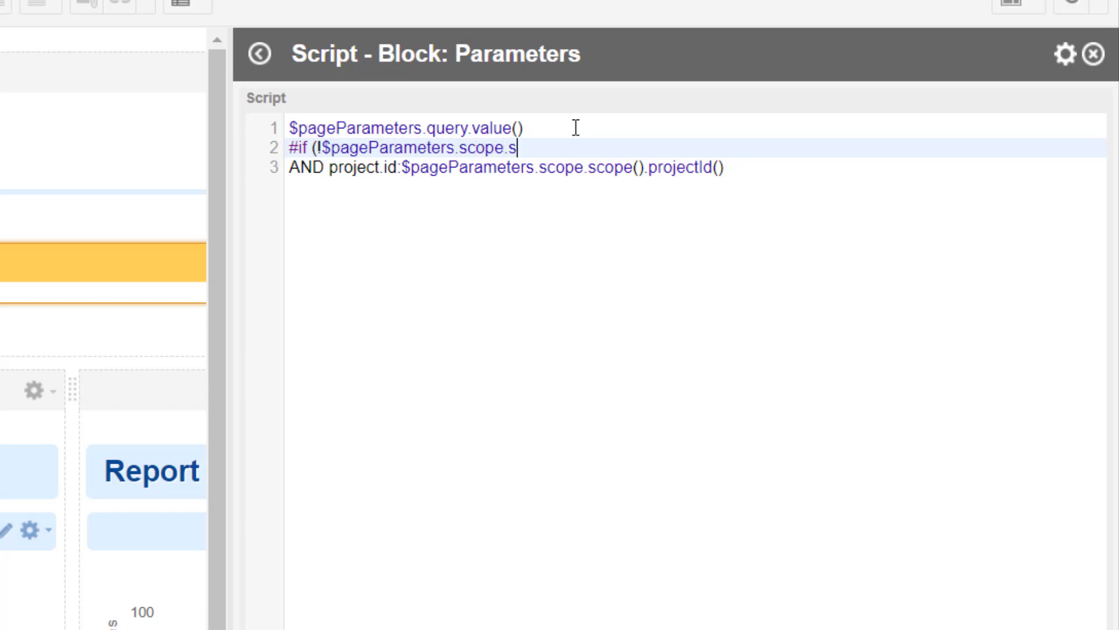
pyautogui.write('cope()')
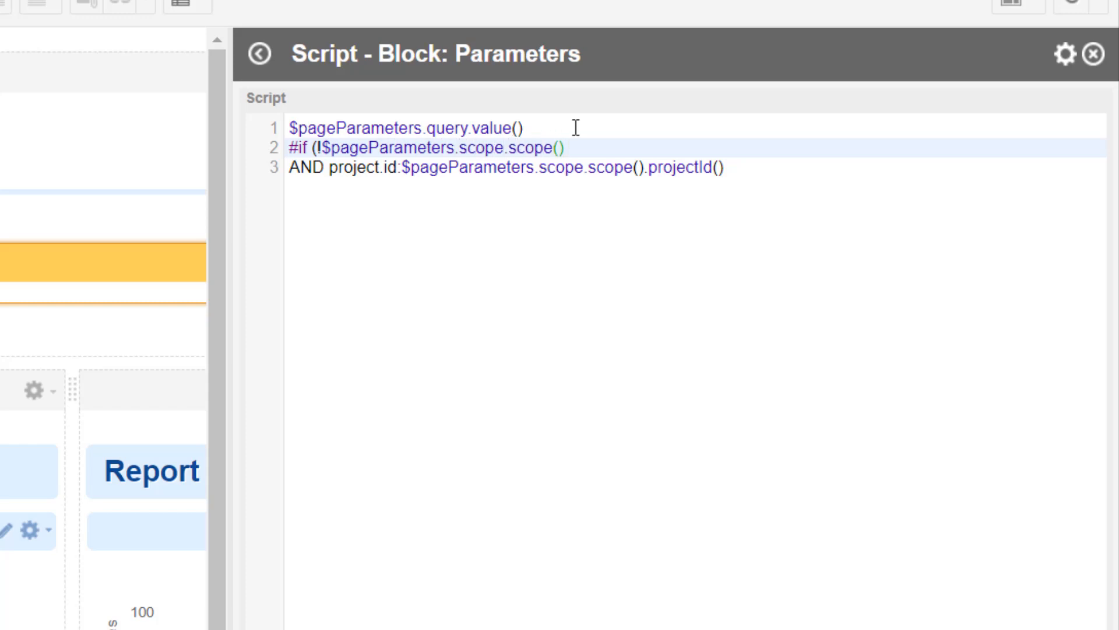
pyautogui.write('.')
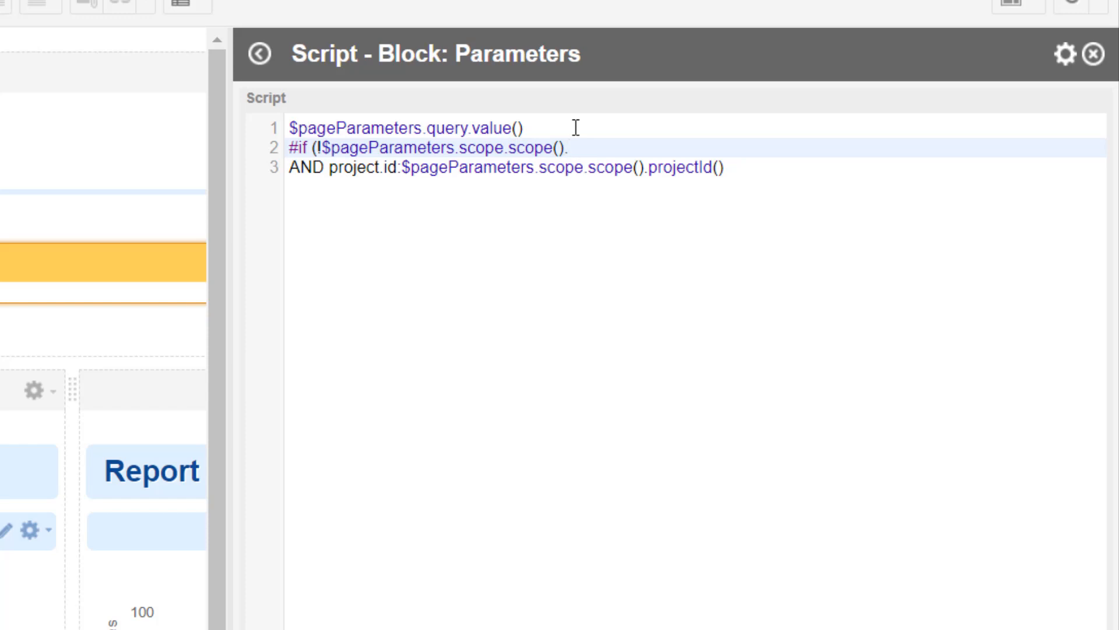
pyautogui.write('pa')
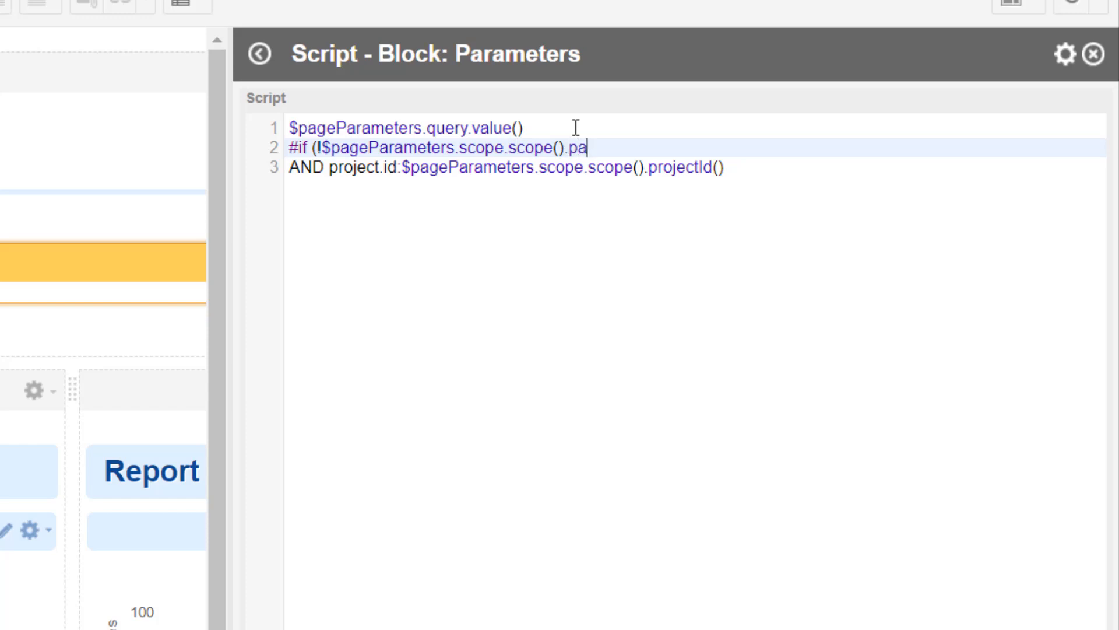
pyautogui.write('th')
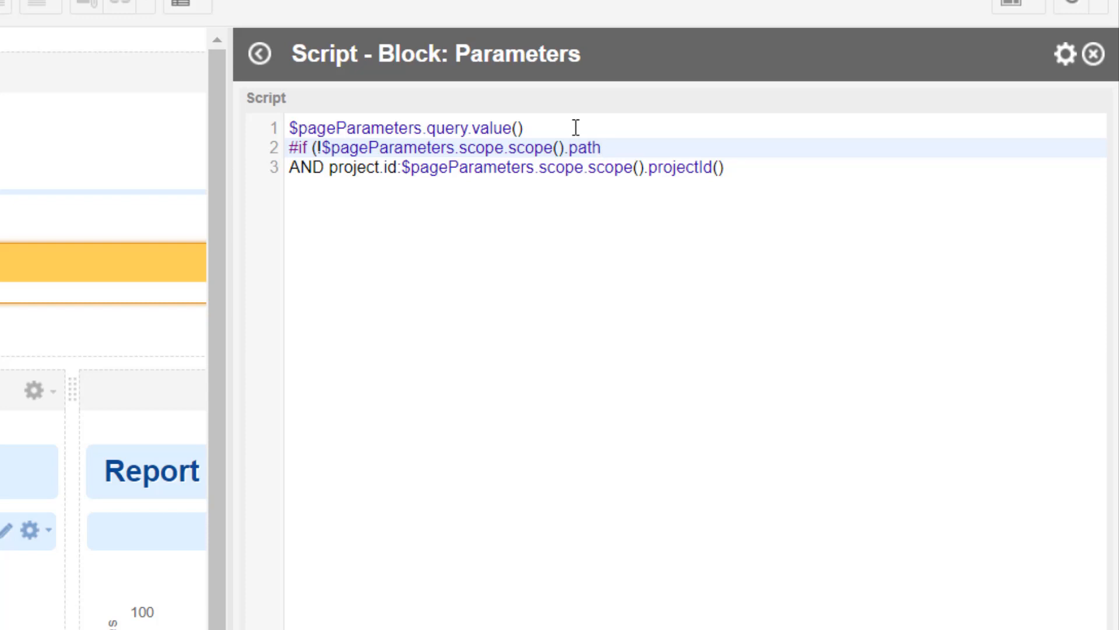
pyautogui.write('.start')
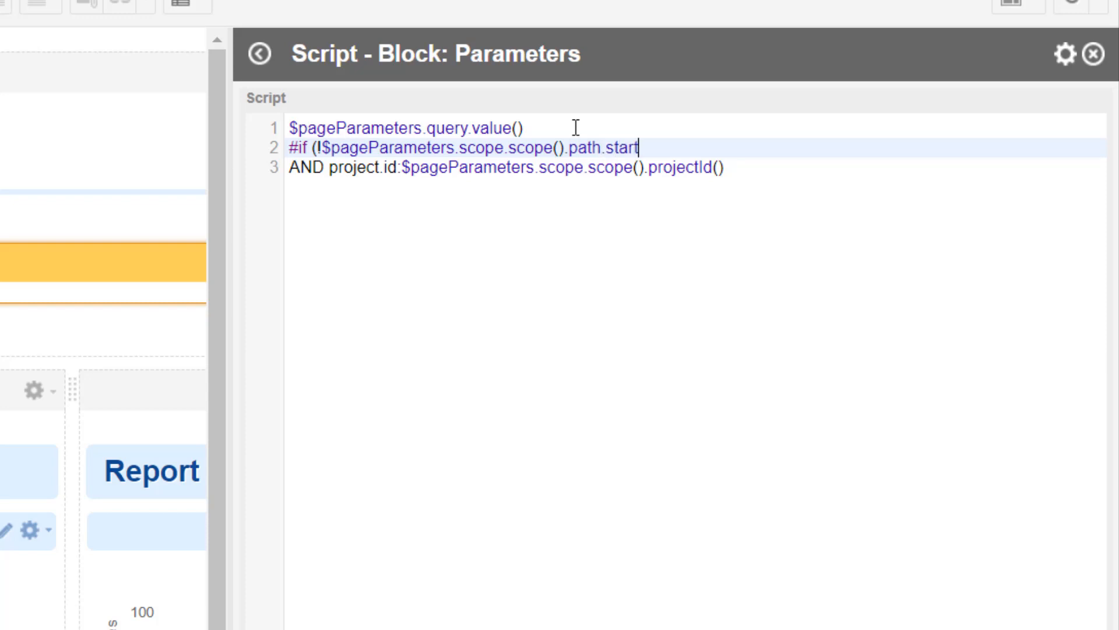
pyautogui.write('sWith("')
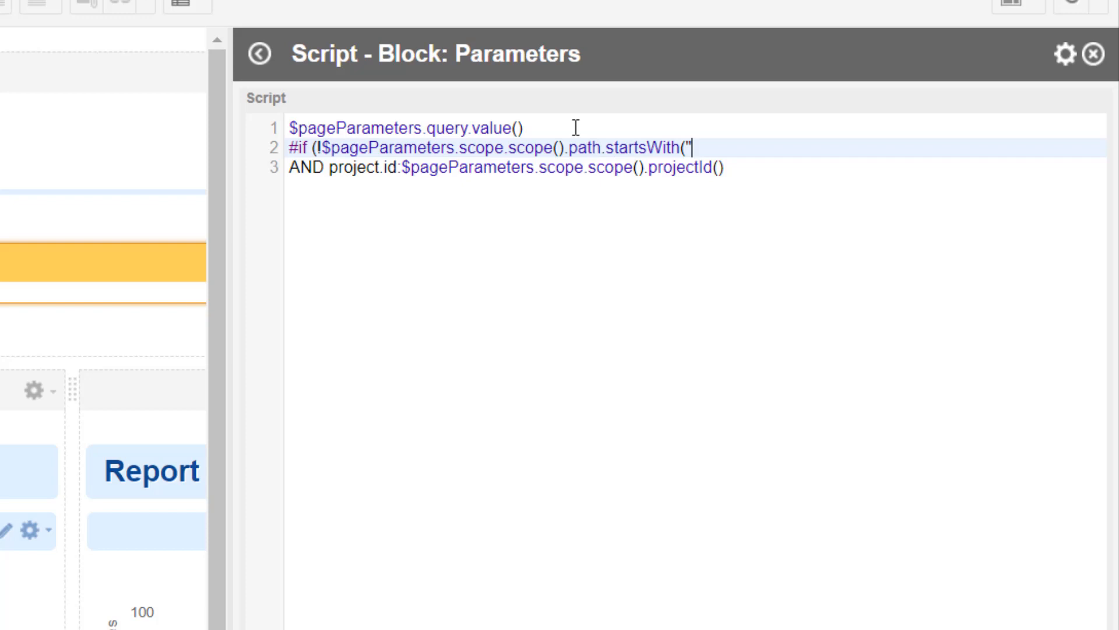
pyautogui.write('/')
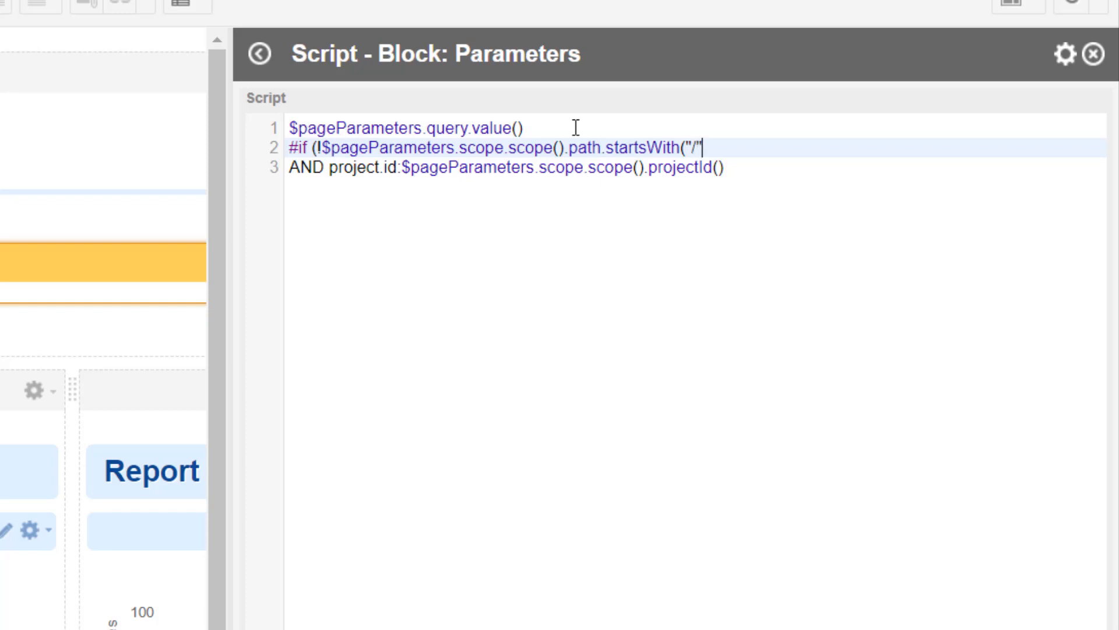
pyautogui.write(')')
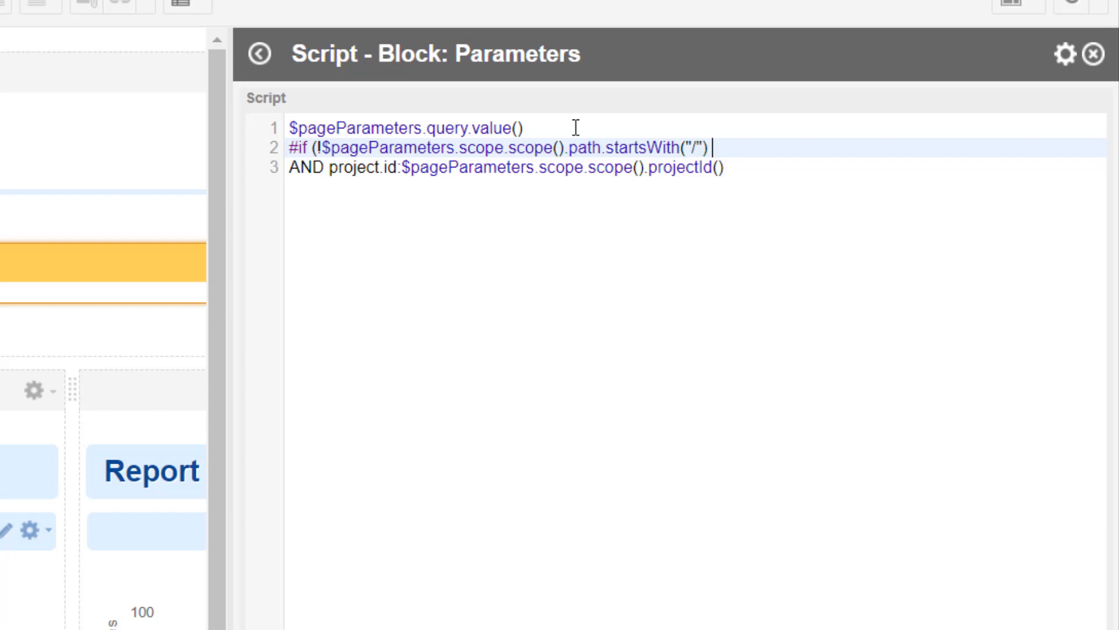
pyautogui.write(')')
pyautogui.write('#')
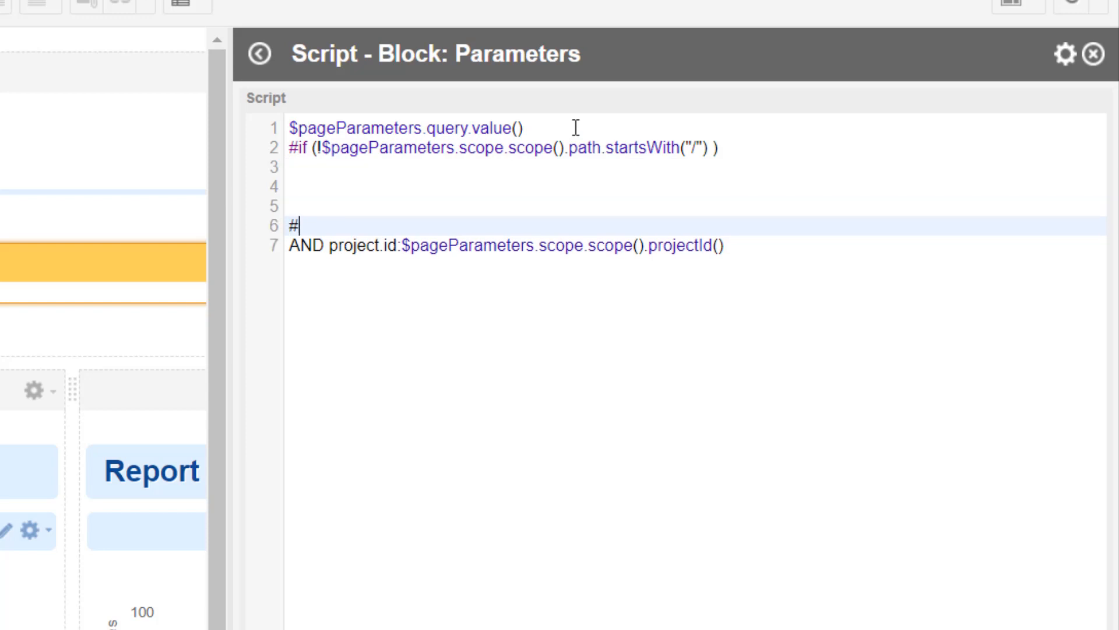
# Add #end and the AND project.id:$pageParameters.scope.scope().projectId() line inside the block.
pyautogui.write('end')
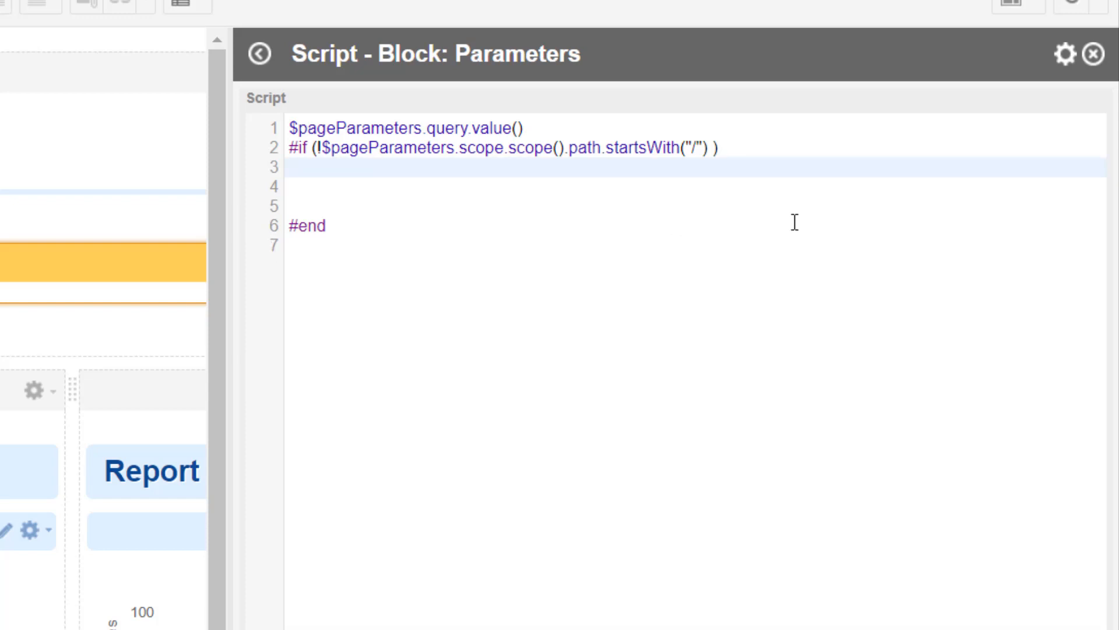
pyautogui.write('AND project.id:$pageParameters.scope.scope().projectId()')
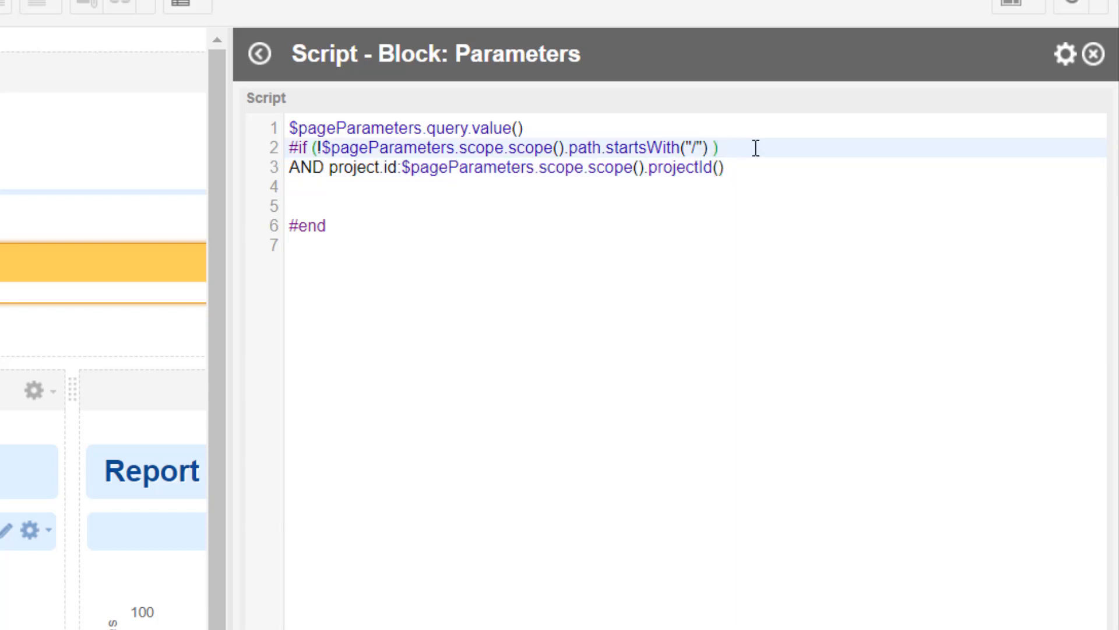
pyautogui.press('Enter')
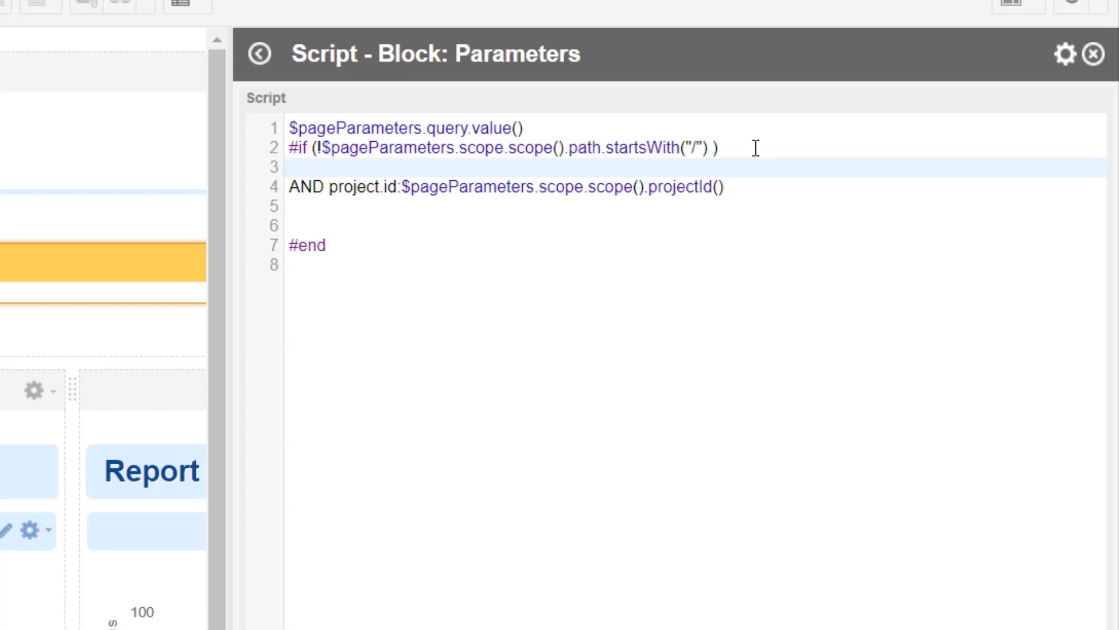
# Nest an #if on query isEmpty() with an #else giving project.id without AND, closed by #end.
pyautogui.write('#')
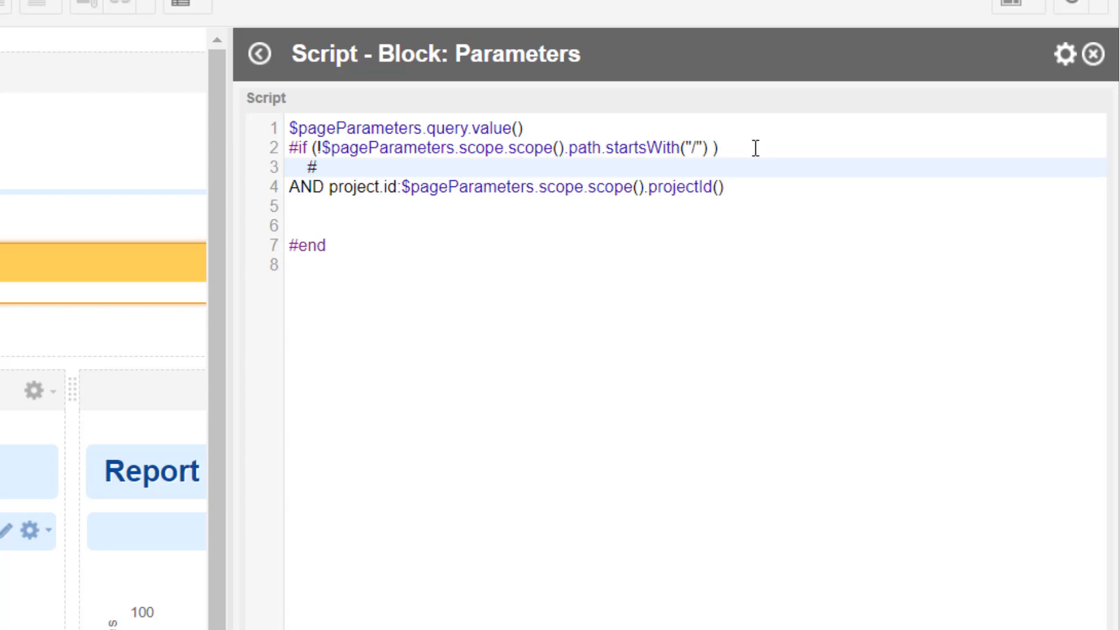
pyautogui.write('if')
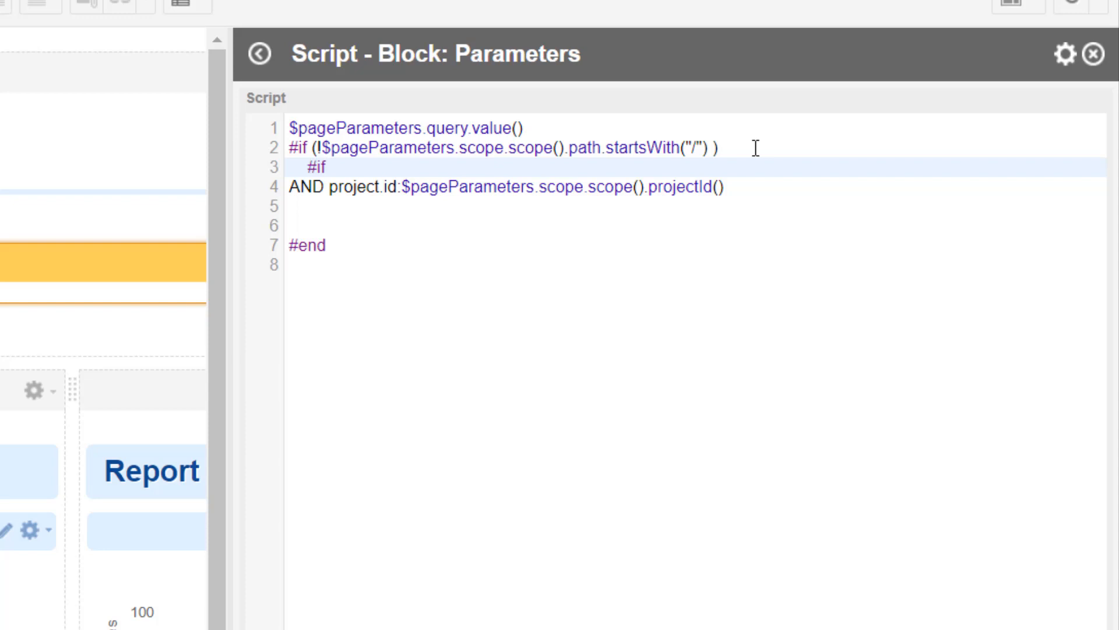
pyautogui.write('($pageParameters.query.value(')
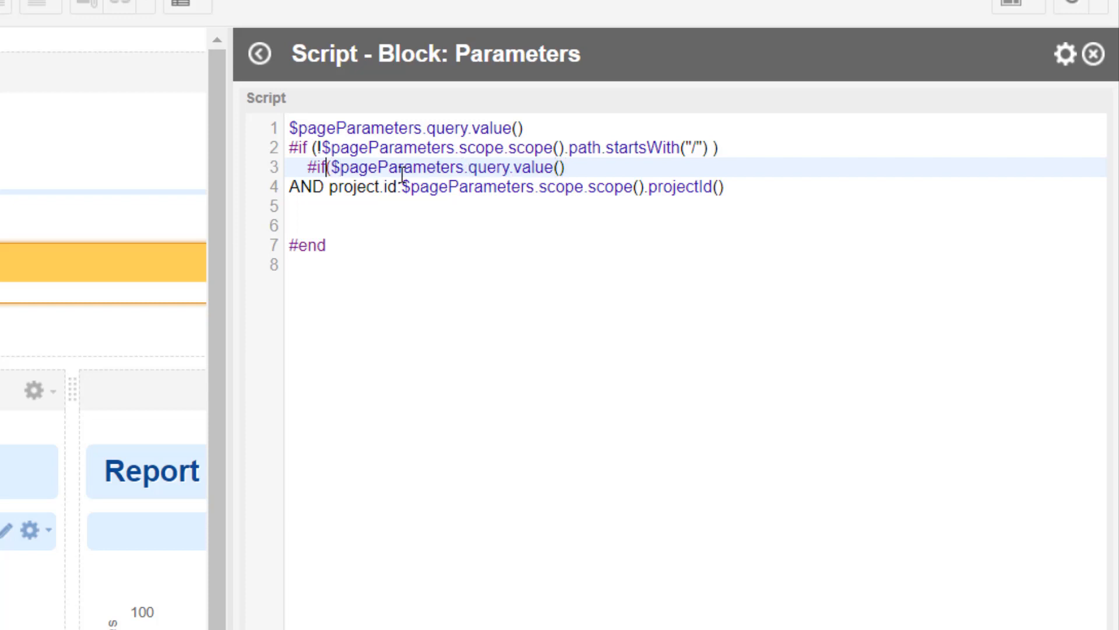
pyautogui.write('!')
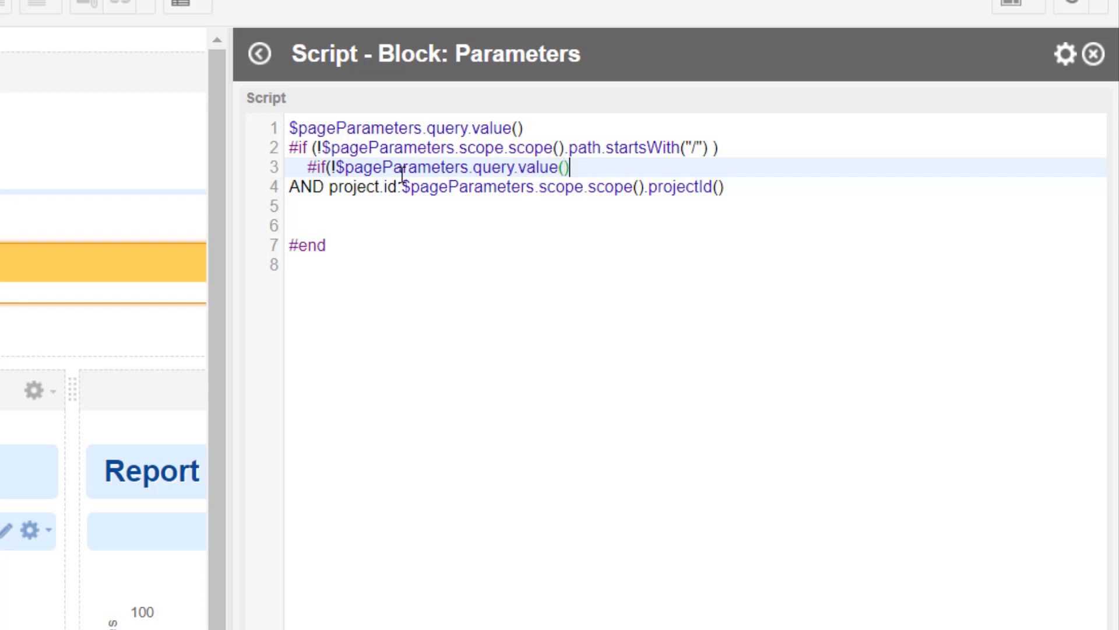
pyautogui.write('.emp')
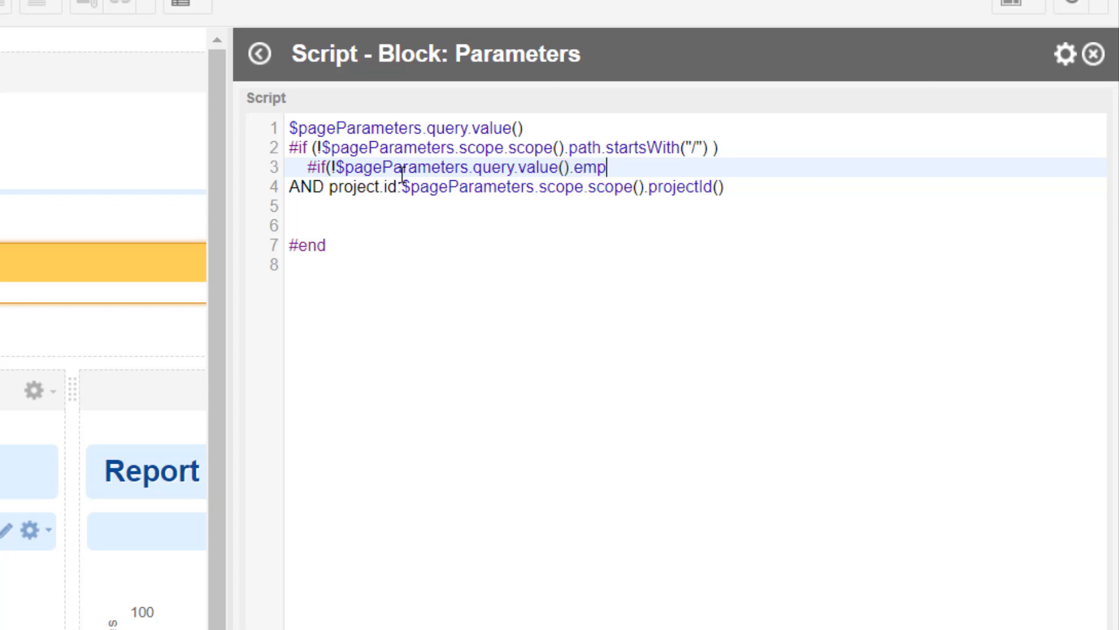
pyautogui.write('isEm')
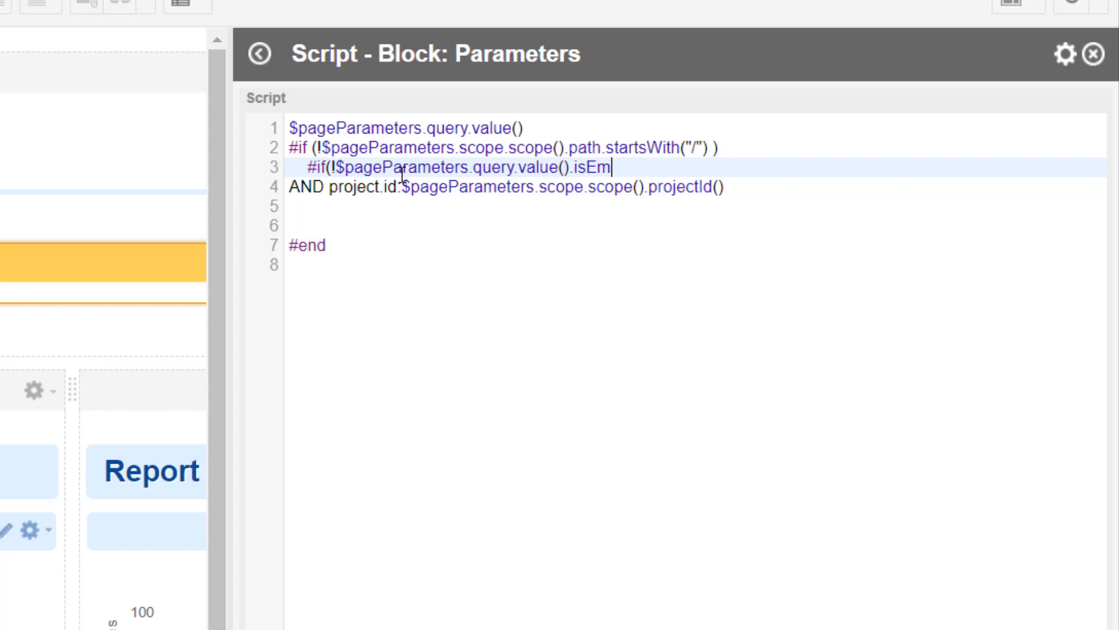
pyautogui.write('pty() )')
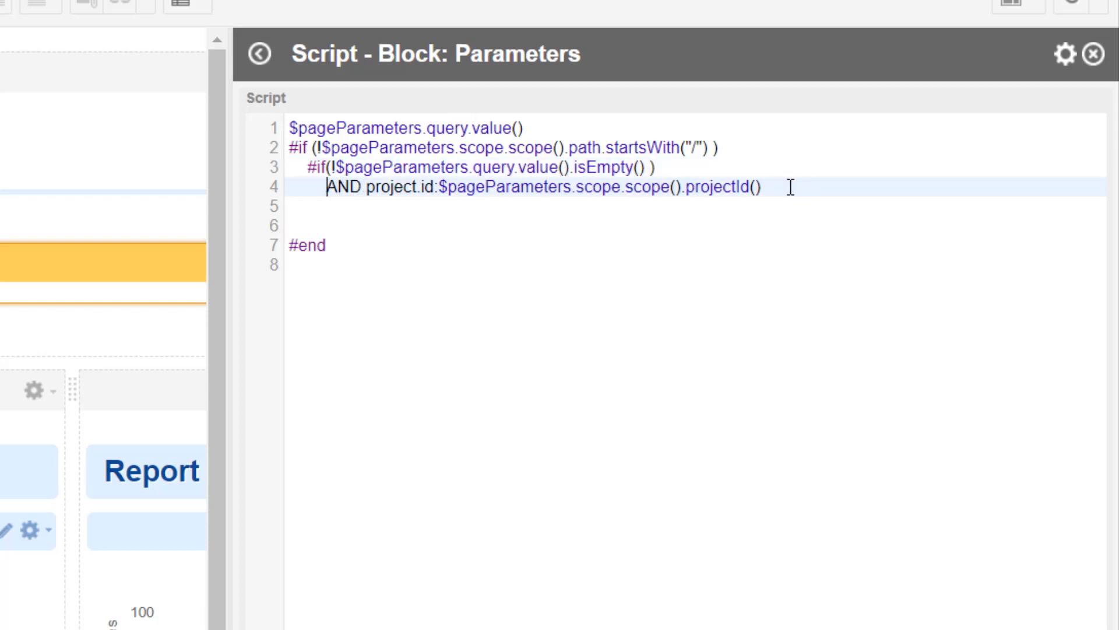
pyautogui.press('enter')
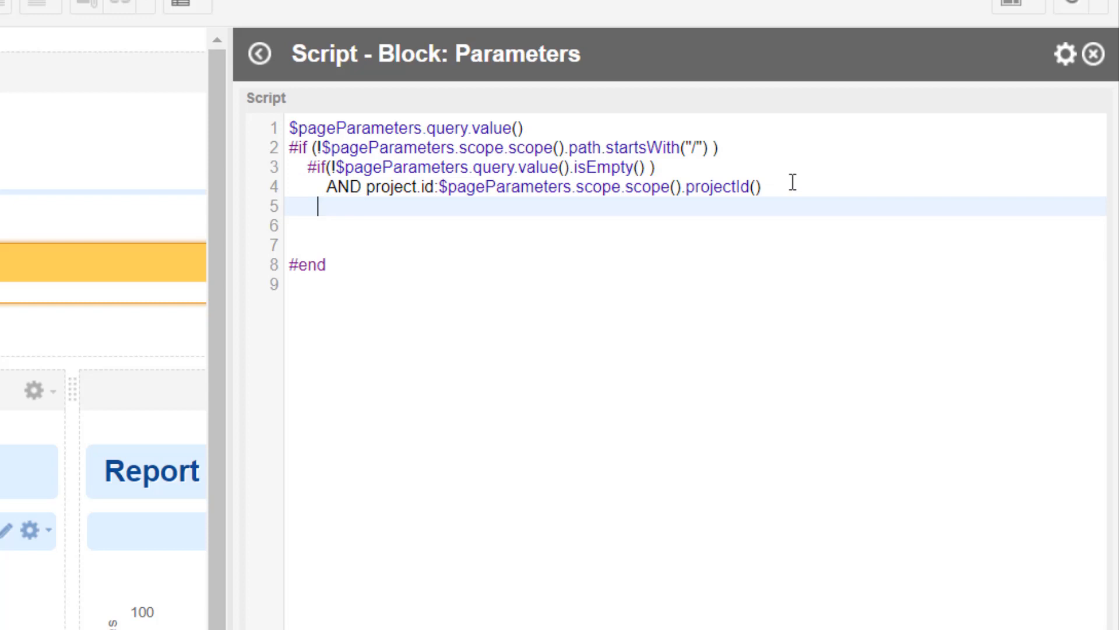
pyautogui.write('#else')
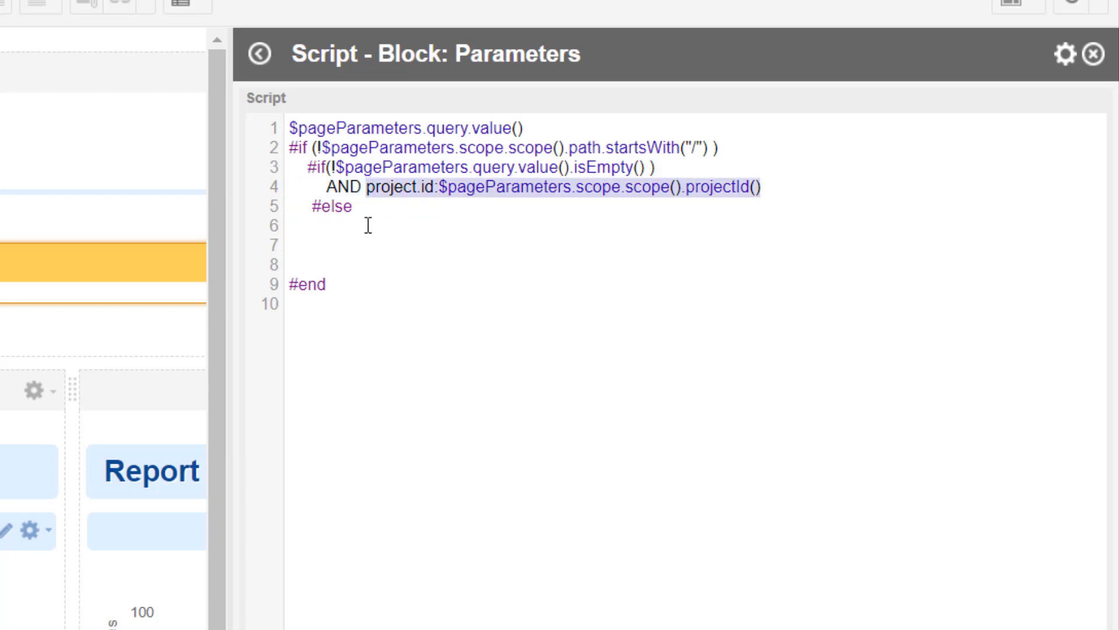
pyautogui.write('project.id:$pageParameters.scope.scope().projectId()')
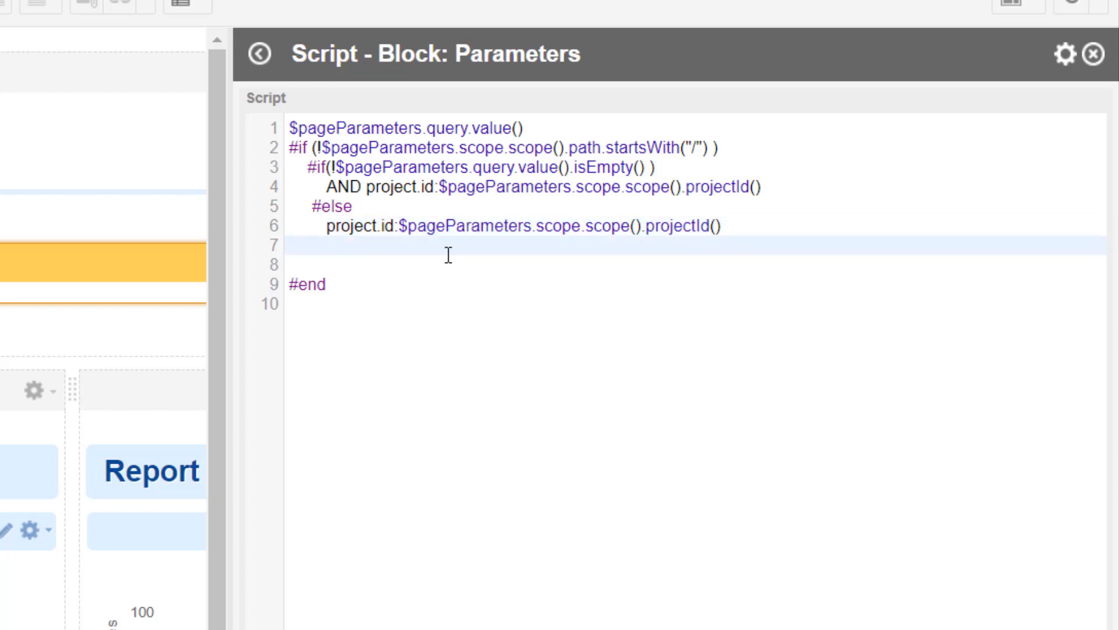
pyautogui.write('#end')
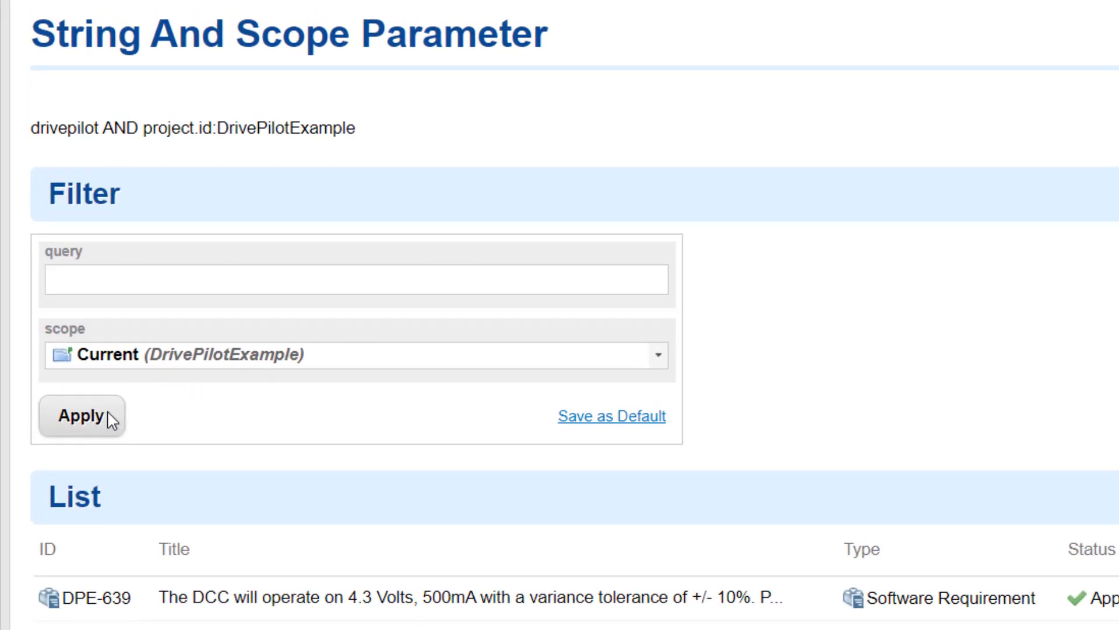
# Apply an empty query, then rerun with Default Repository scope to list repository-wide items.
pyautogui.click(82, 416)
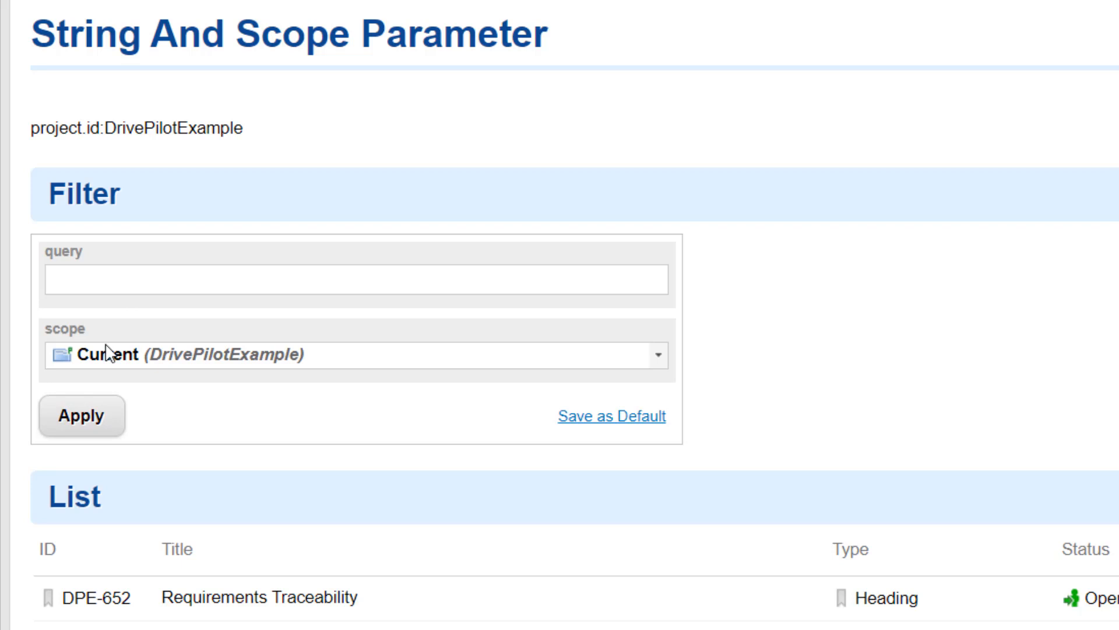
pyautogui.write('t')
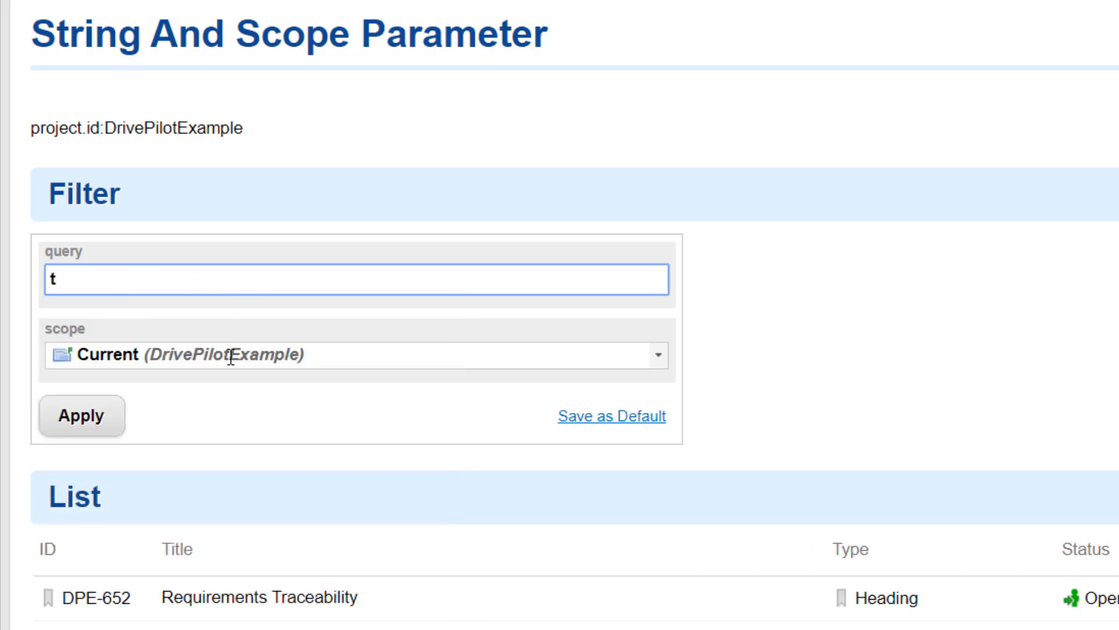
pyautogui.click(81, 415)
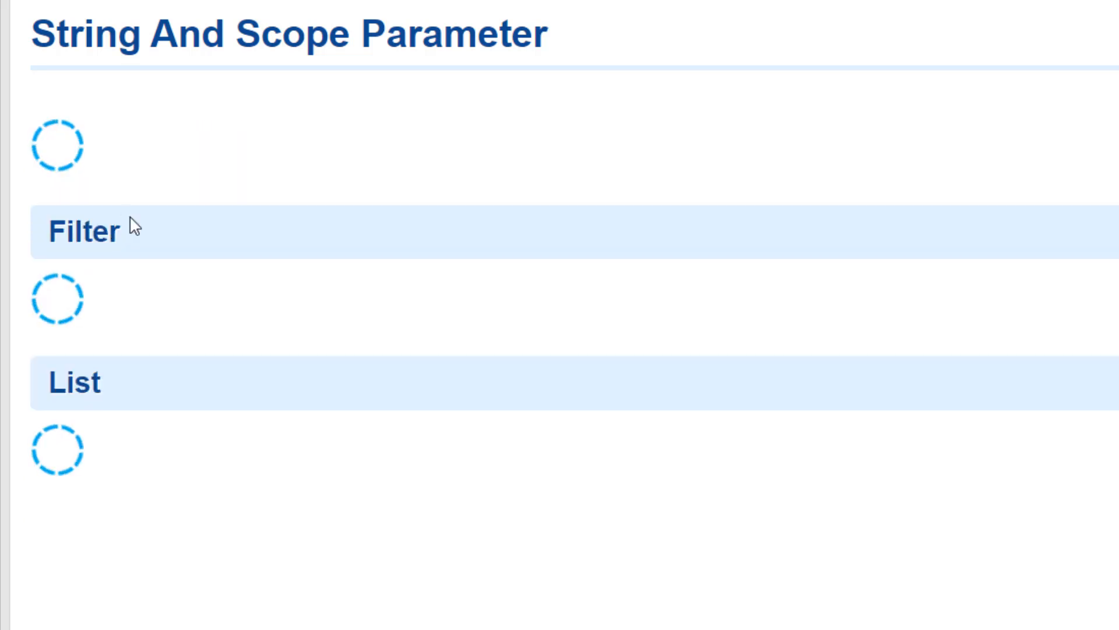
pyautogui.write('t')
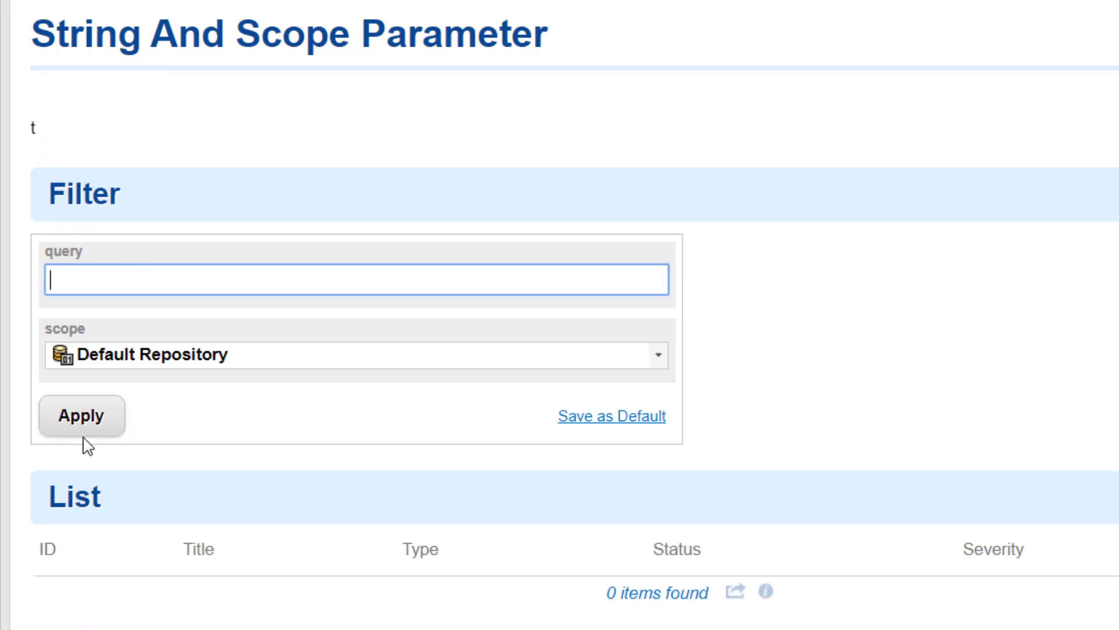
pyautogui.click(82, 415)
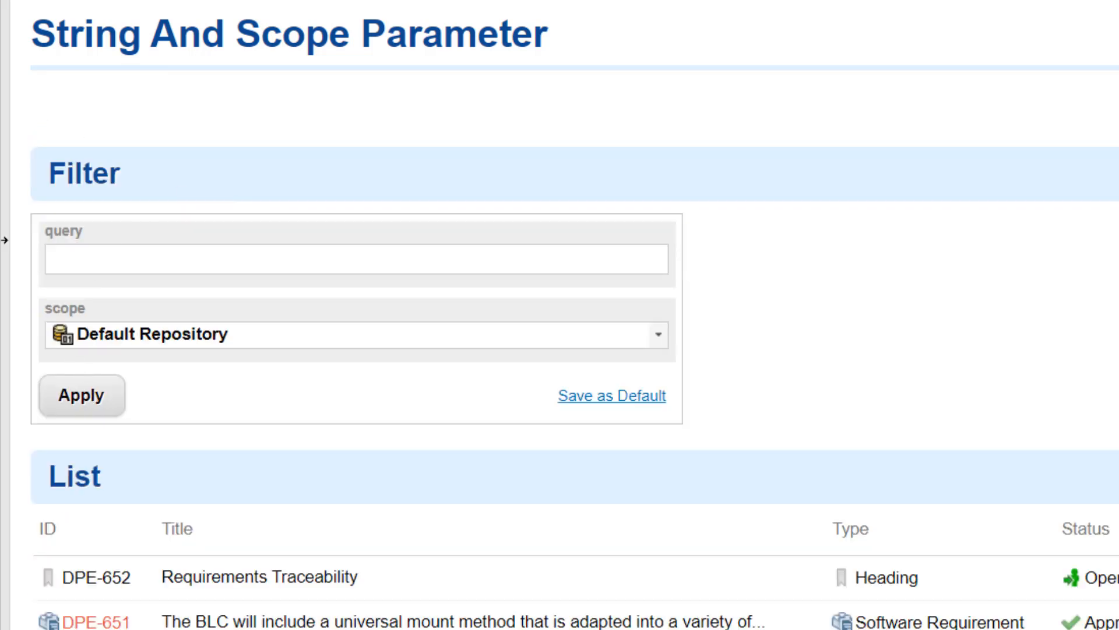
pyautogui.moveTo(140, 107)
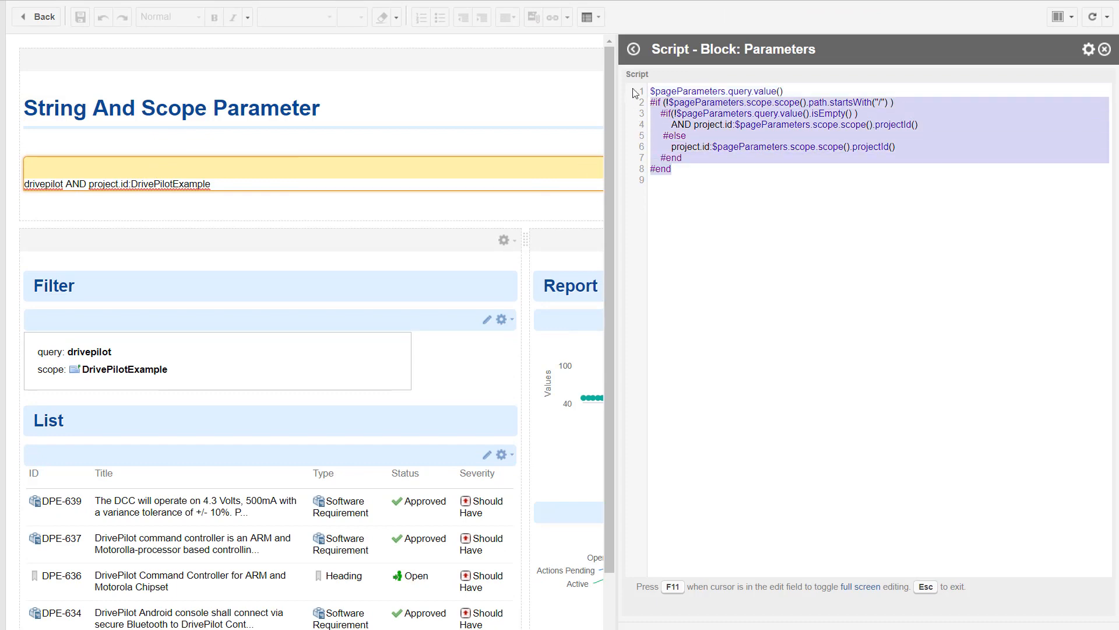
# Paste the copied Velocity script into the table's Query and scope it to Default Repository.
pyautogui.click(244, 455)
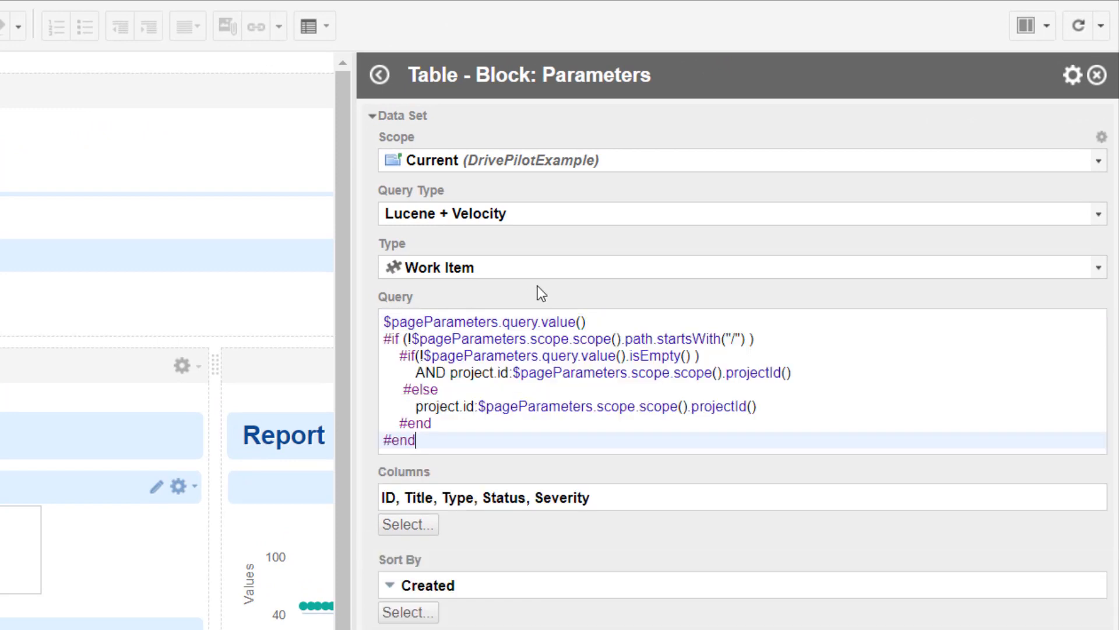
pyautogui.moveTo(583, 207)
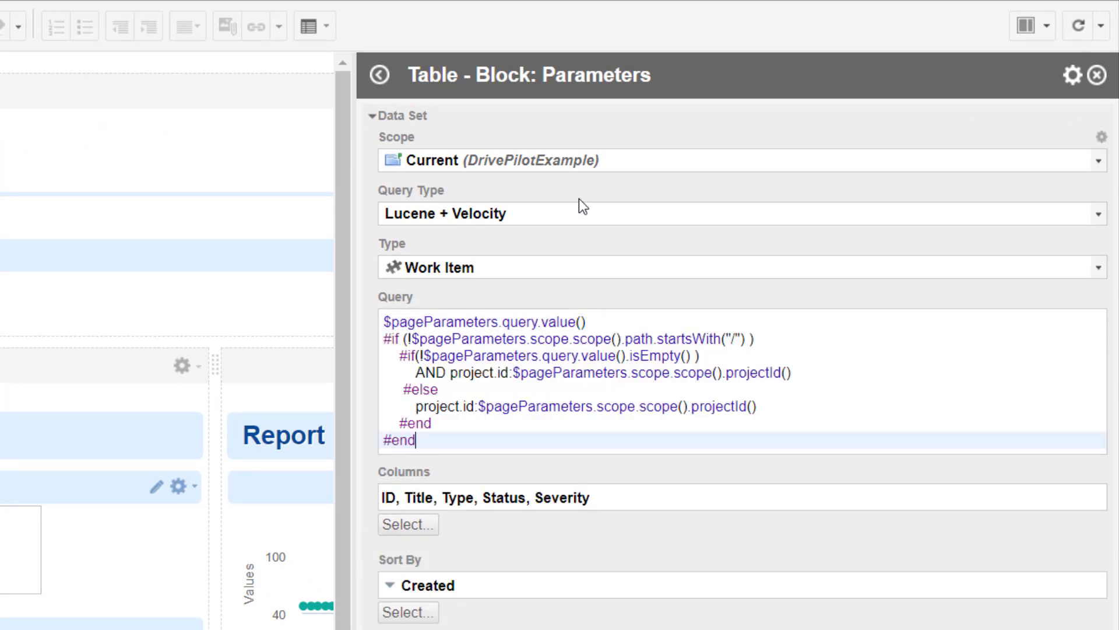
pyautogui.moveTo(475, 133)
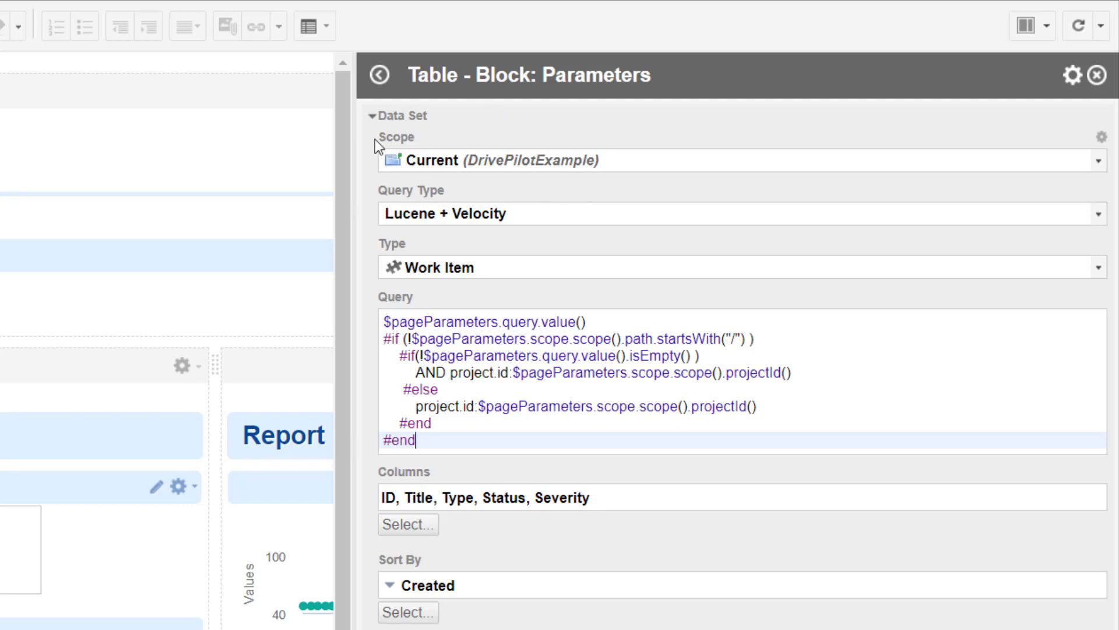
pyautogui.moveTo(468, 155)
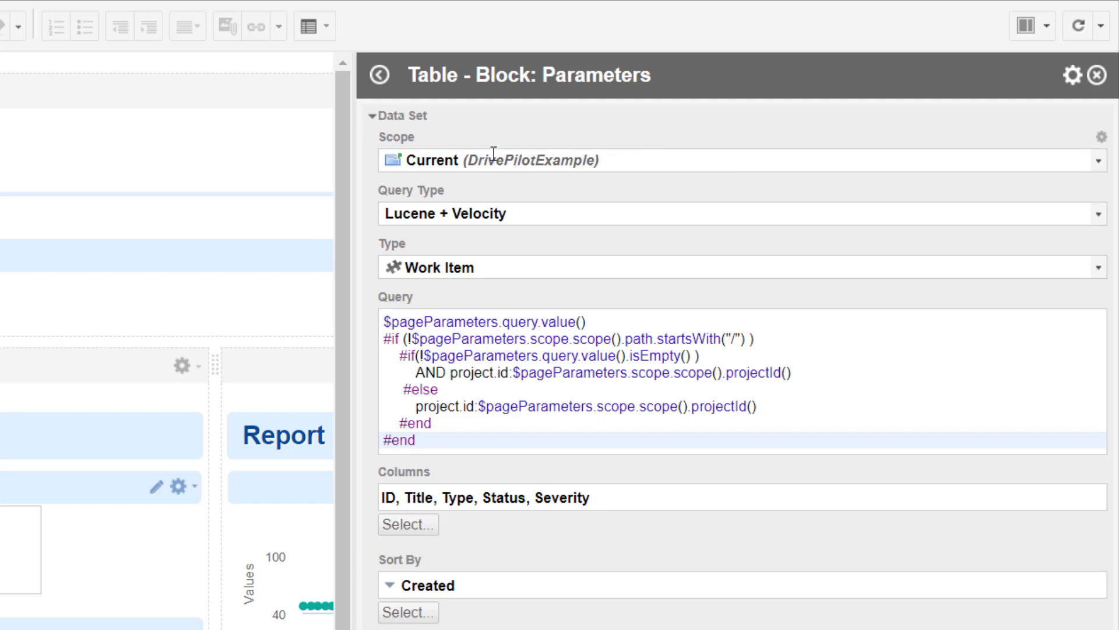
pyautogui.moveTo(532, 155)
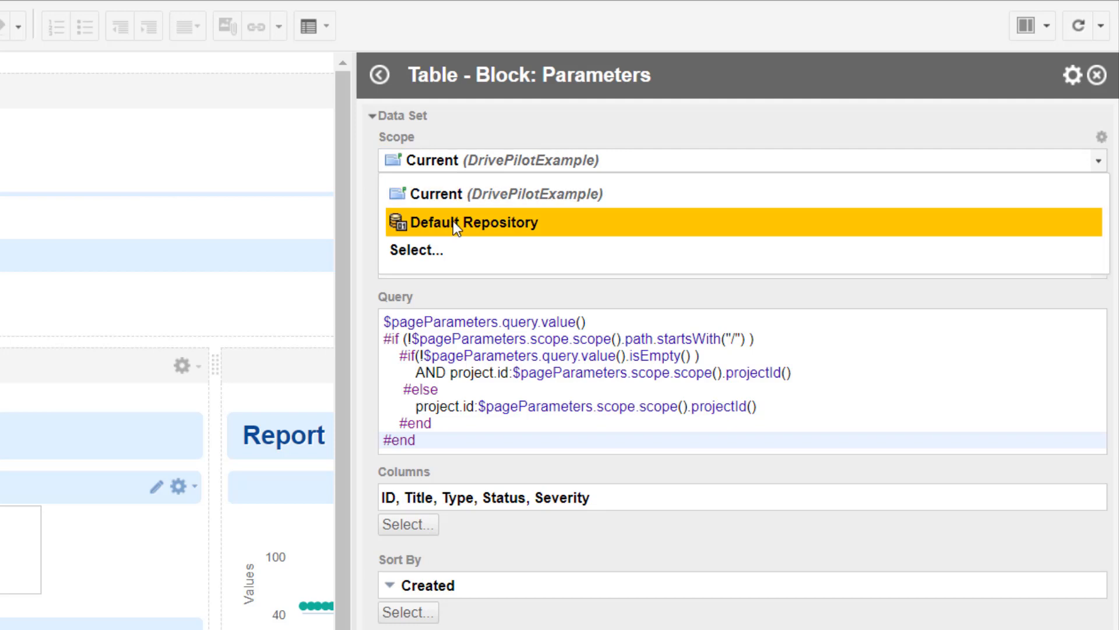
pyautogui.click(468, 222)
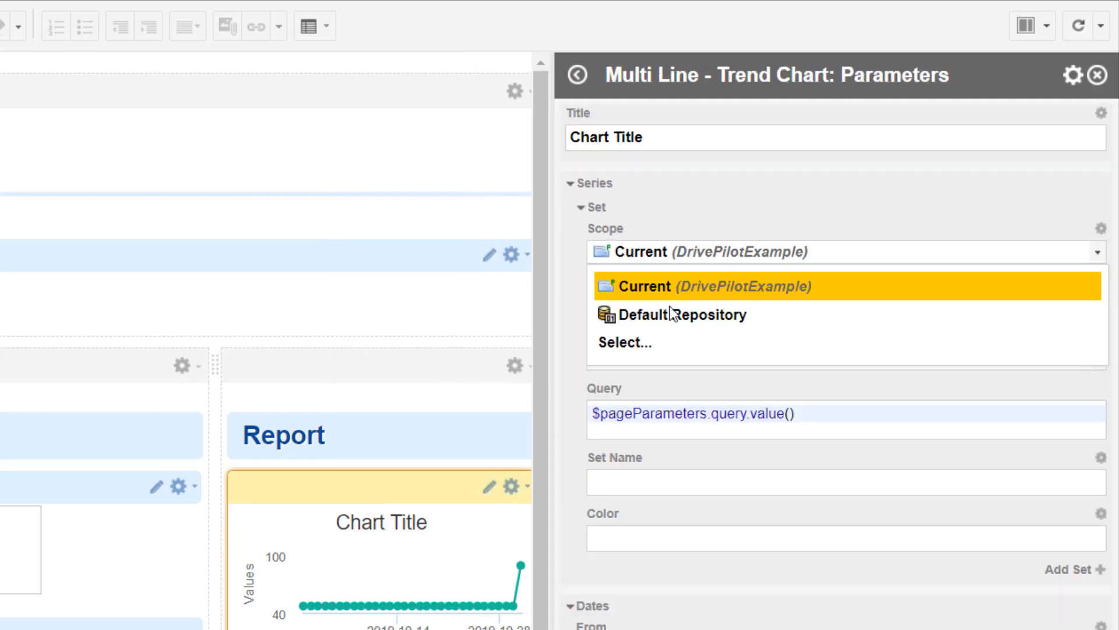
# Scope trend and pie charts to Default Repository, replace the pie chart query, and apply.
pyautogui.click(682, 315)
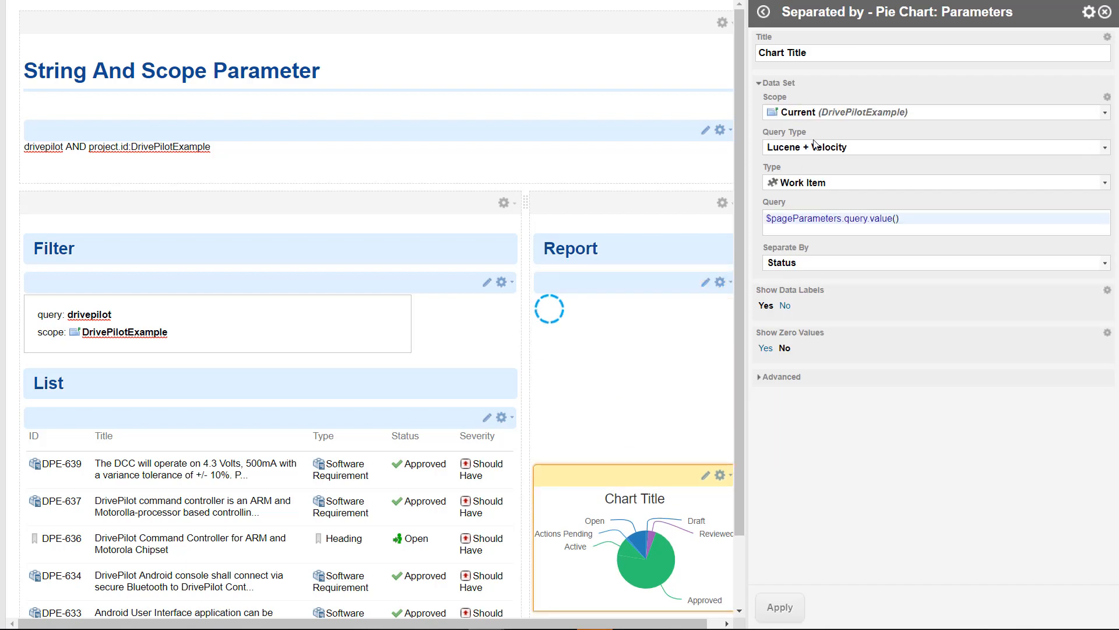
pyautogui.click(932, 112)
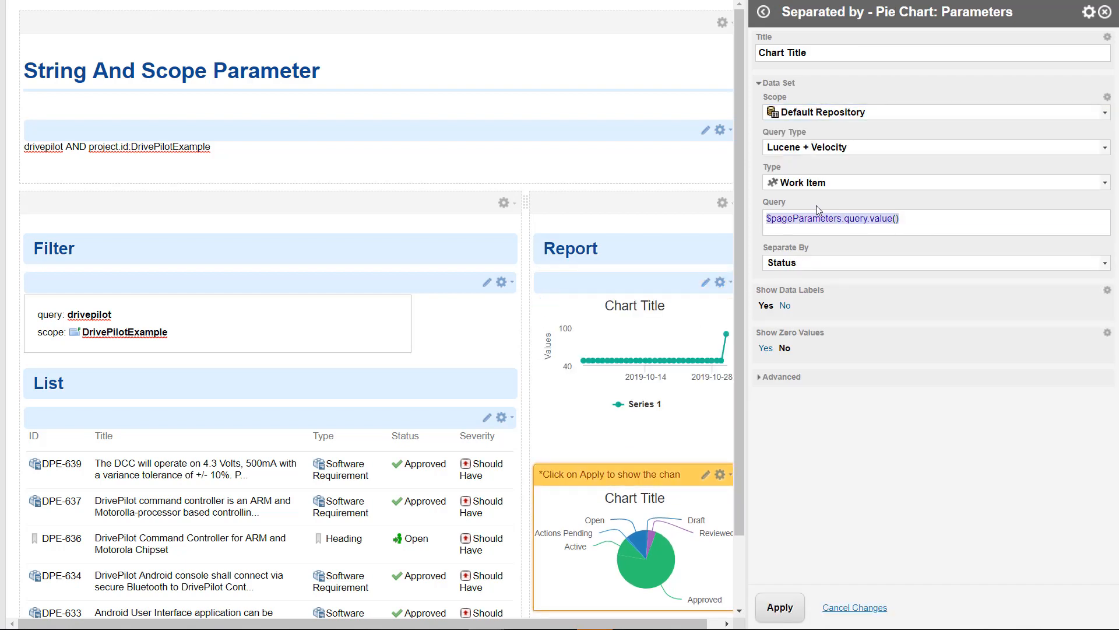
pyautogui.click(779, 607)
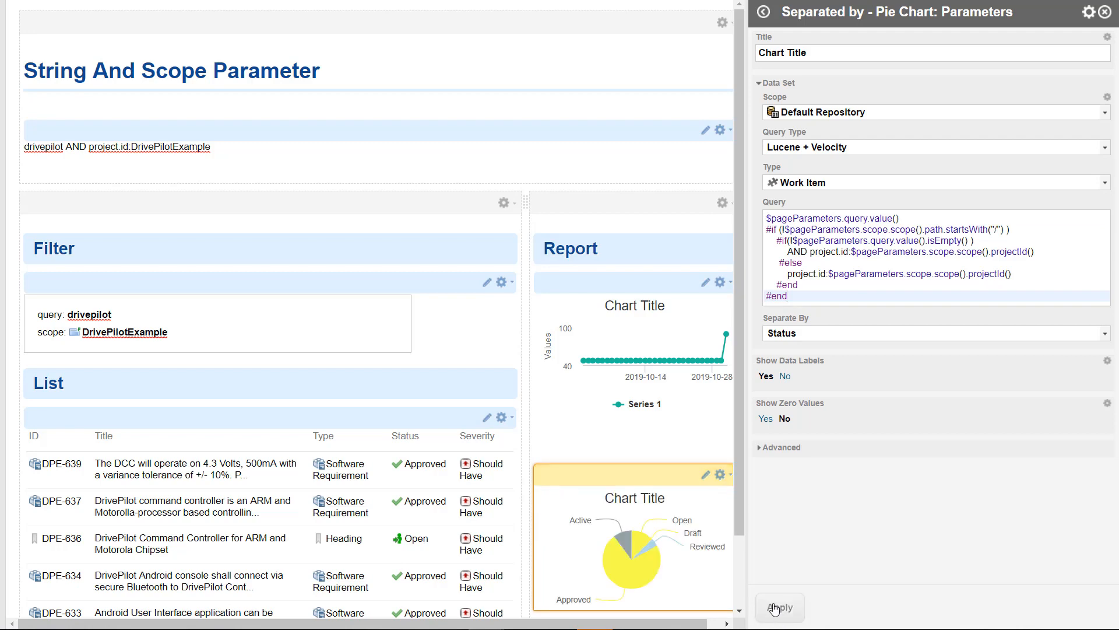
pyautogui.click(780, 608)
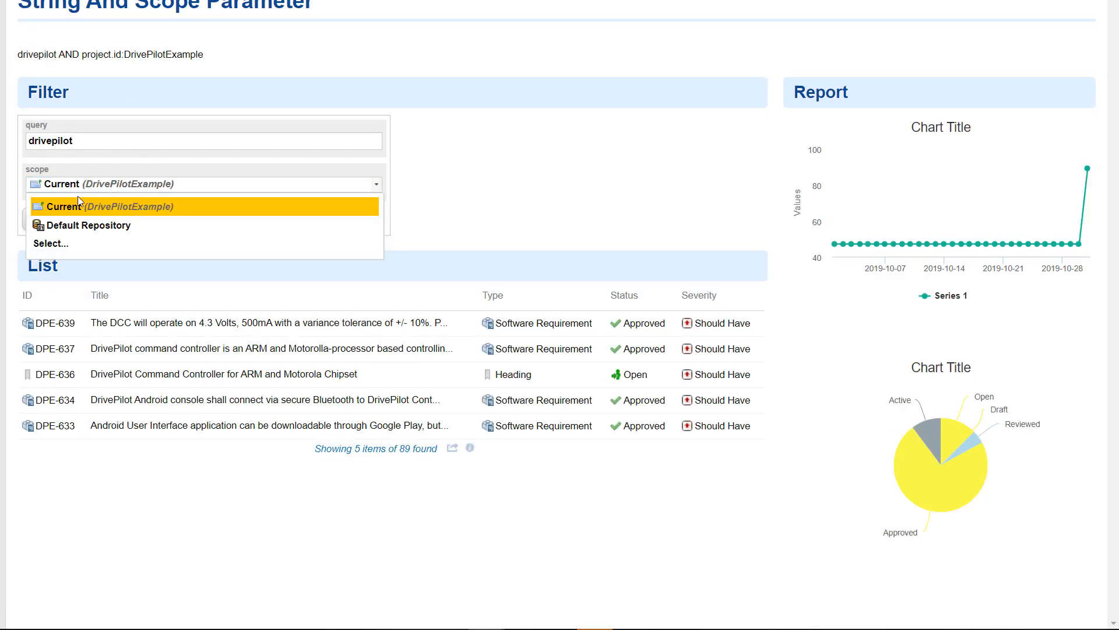
# Set the page filter scope to Default Repository and run drivepilot, finding 1147 items.
pyautogui.click(89, 225)
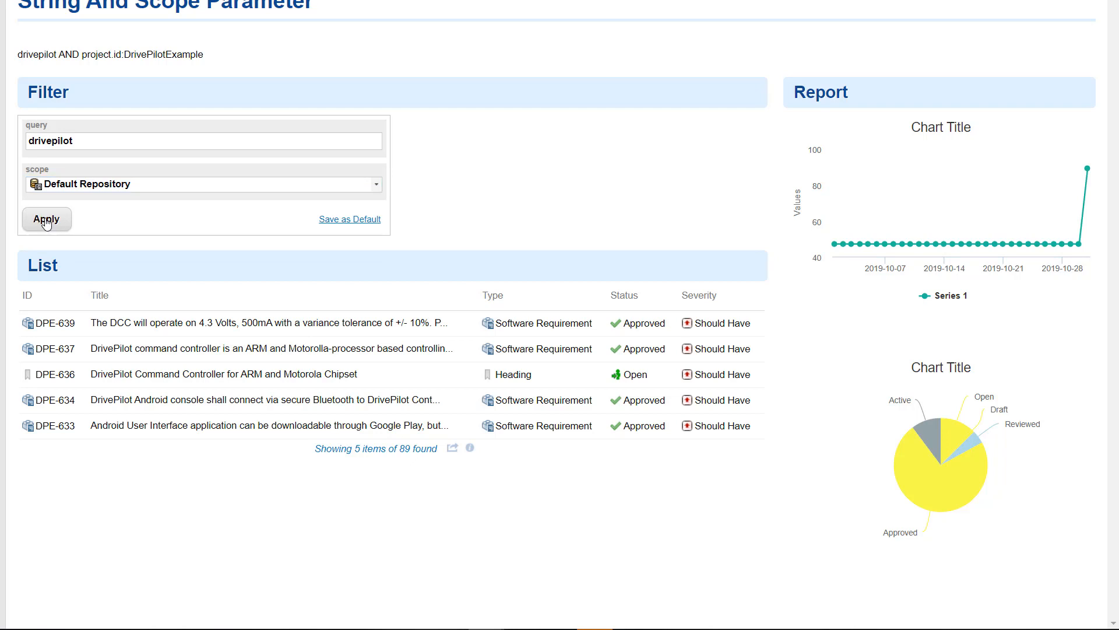
pyautogui.click(45, 218)
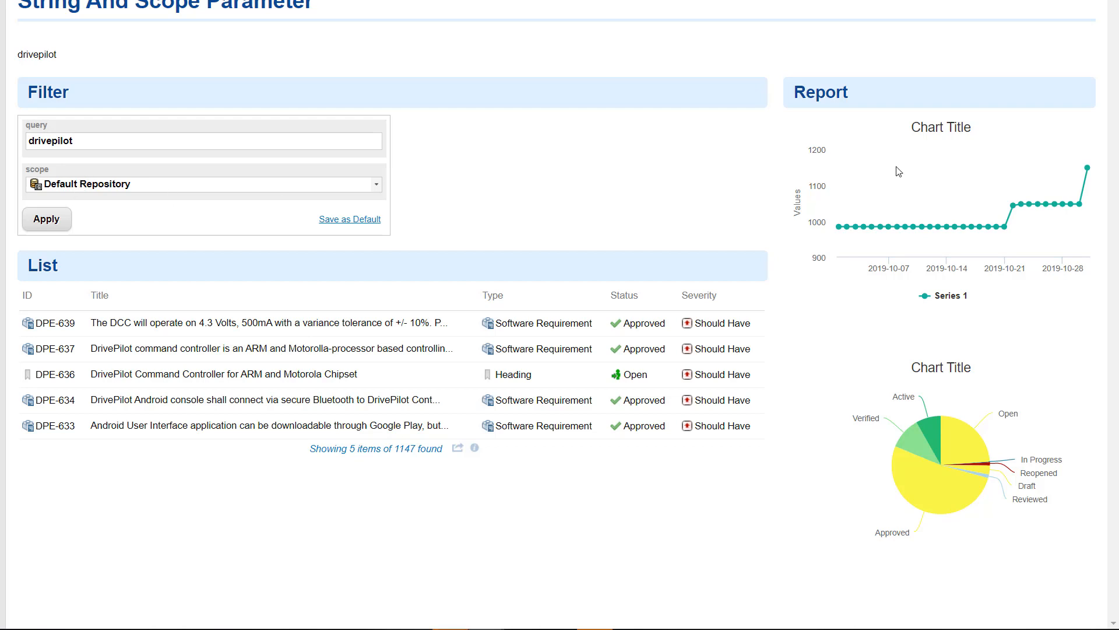
pyautogui.moveTo(935, 143)
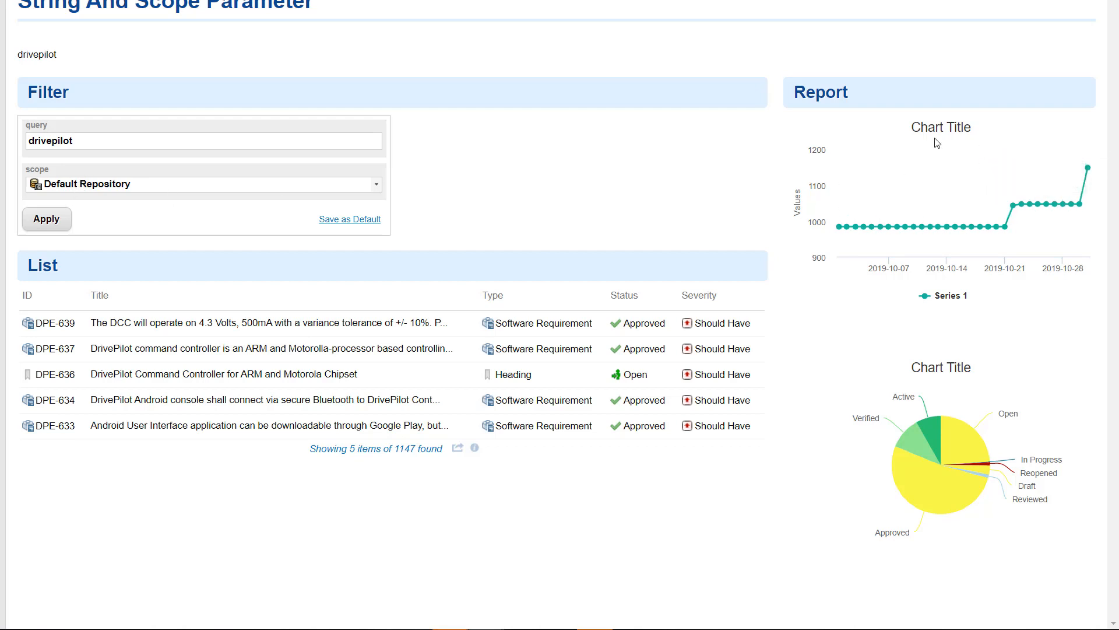